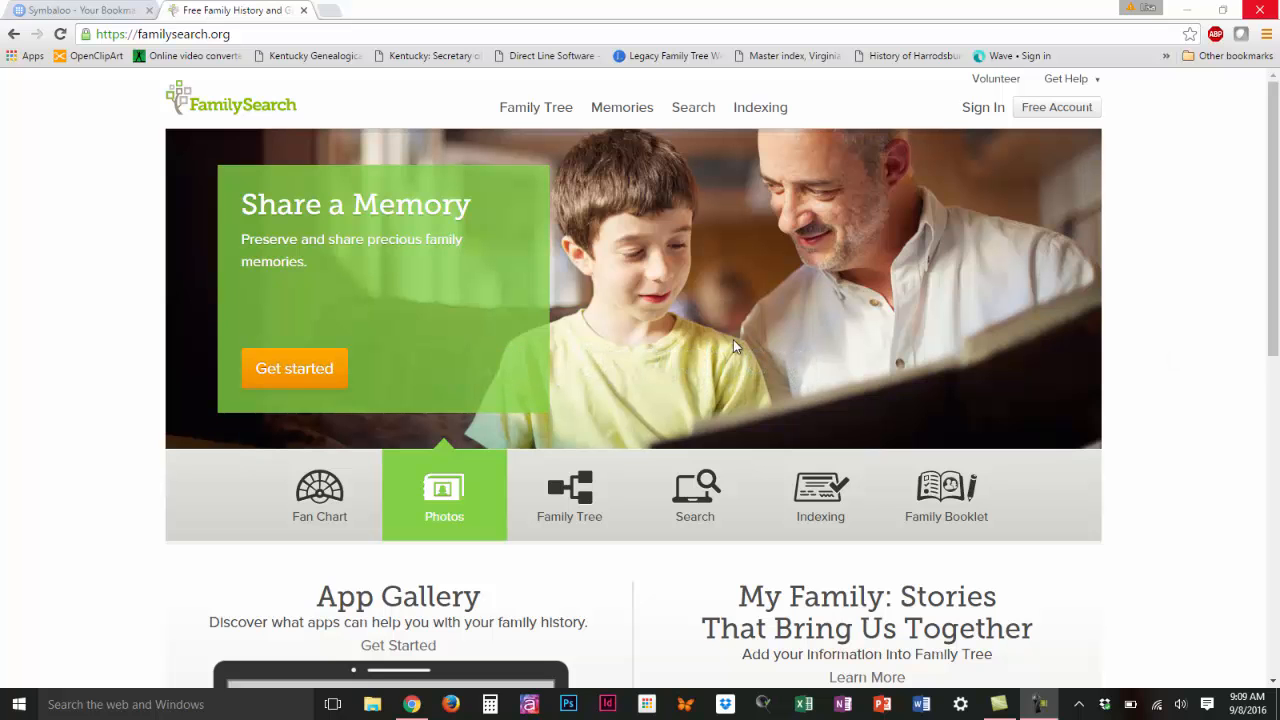
Browse all published record collections and filter them to Kentucky's 11 collections
{"action": "left_click", "coordinate": [693, 107]}
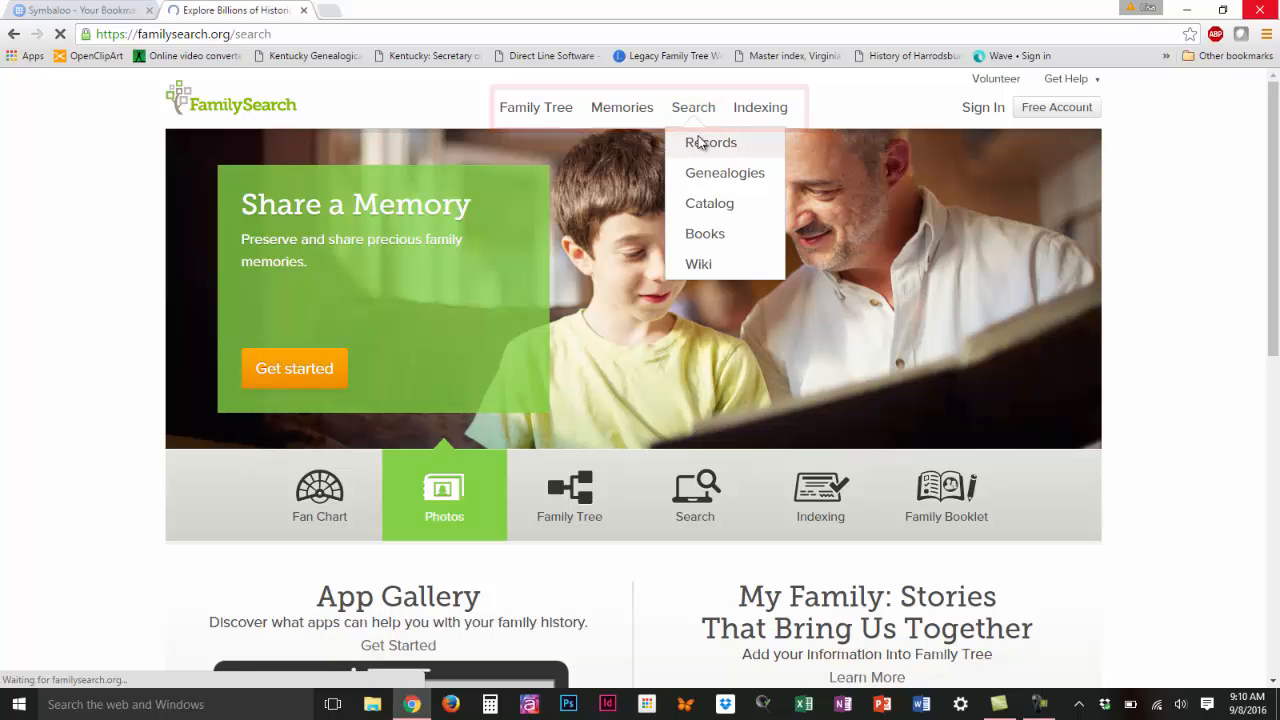
{"action": "left_click", "coordinate": [711, 142]}
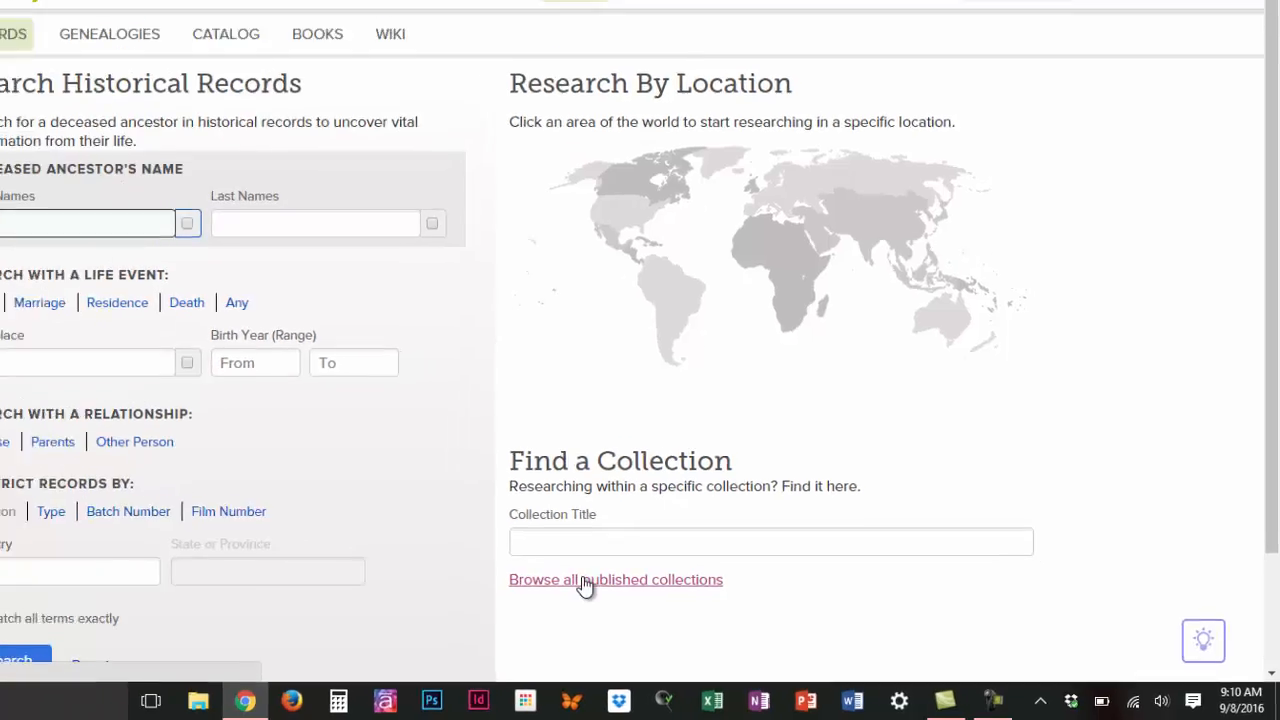
{"action": "left_click", "coordinate": [615, 579]}
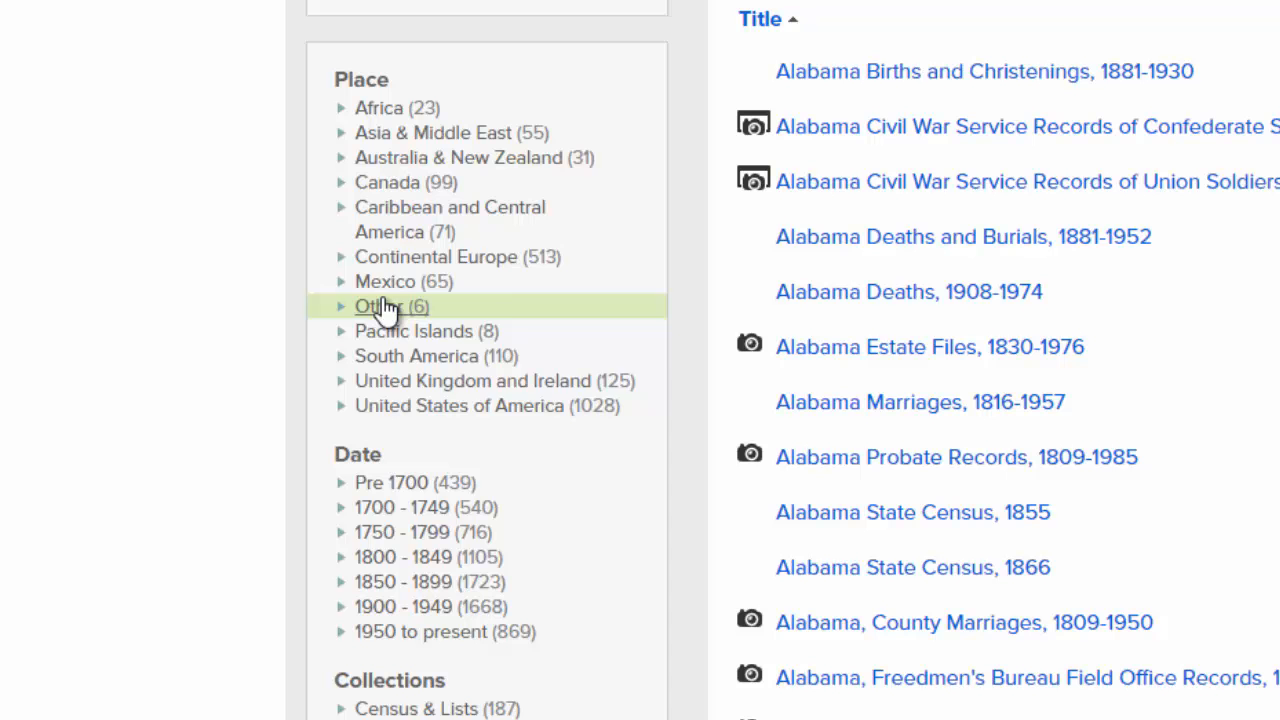
{"action": "mouse_move", "coordinate": [347, 415]}
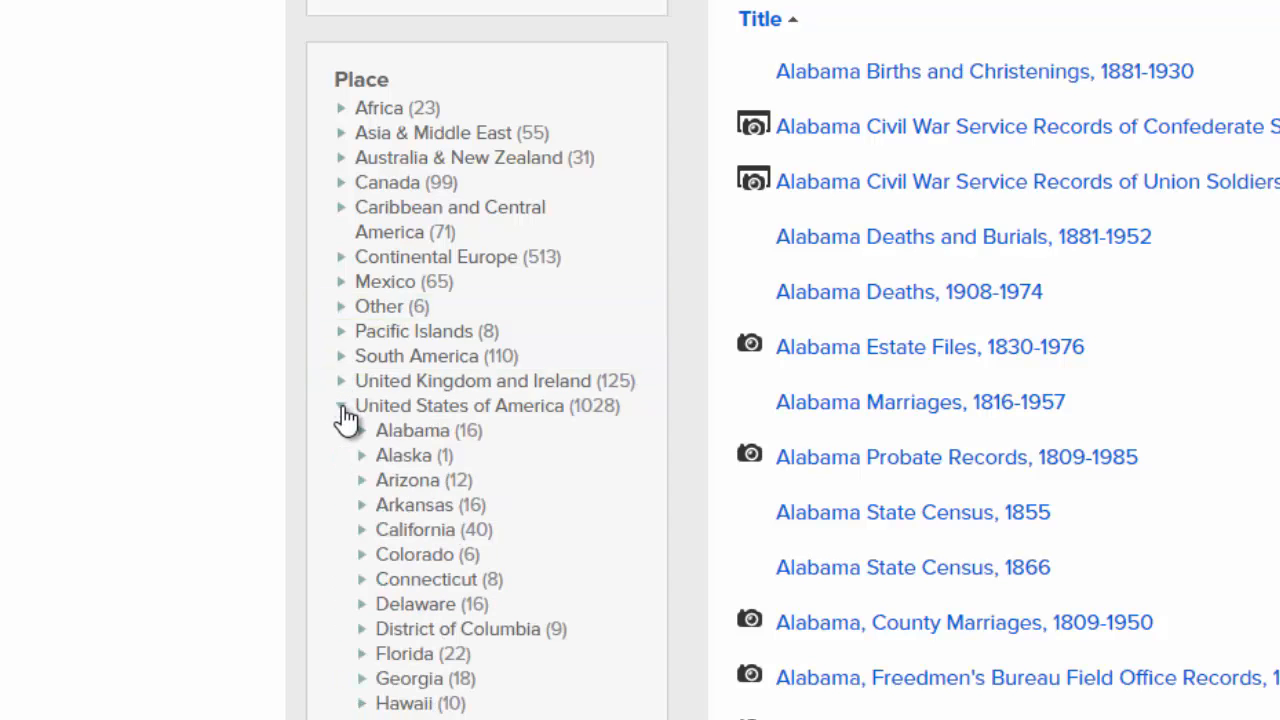
{"action": "scroll", "scroll_direction": "down", "scroll_amount": 3}
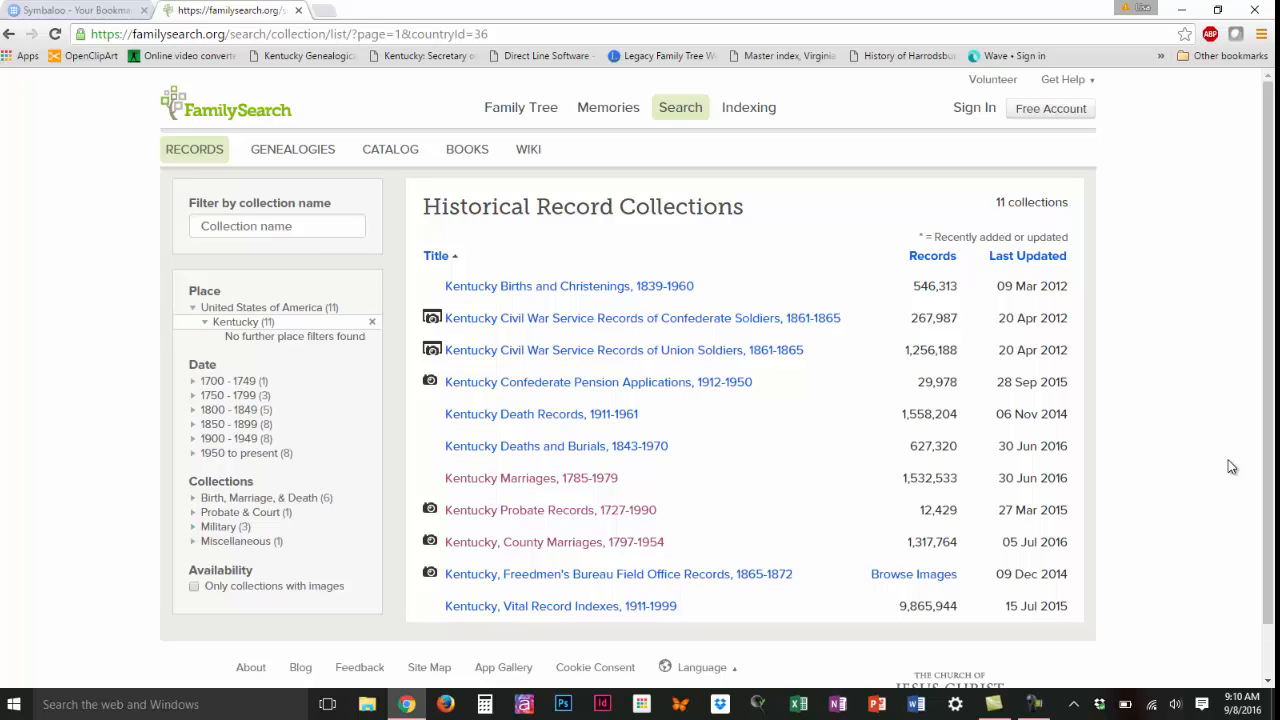
{"action": "mouse_move", "coordinate": [686, 478]}
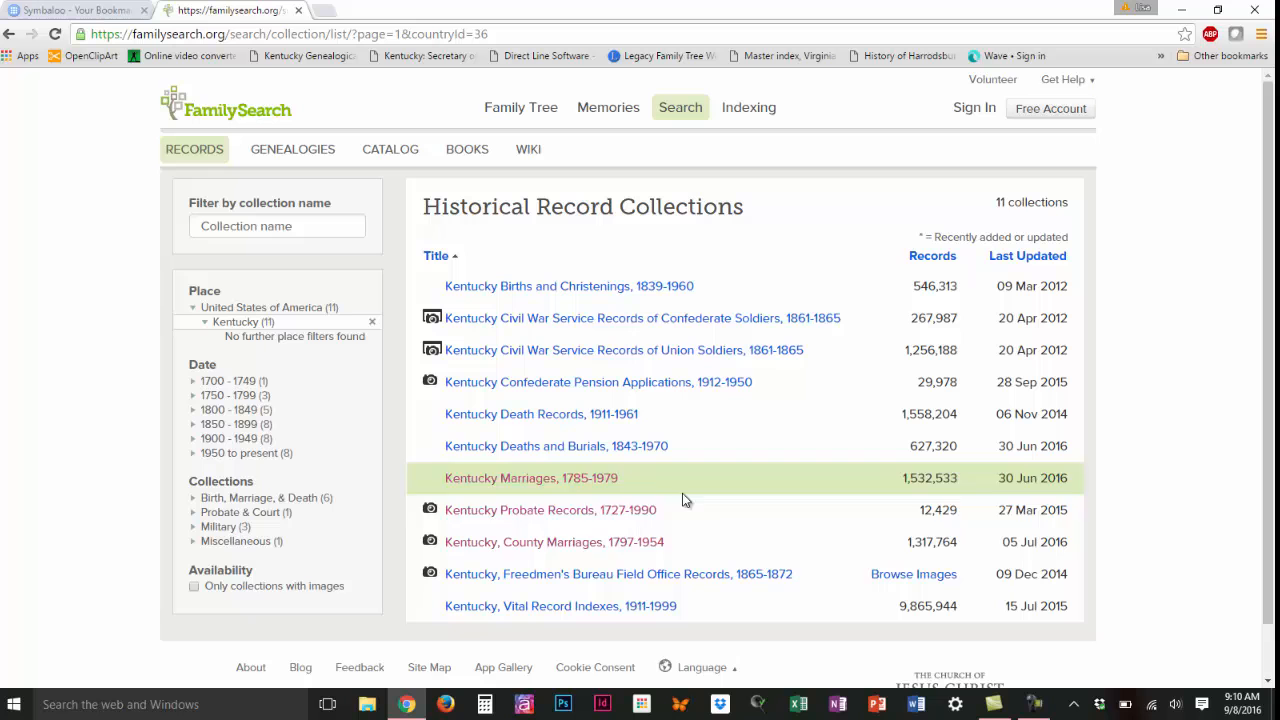
Open the Kentucky, County Marriages, 1797-1954 collection and enter surname Smith
{"action": "left_click", "coordinate": [554, 542]}
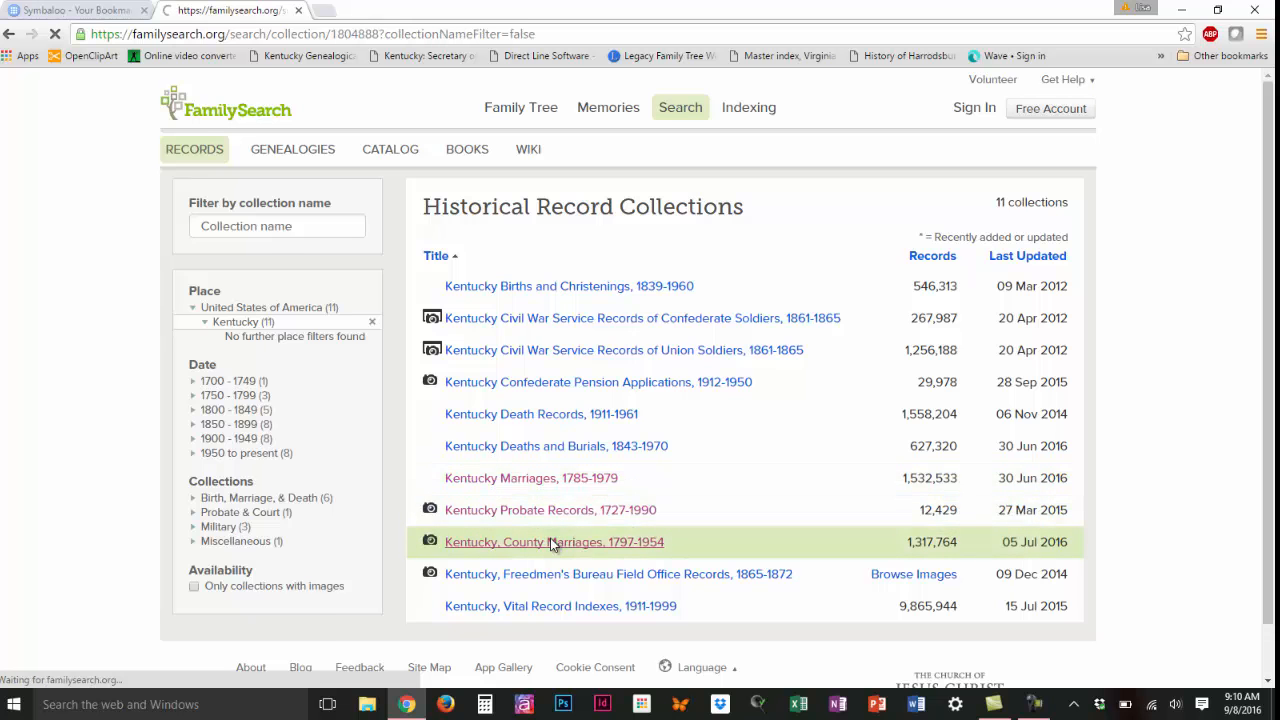
{"action": "left_click", "coordinate": [554, 542]}
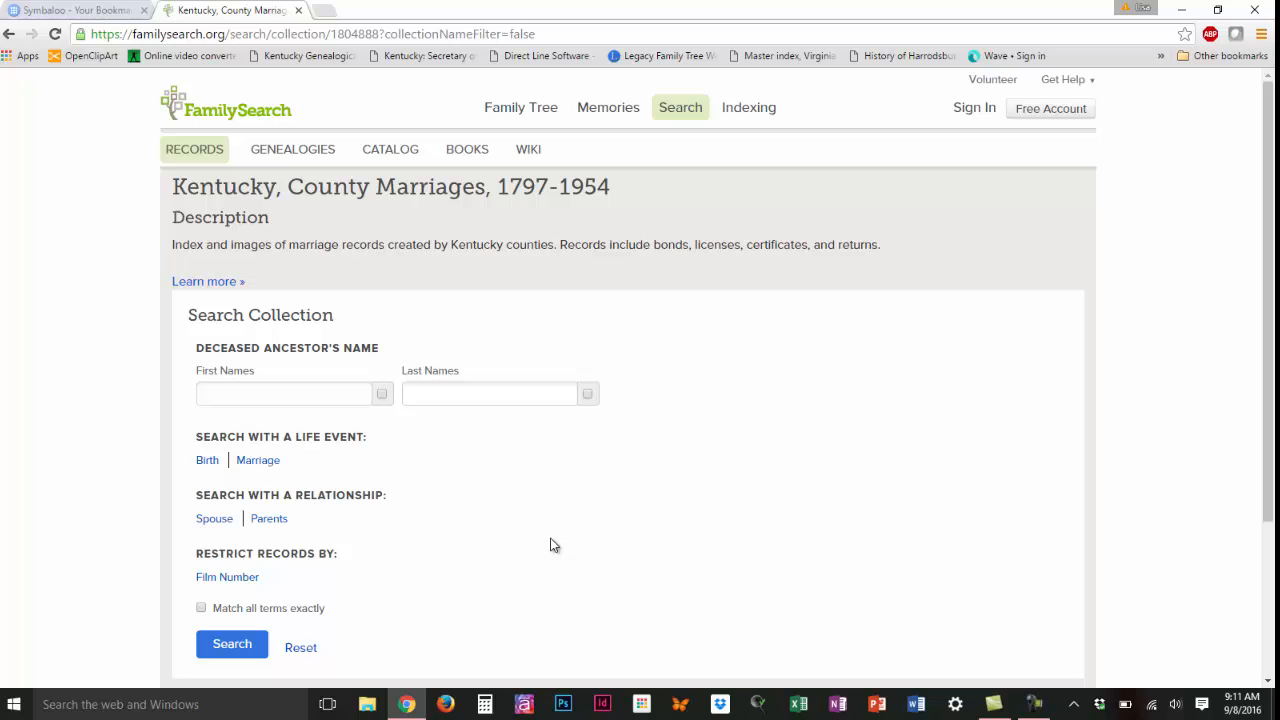
{"action": "left_click", "coordinate": [490, 393]}
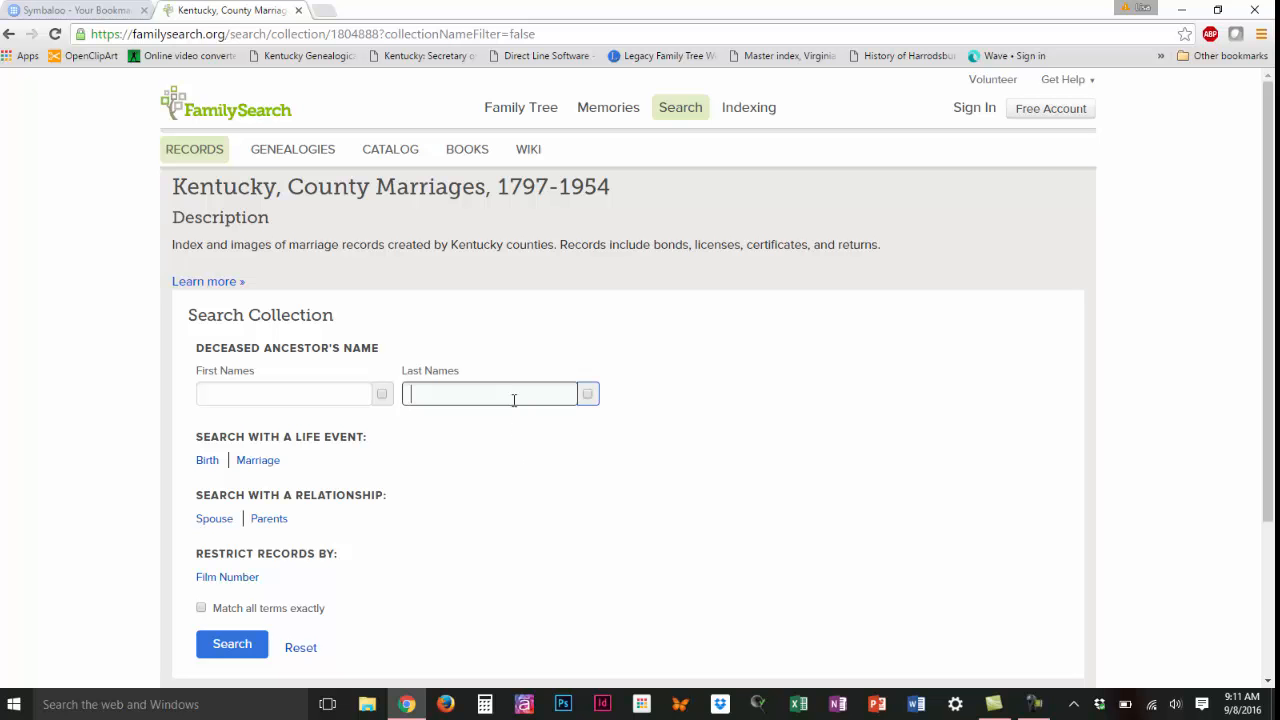
{"action": "type", "text": "Smith"}
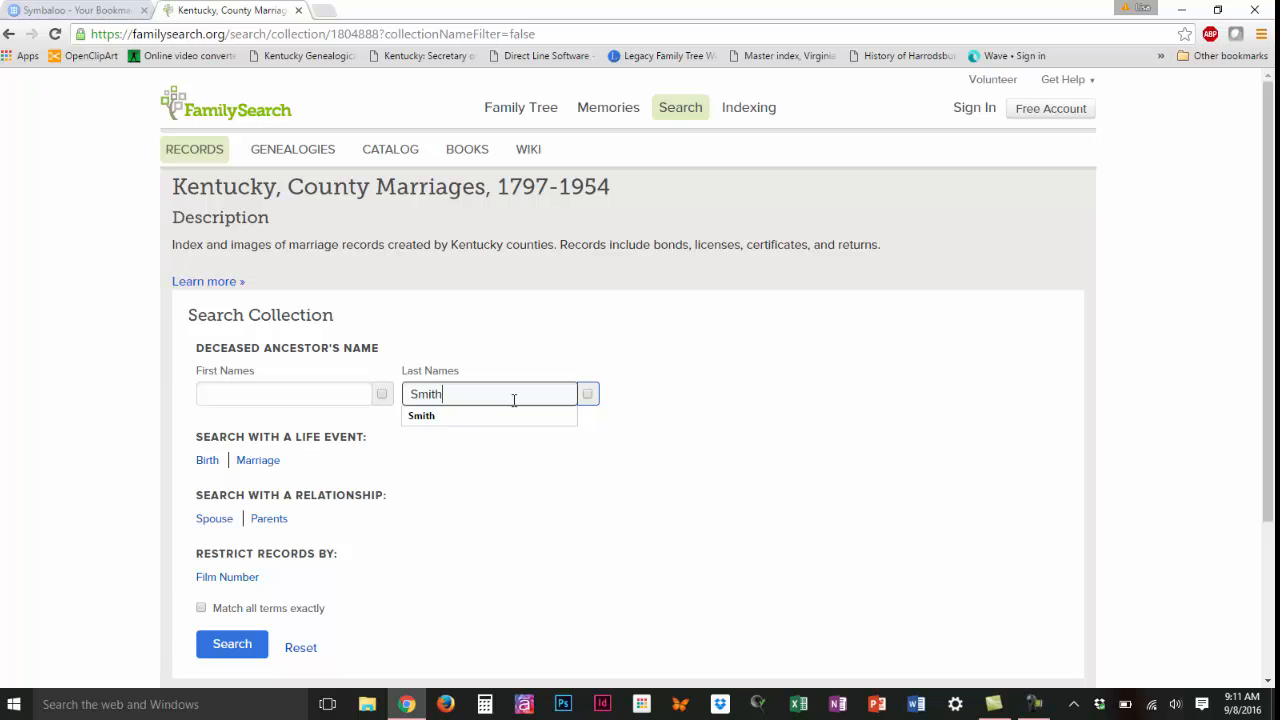
{"action": "mouse_move", "coordinate": [257, 460]}
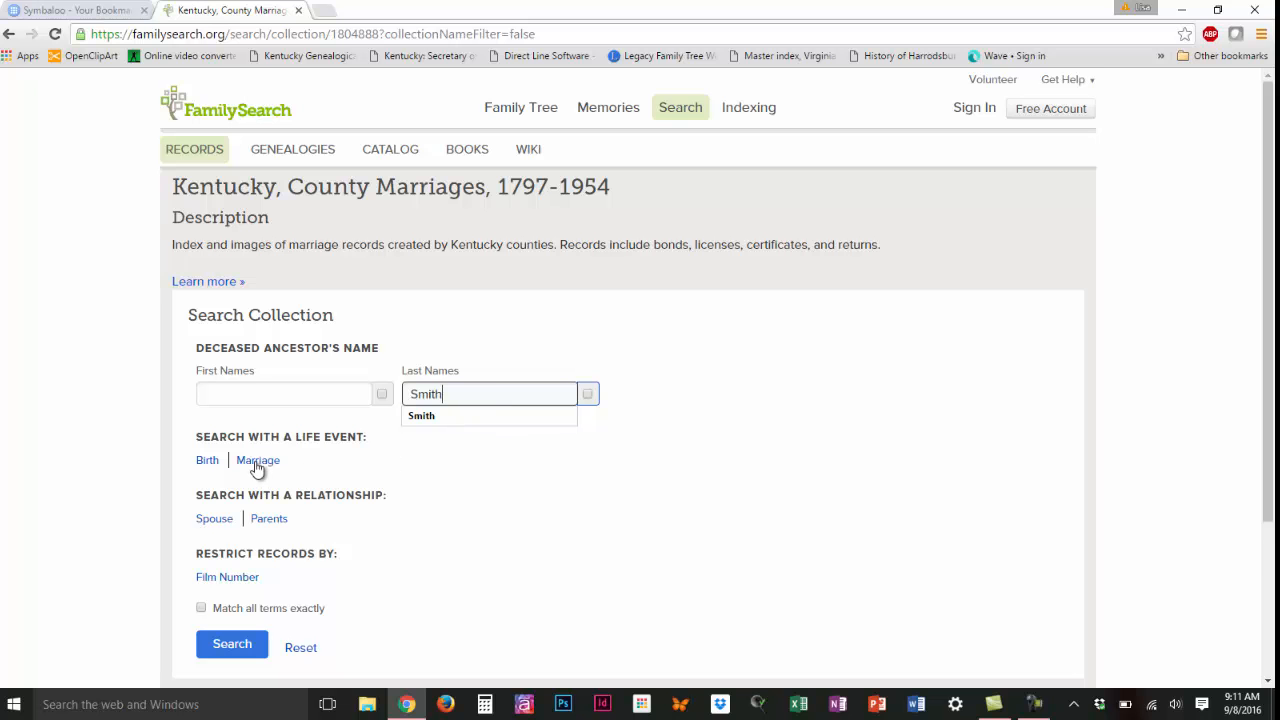
Add a marriage event in Mercer with years 1780 to 1820
{"action": "left_click", "coordinate": [258, 460]}
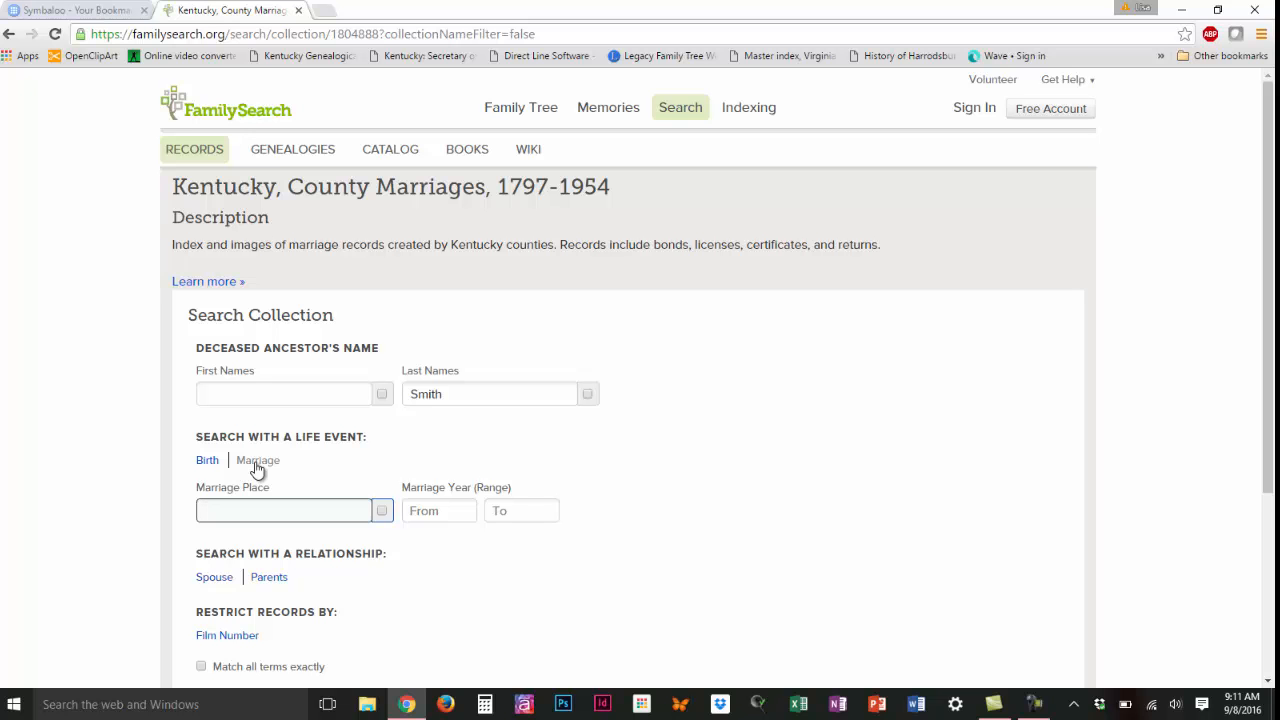
{"action": "left_click", "coordinate": [283, 510]}
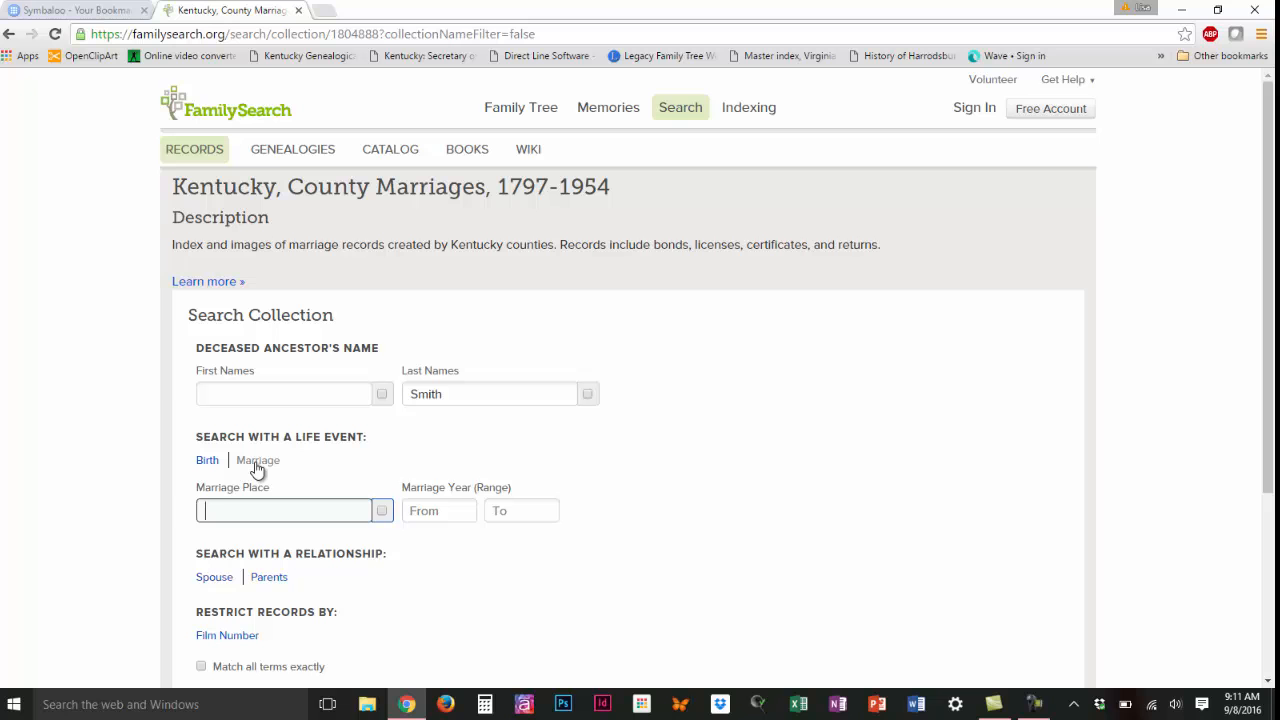
{"action": "type", "text": "Merce"}
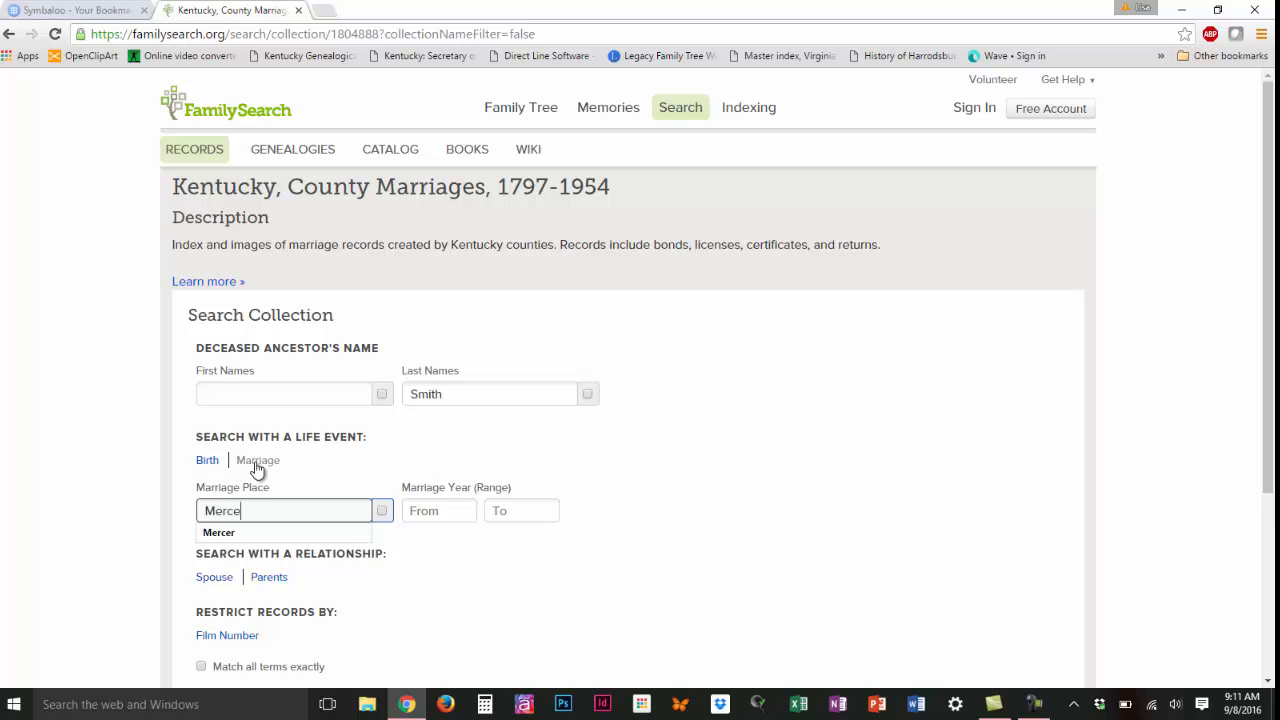
{"action": "left_click", "coordinate": [218, 532]}
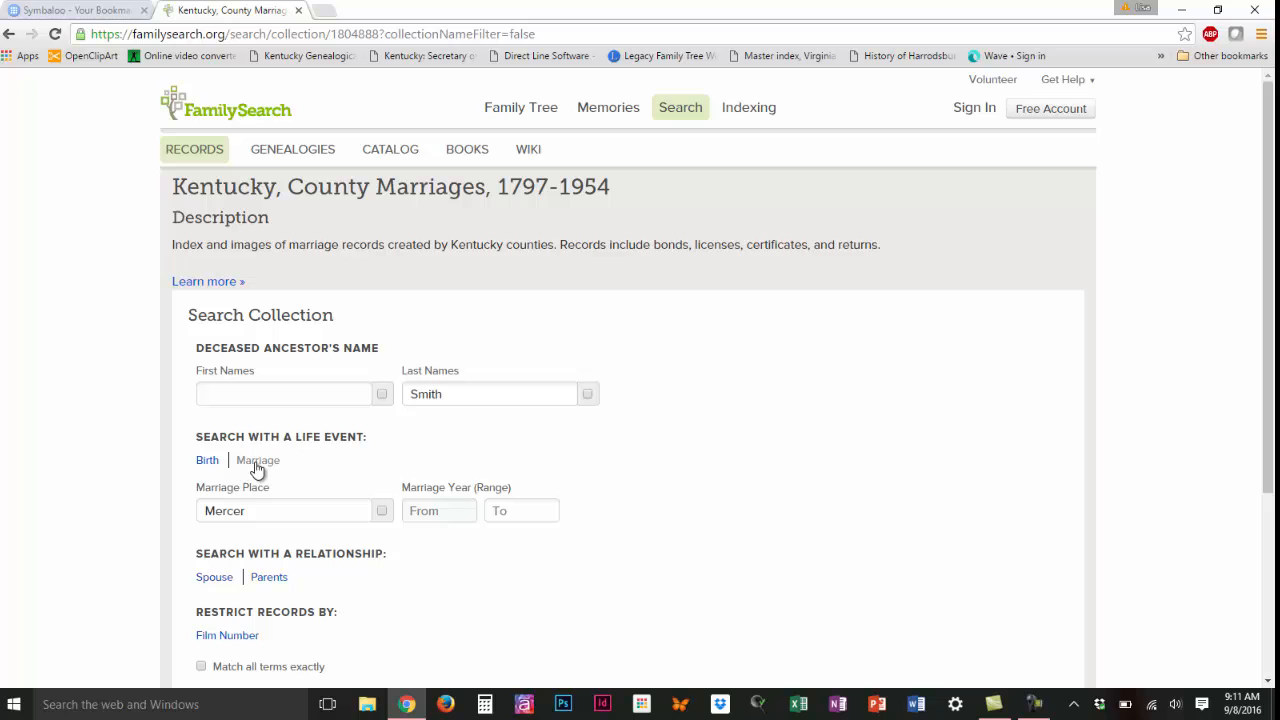
{"action": "type", "text": "1780"}
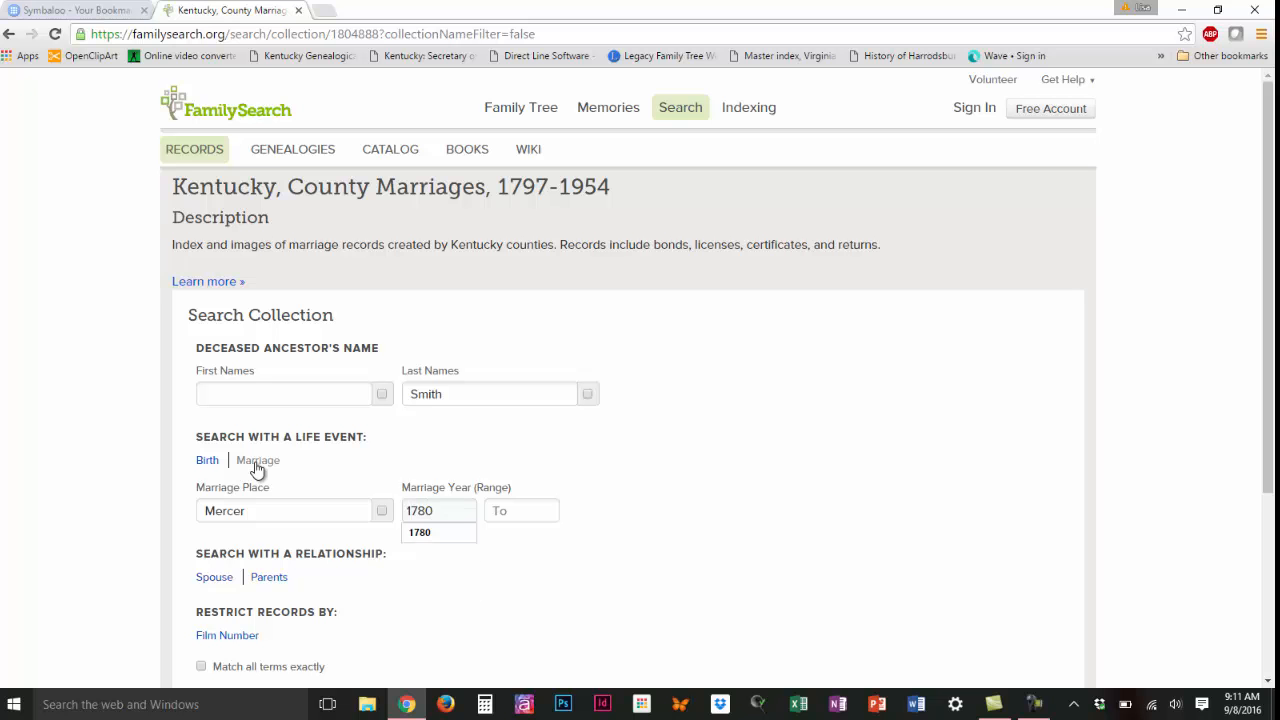
{"action": "type", "text": "1820"}
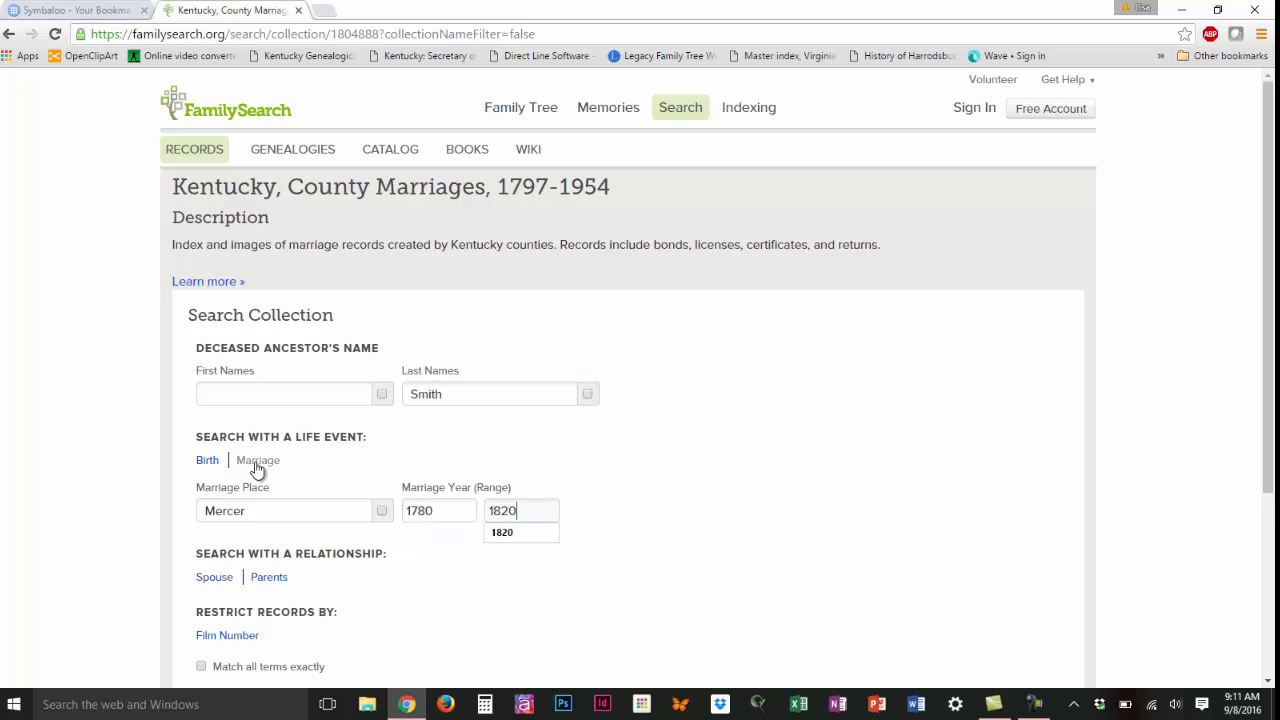
{"action": "scroll", "scroll_direction": "down", "scroll_amount": 3}
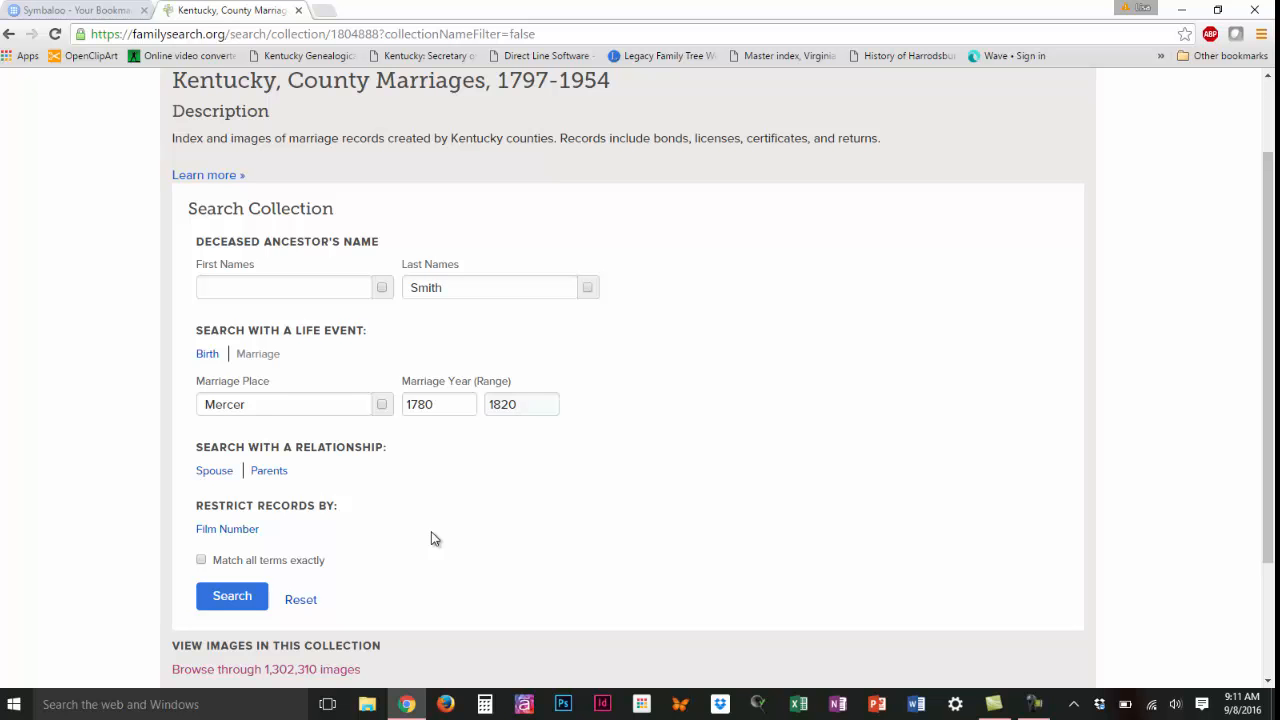
{"action": "mouse_move", "coordinate": [277, 590]}
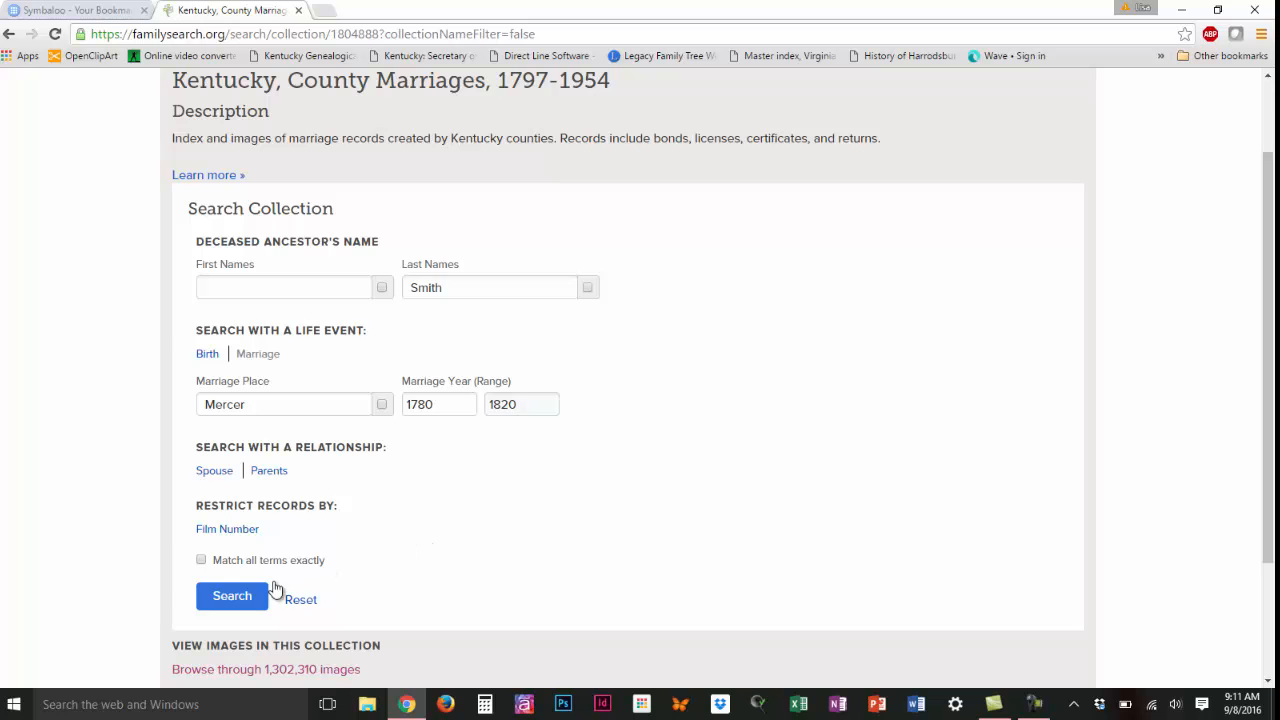
{"action": "left_click", "coordinate": [232, 595]}
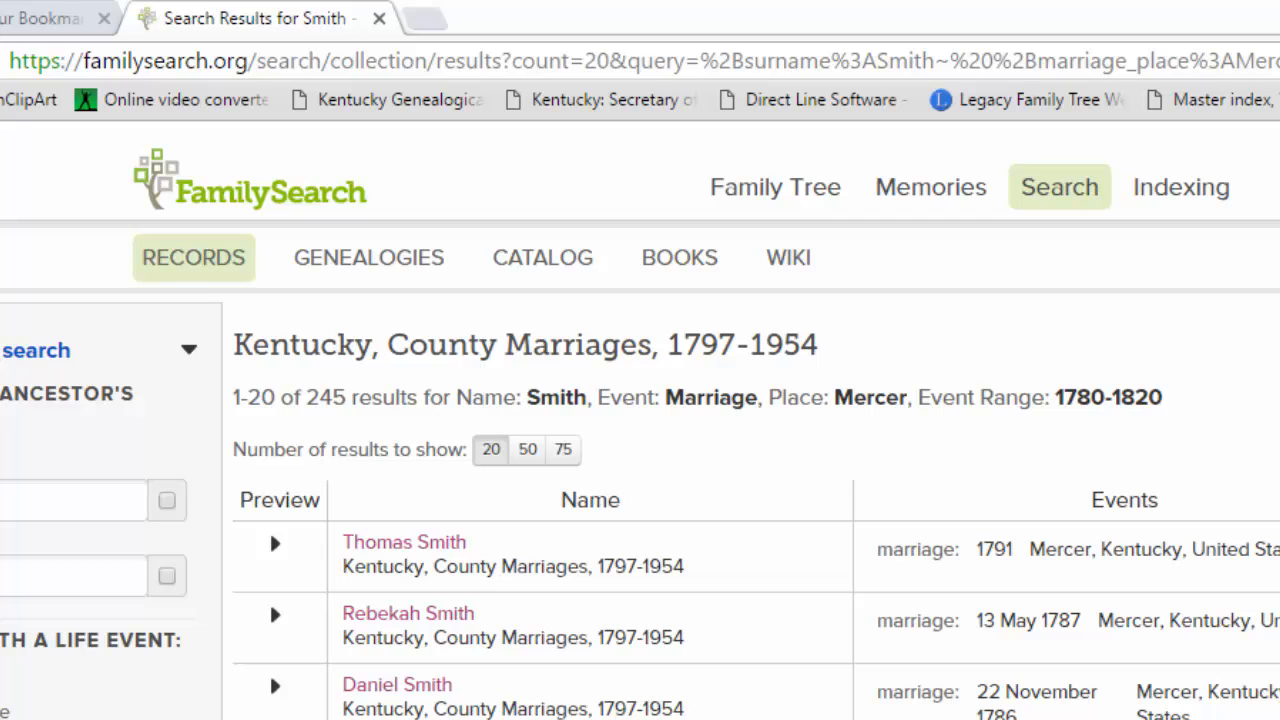
{"action": "mouse_move", "coordinate": [350, 398]}
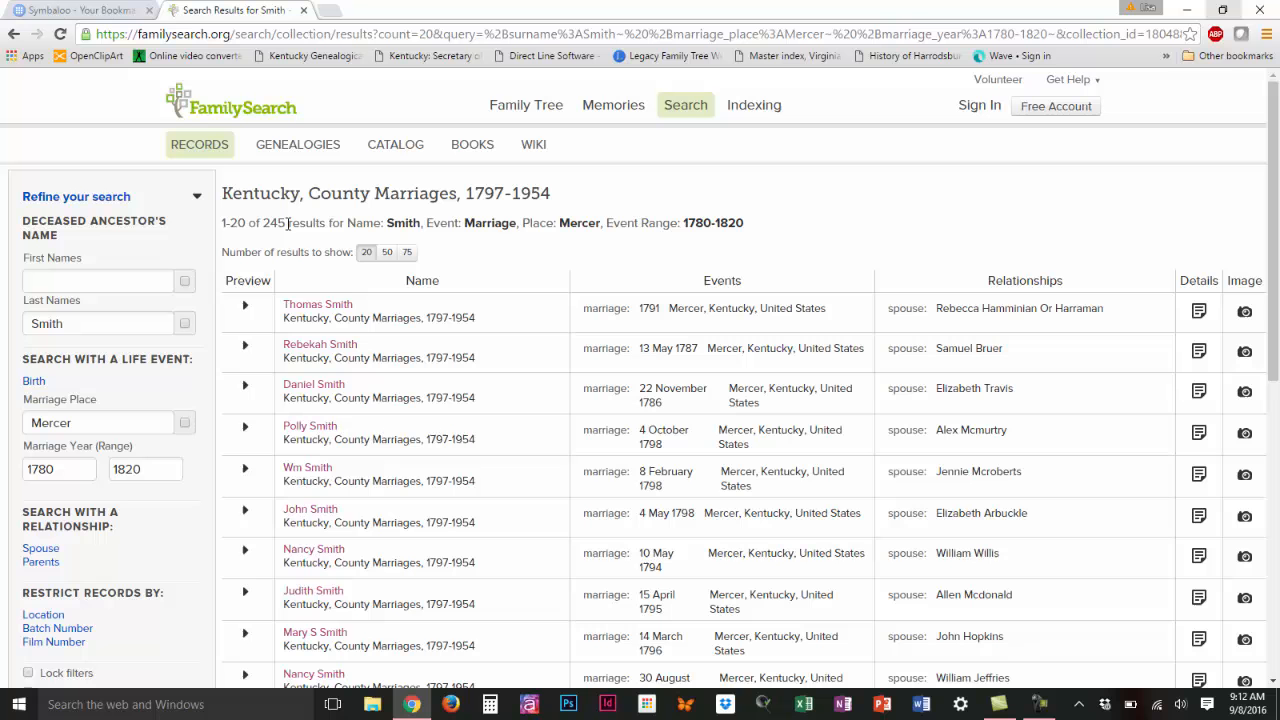
{"action": "mouse_move", "coordinate": [360, 351]}
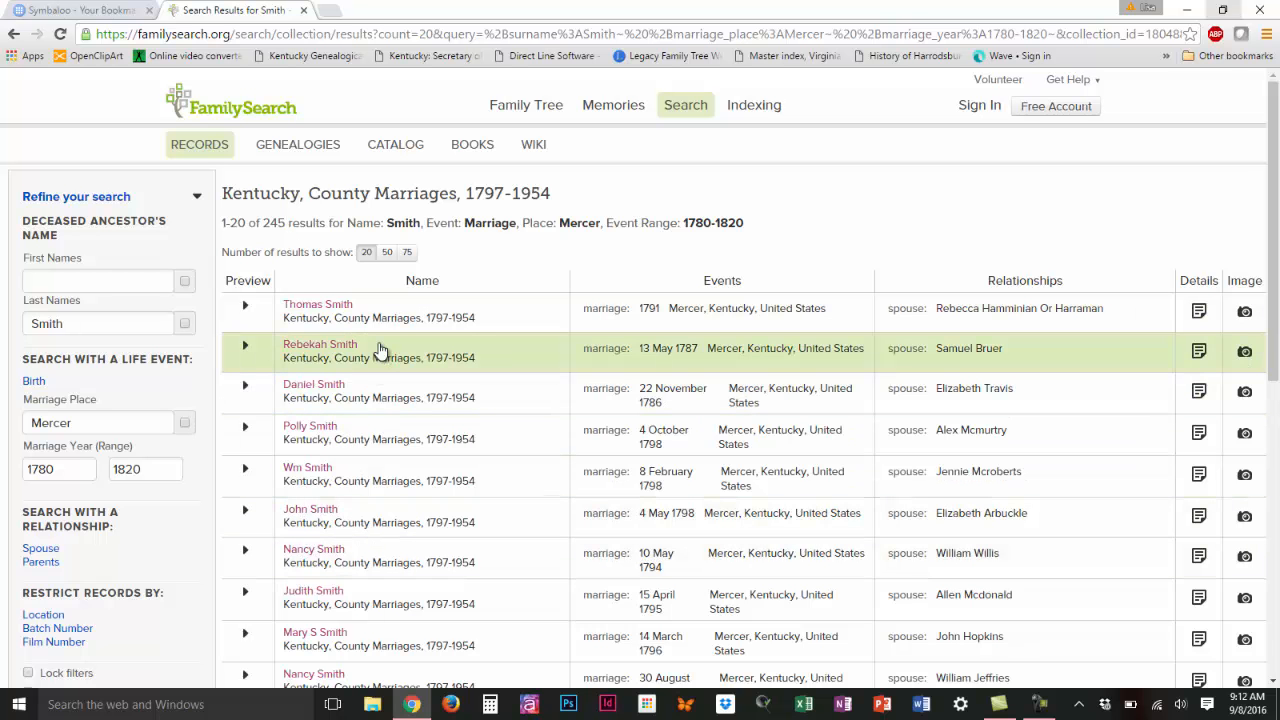
{"action": "mouse_move", "coordinate": [698, 313]}
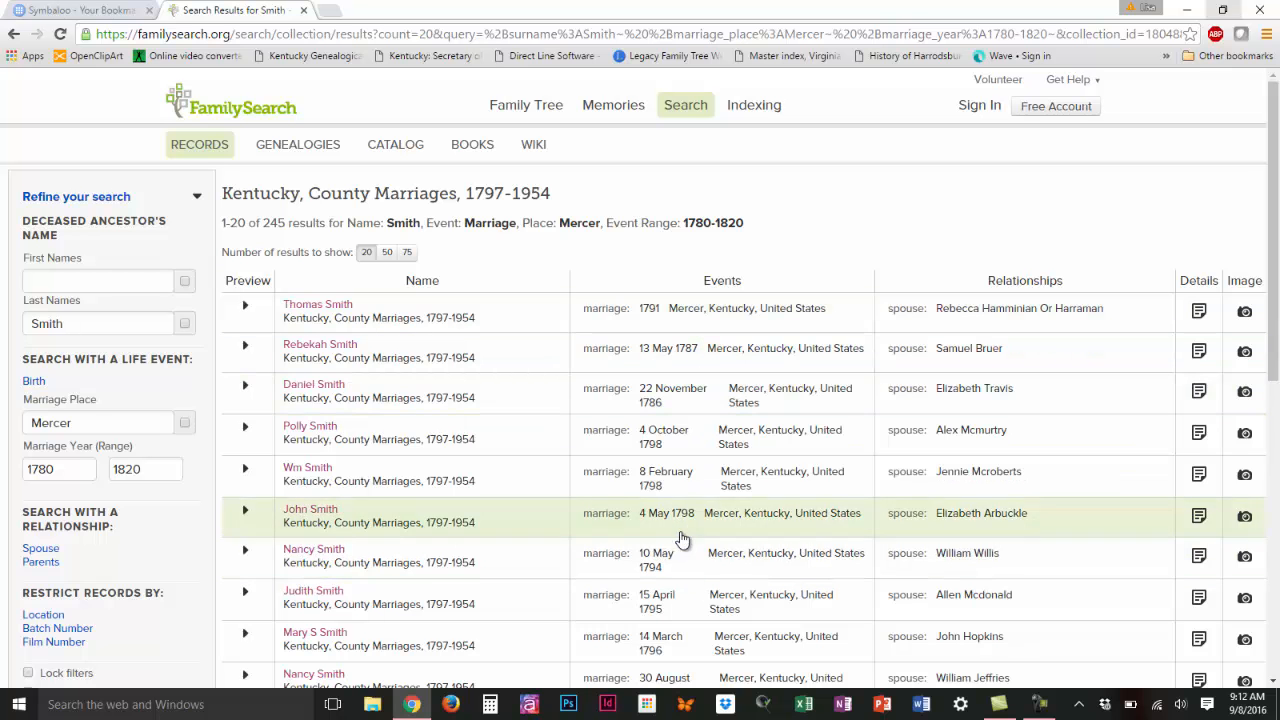
{"action": "mouse_move", "coordinate": [700, 311]}
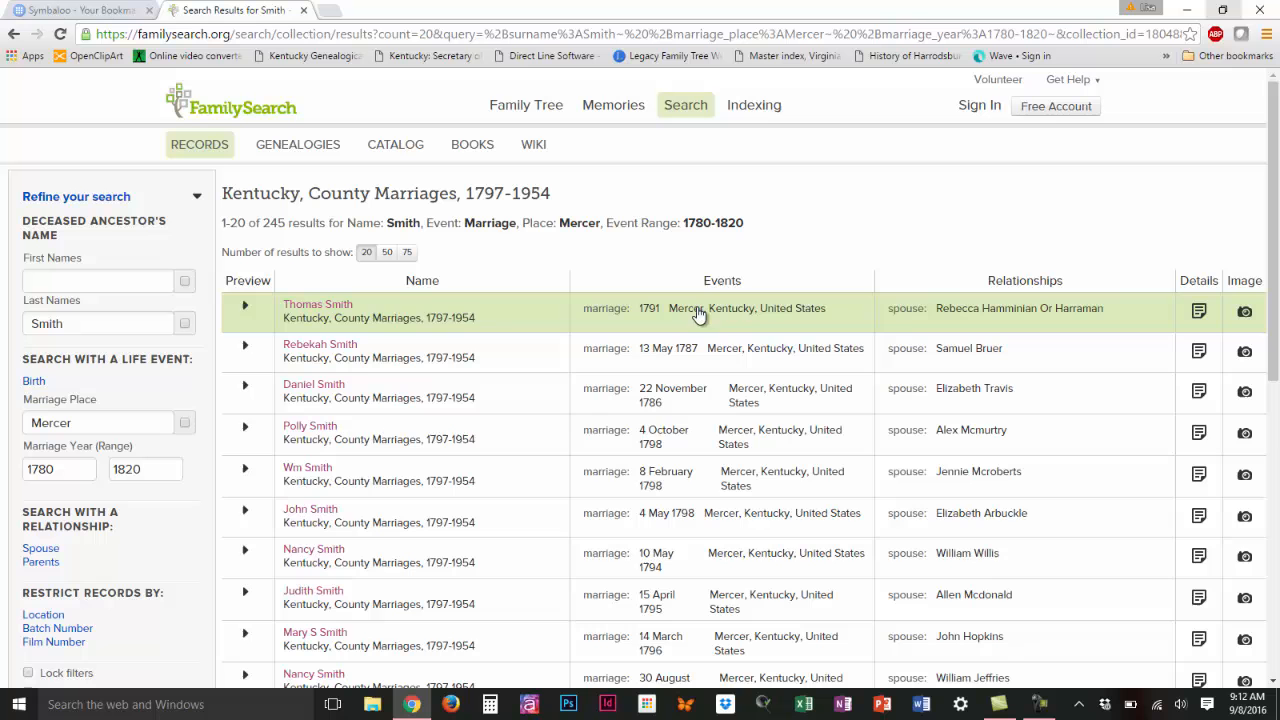
{"action": "mouse_move", "coordinate": [975, 520]}
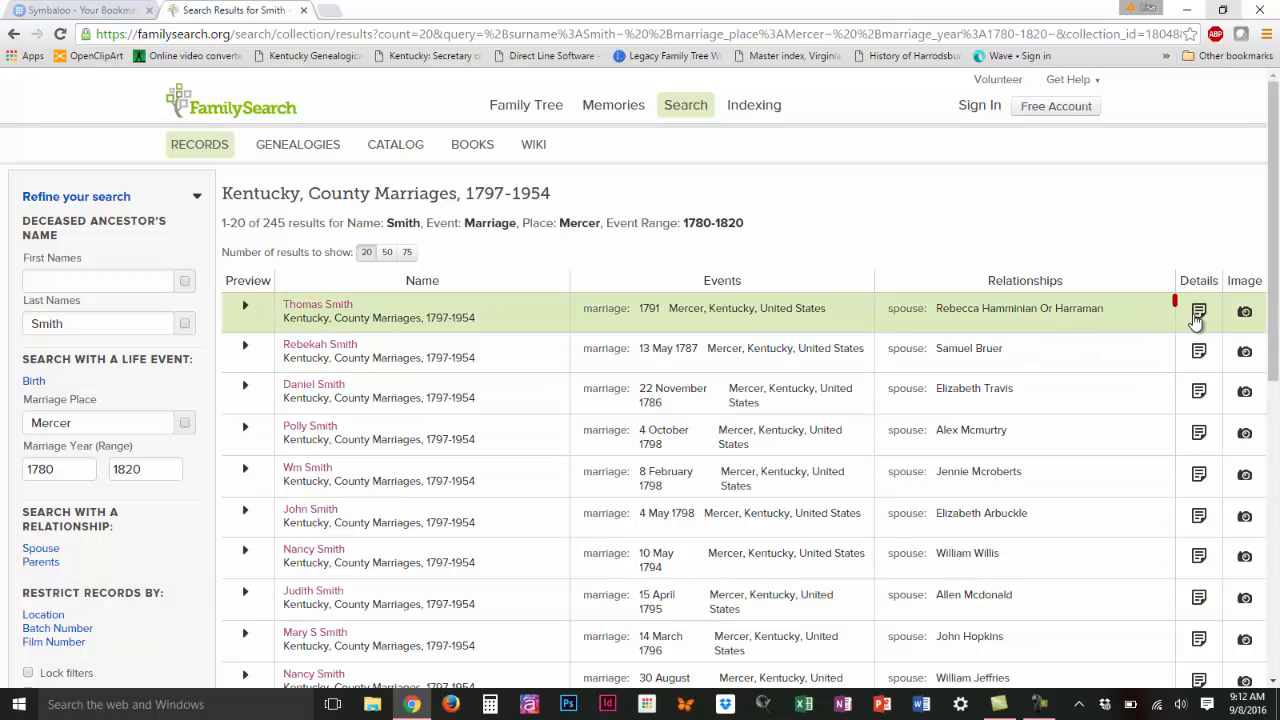
{"action": "mouse_move", "coordinate": [1198, 313]}
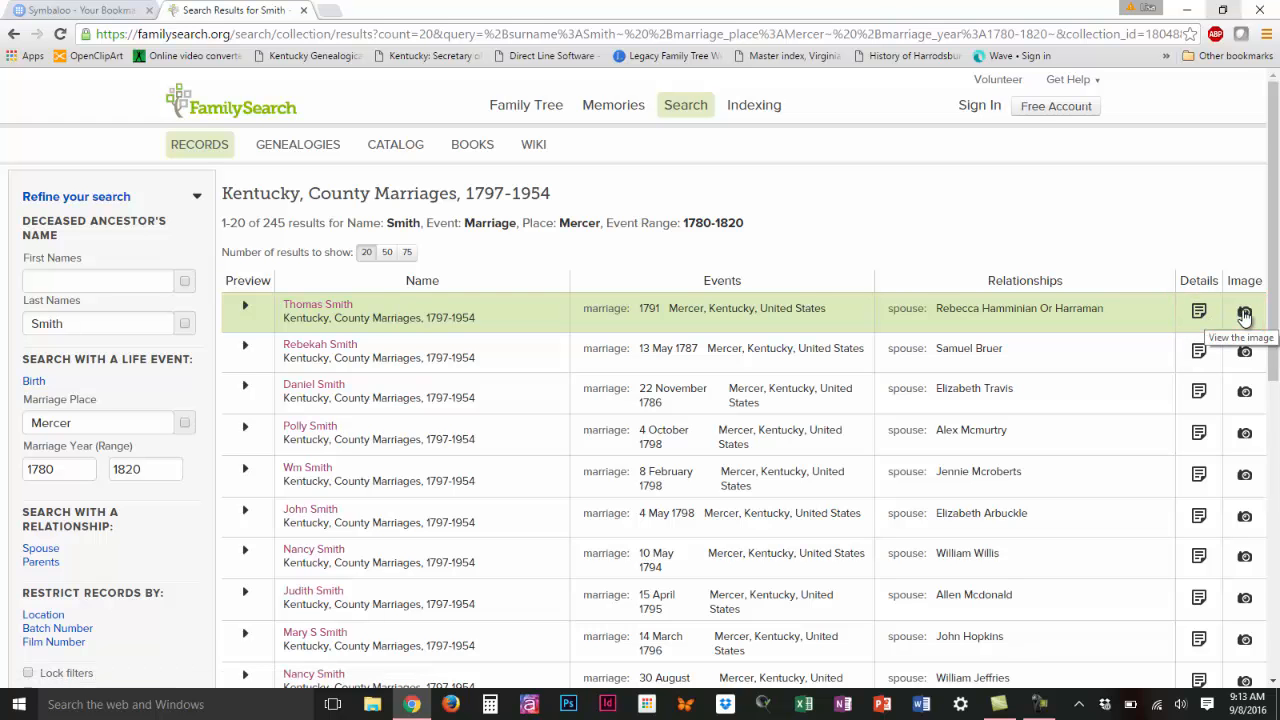
{"action": "mouse_move", "coordinate": [1164, 326]}
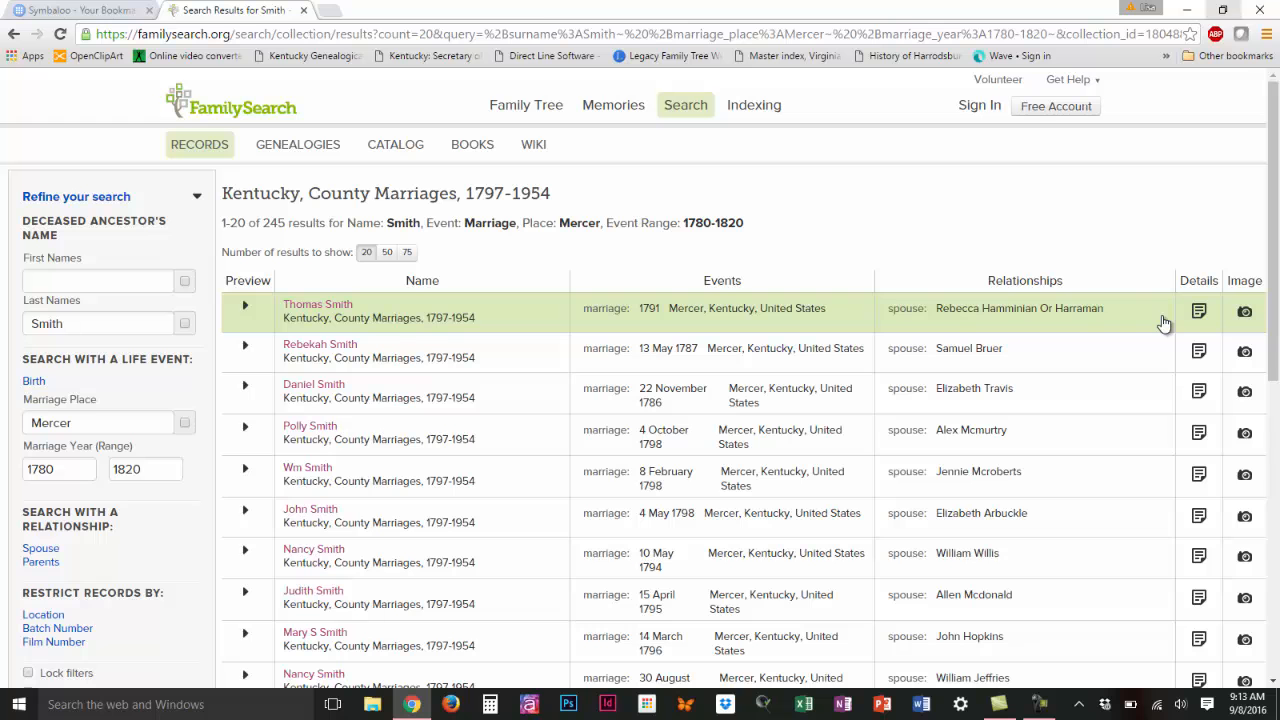
{"action": "mouse_move", "coordinate": [940, 234]}
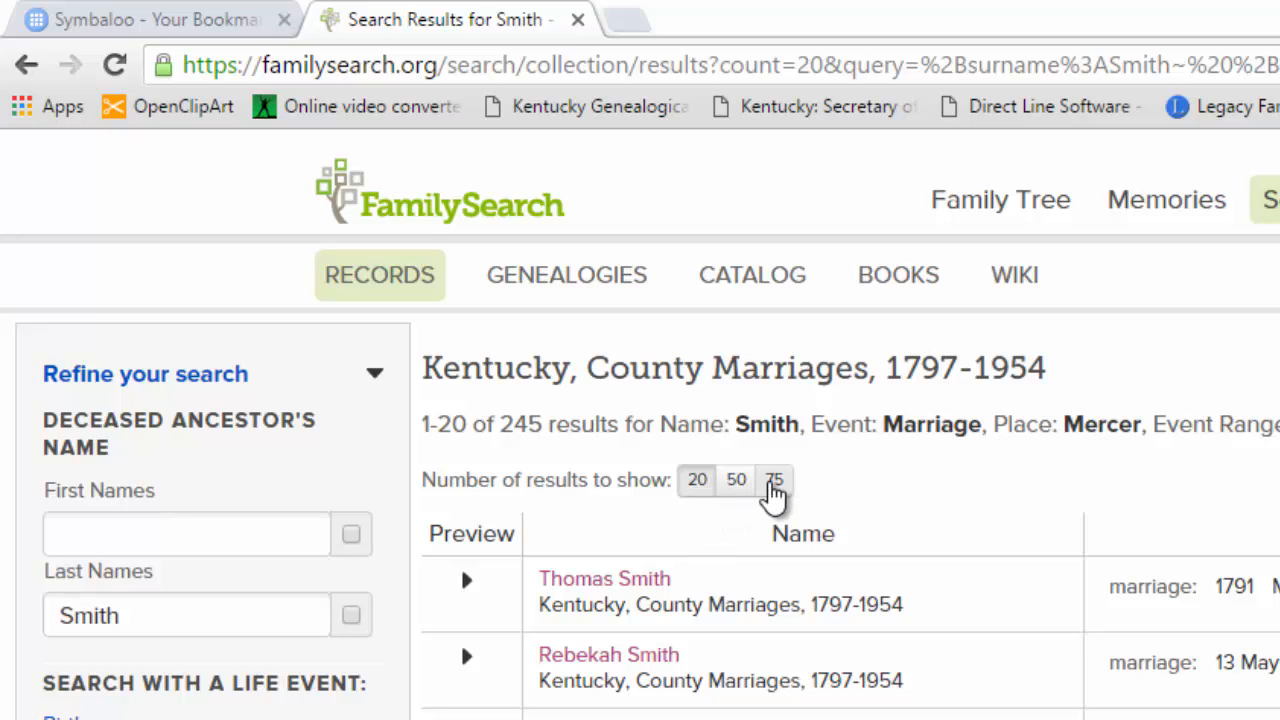
Show 75 results per page, displaying records 1–75 of 245
{"action": "left_click", "coordinate": [774, 480]}
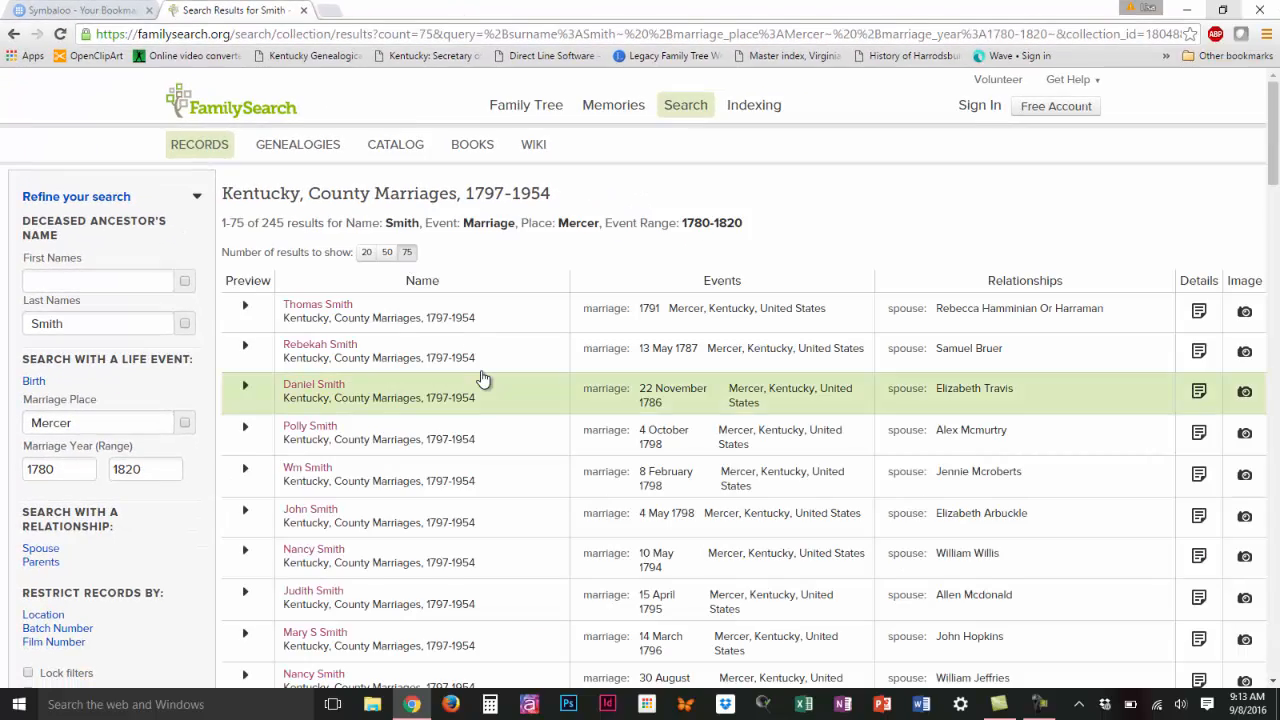
{"action": "scroll", "scroll_direction": "down", "scroll_amount": 3}
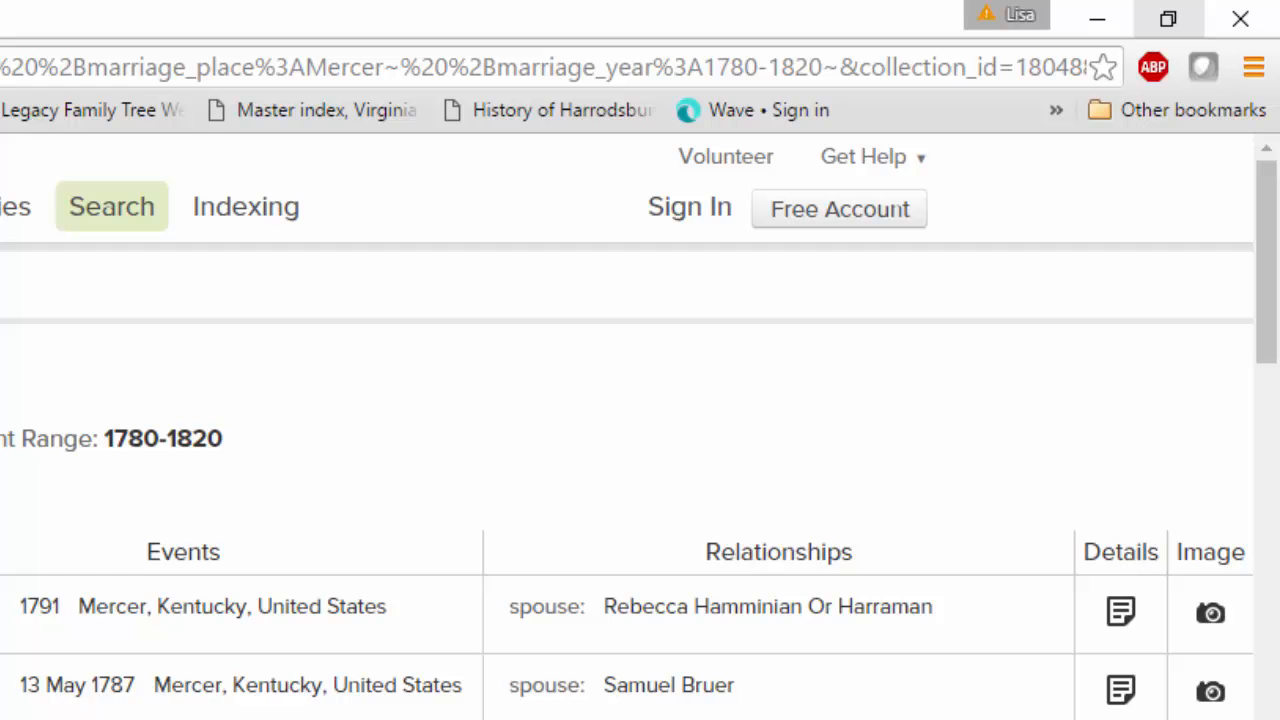
{"action": "mouse_move", "coordinate": [503, 390]}
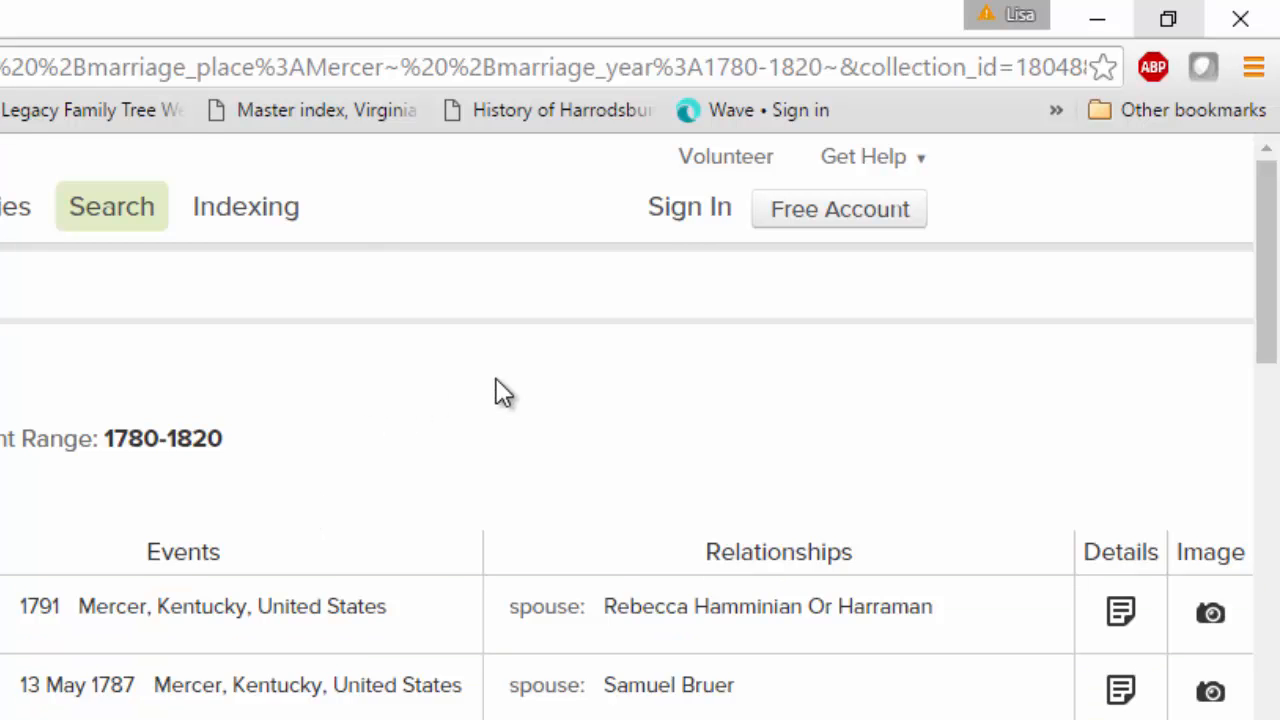
{"action": "mouse_move", "coordinate": [683, 225]}
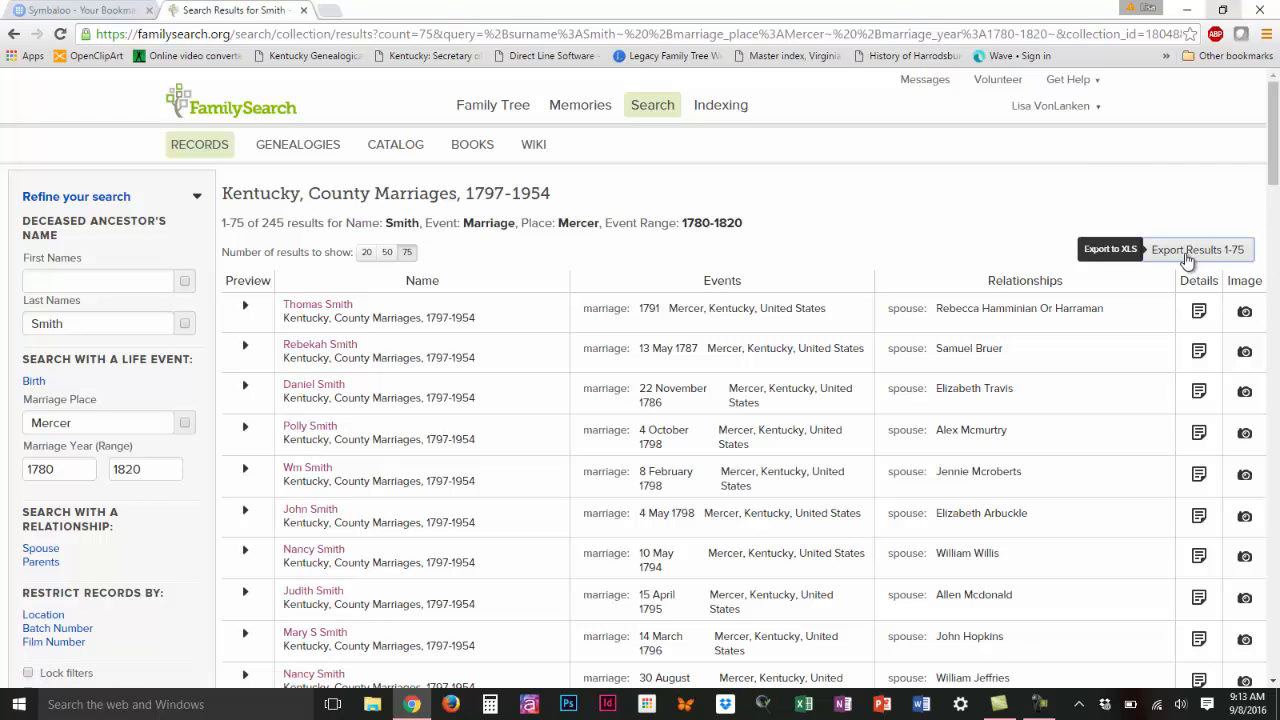
Export results 1–75 as a spreadsheet and move to results page 2
{"action": "left_click", "coordinate": [1197, 249]}
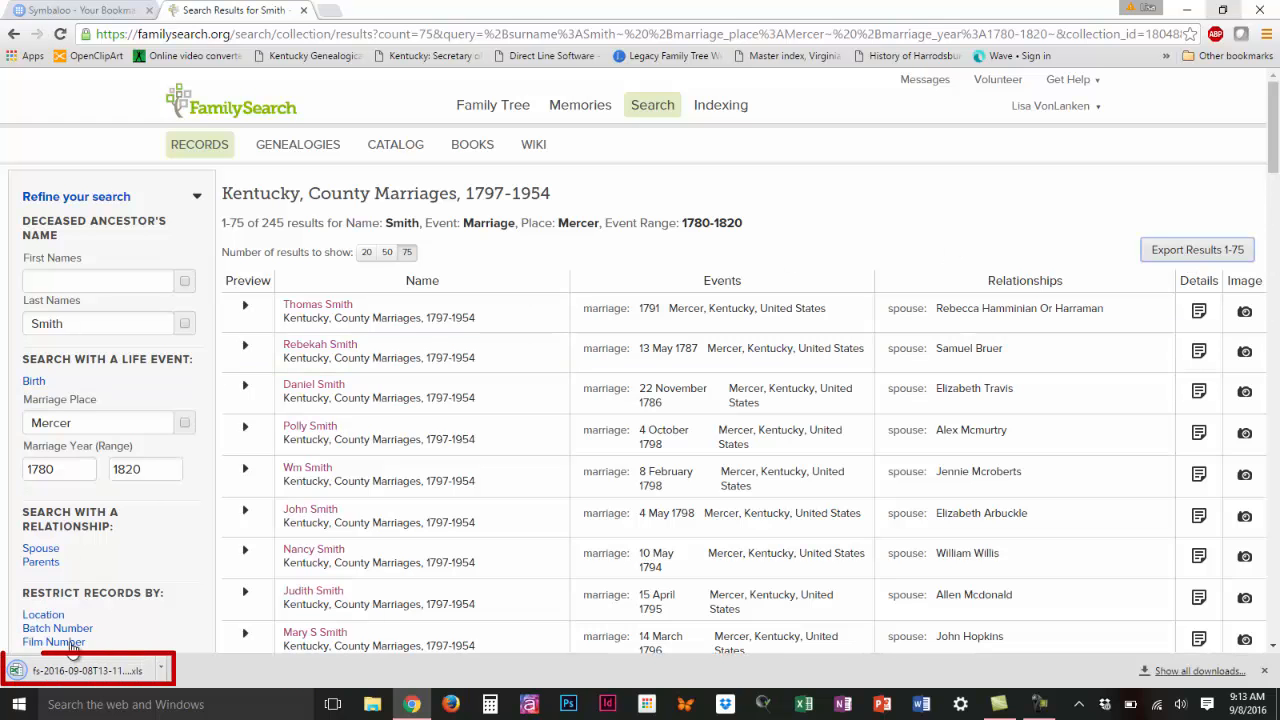
{"action": "mouse_move", "coordinate": [270, 456]}
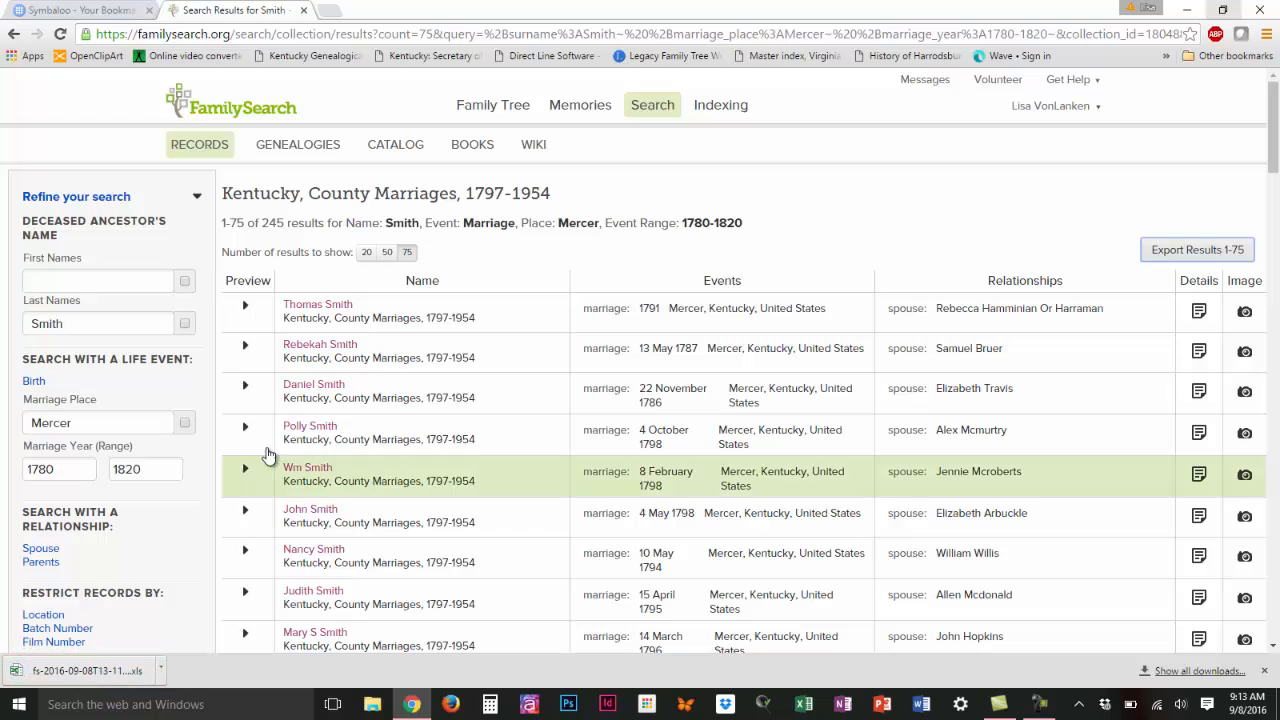
{"action": "scroll", "scroll_direction": "down", "scroll_amount": 3}
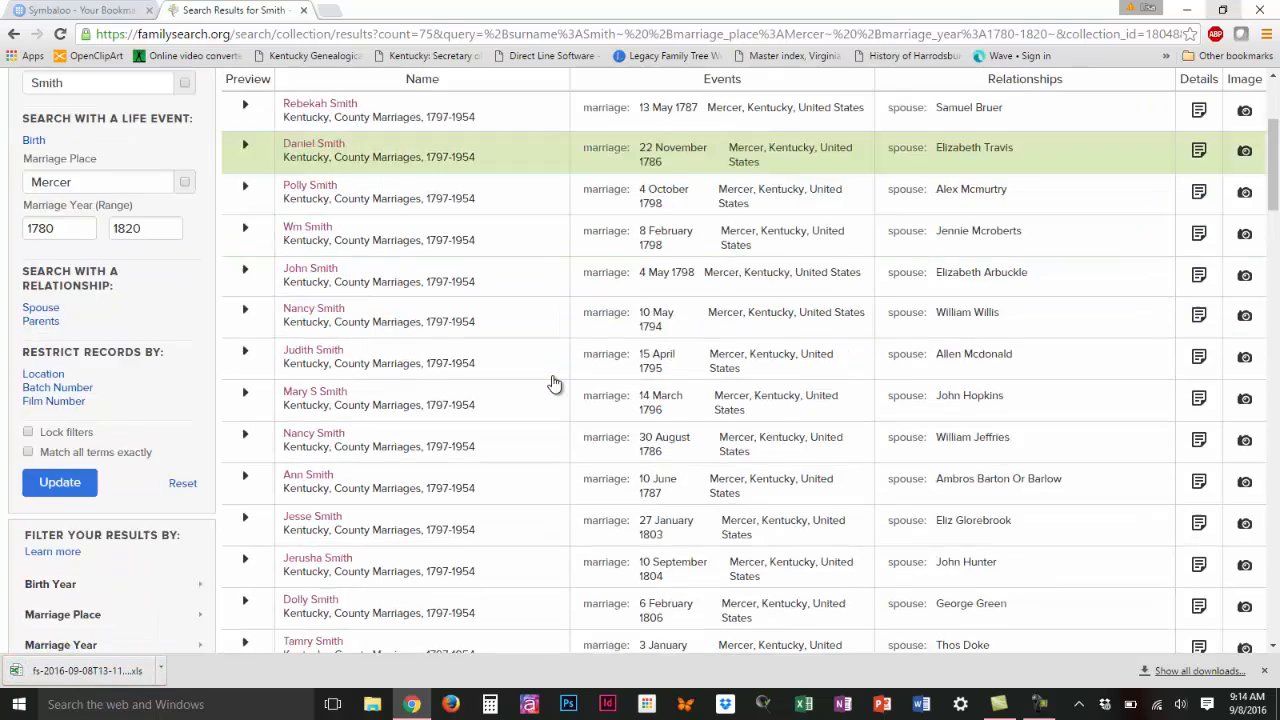
{"action": "scroll", "scroll_direction": "down", "scroll_amount": 3}
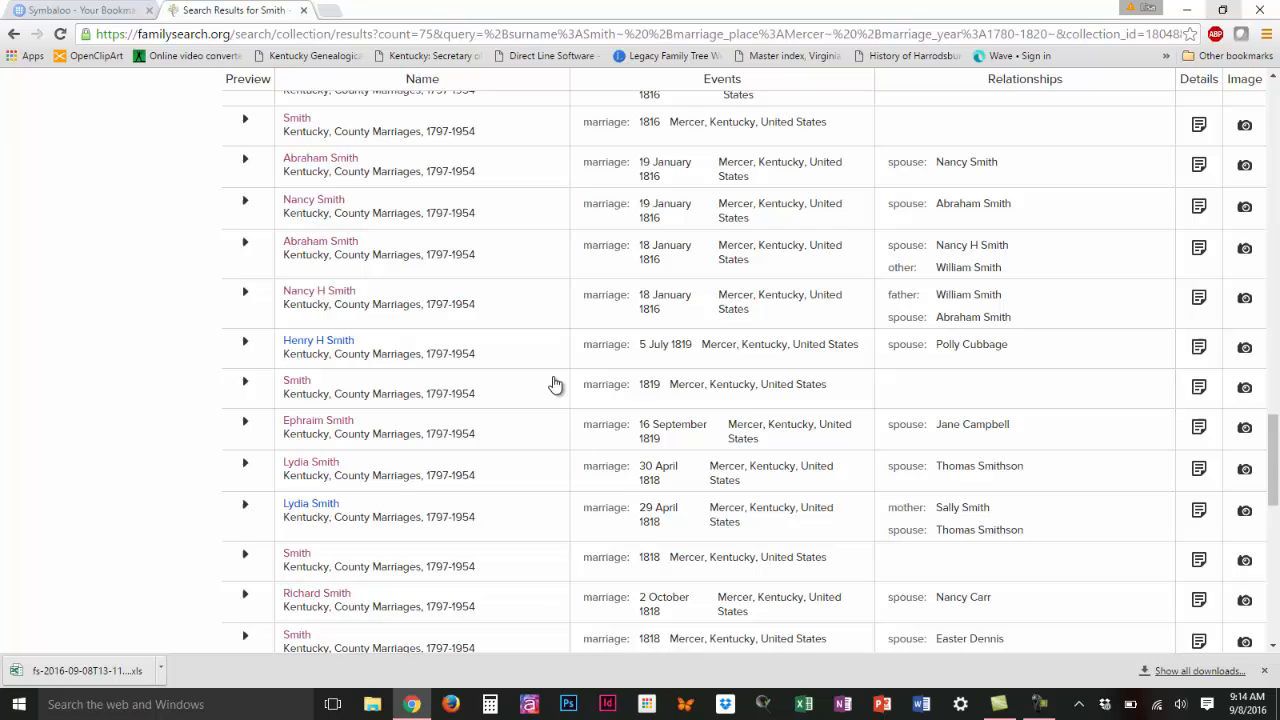
{"action": "scroll", "scroll_direction": "down", "scroll_amount": 3}
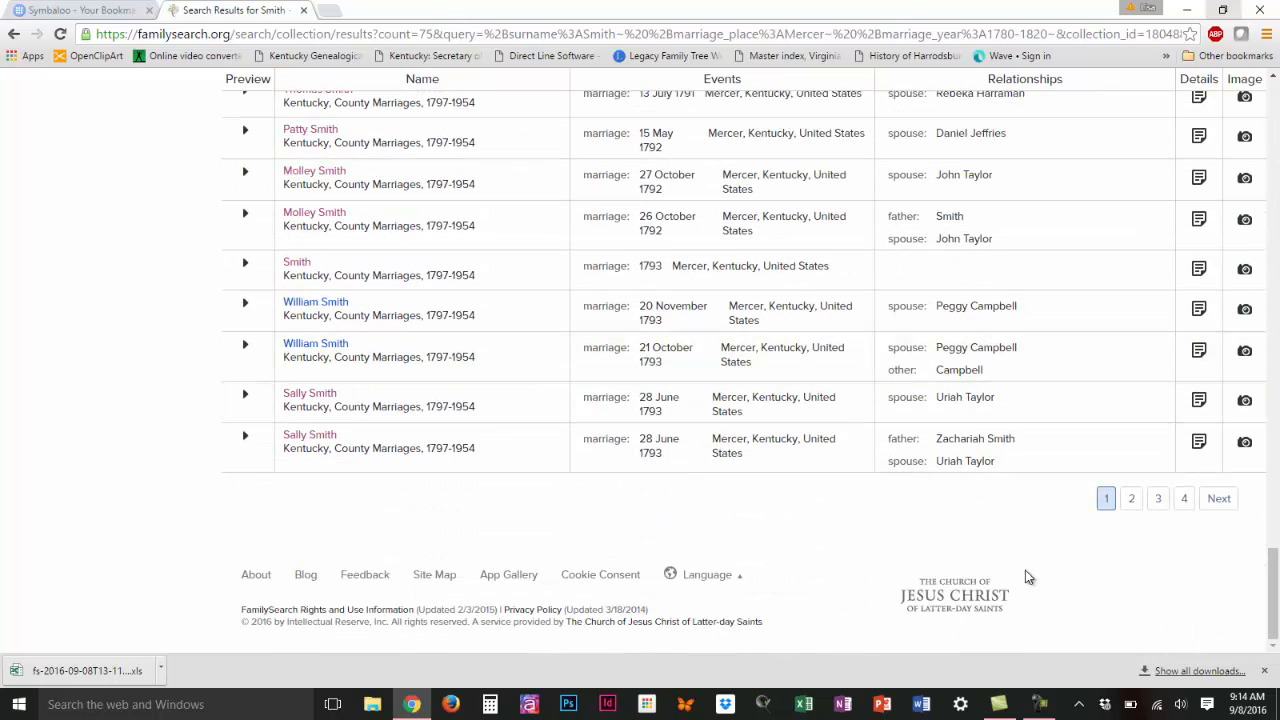
{"action": "left_click", "coordinate": [1131, 498]}
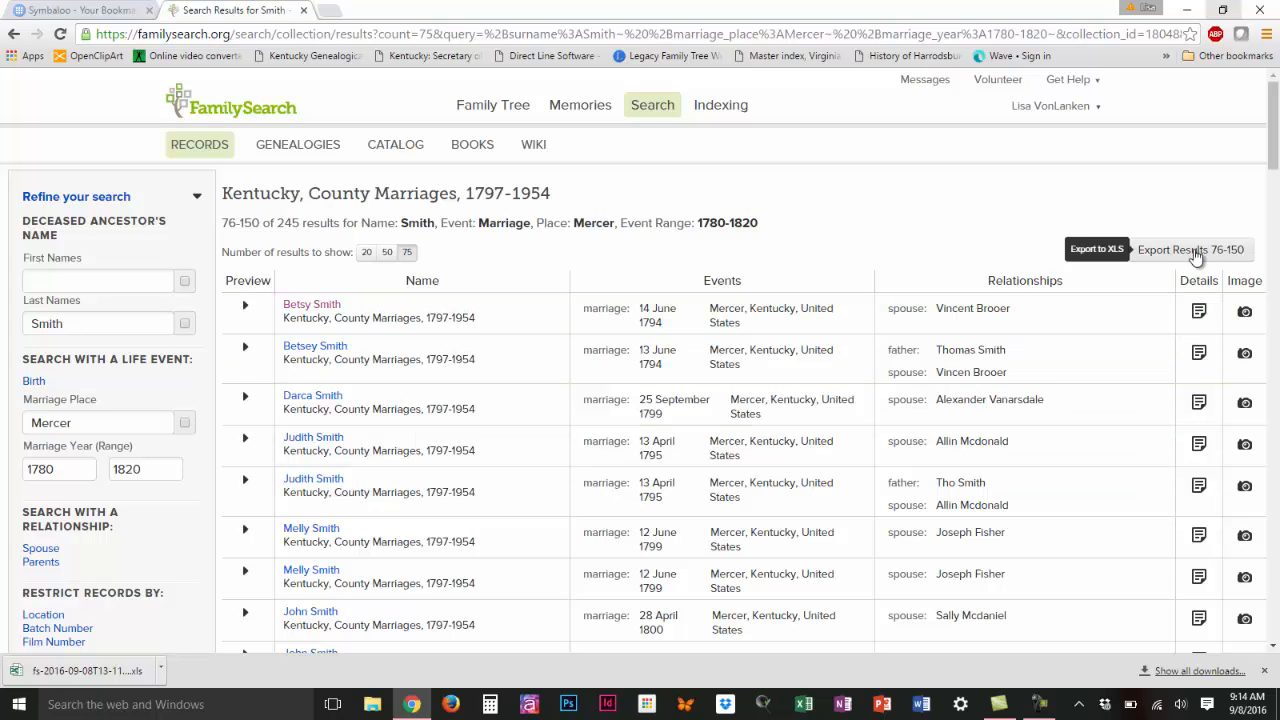
Export results 76–150 as a spreadsheet and continue through the remaining pages
{"action": "left_click", "coordinate": [1190, 250]}
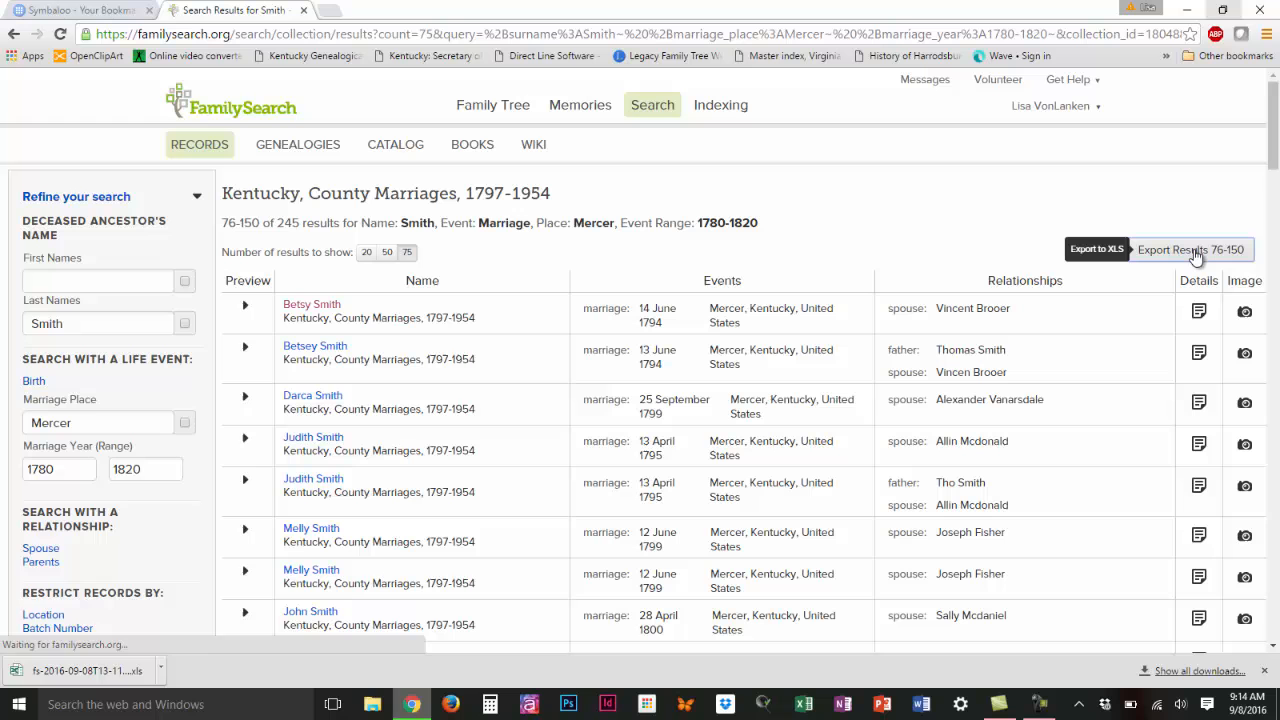
{"action": "left_click", "coordinate": [1190, 249]}
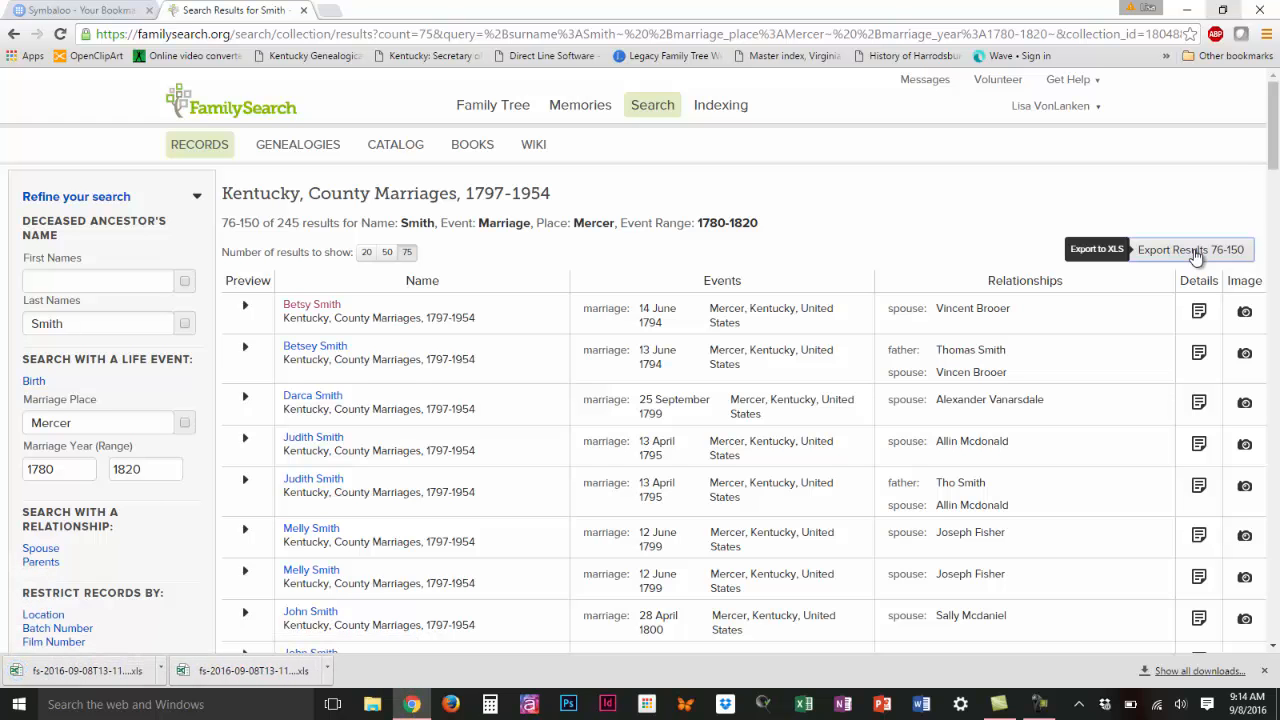
{"action": "scroll", "scroll_direction": "down", "scroll_amount": 3}
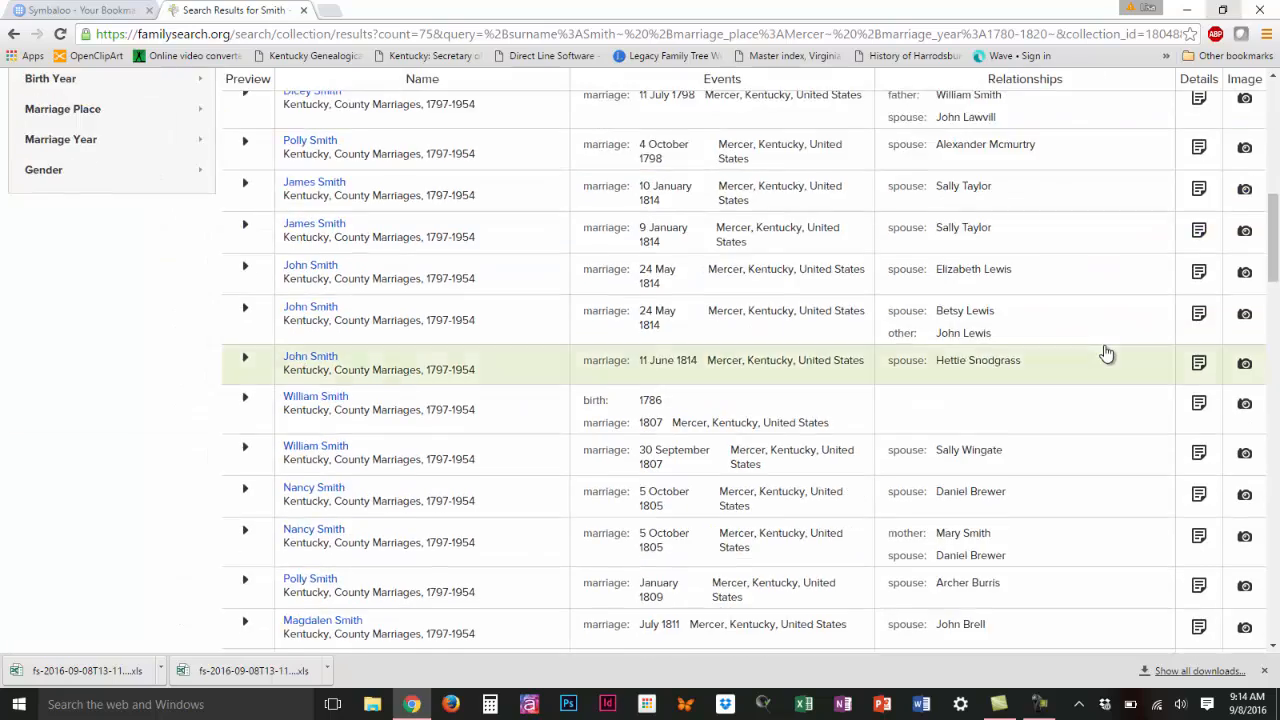
{"action": "scroll", "scroll_direction": "down", "scroll_amount": 3}
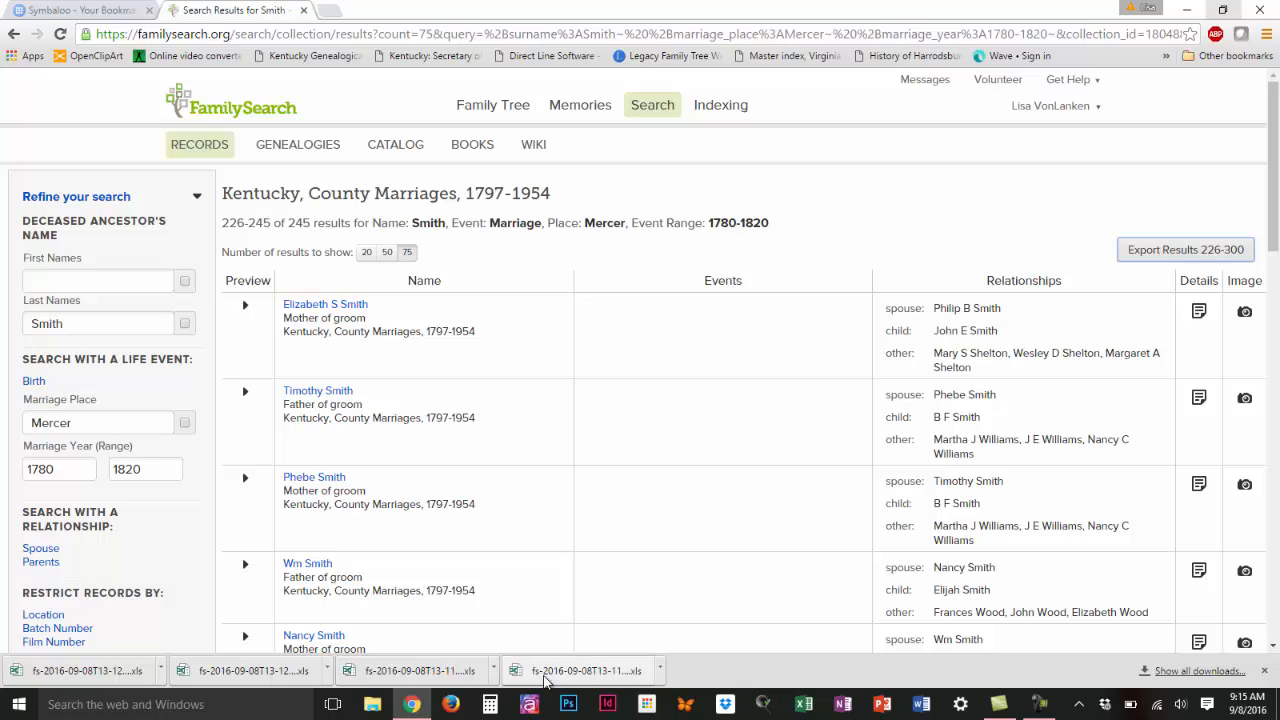
Open the first downloaded .xls export and enable editing in Excel
{"action": "left_click", "coordinate": [580, 670]}
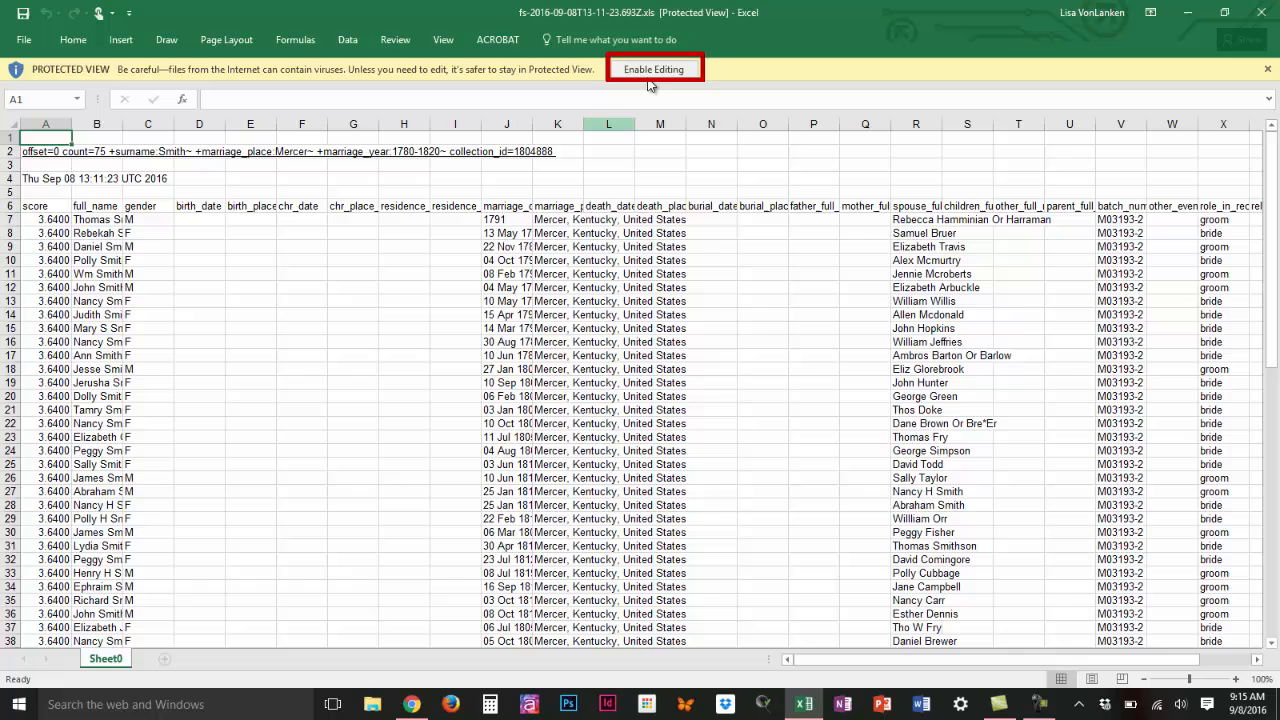
{"action": "left_click", "coordinate": [654, 69]}
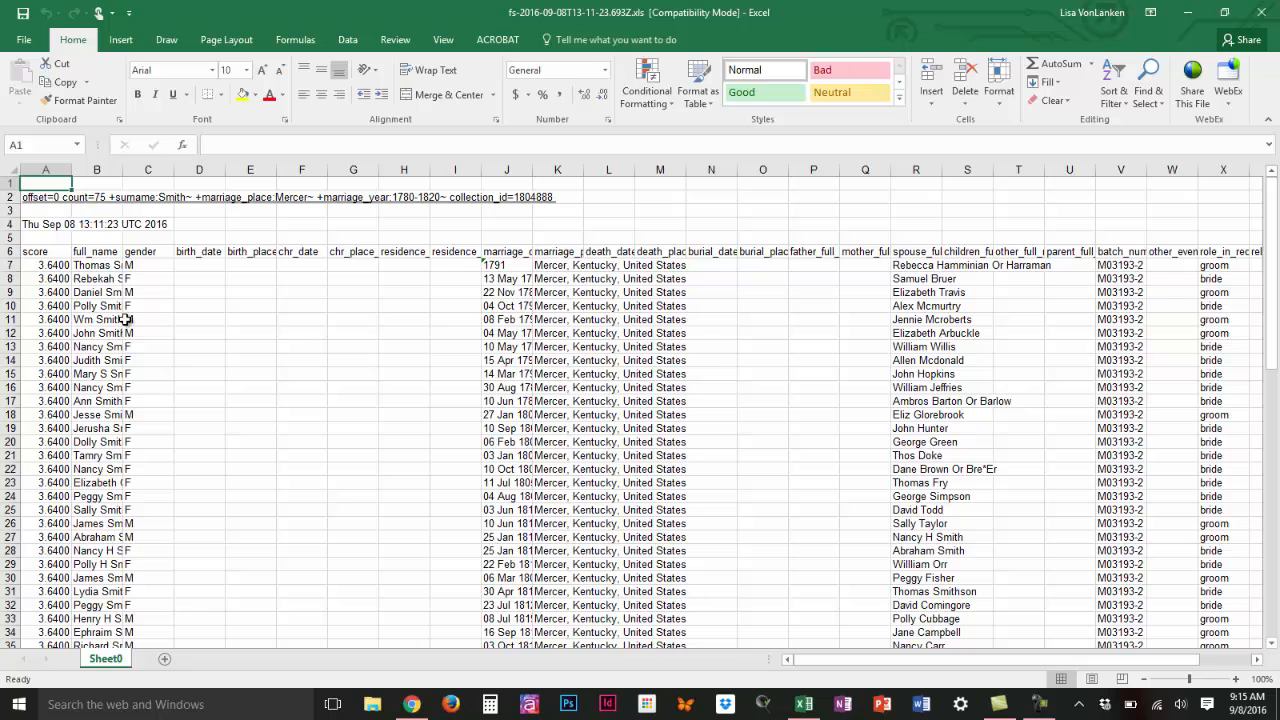
{"action": "mouse_move", "coordinate": [532, 320]}
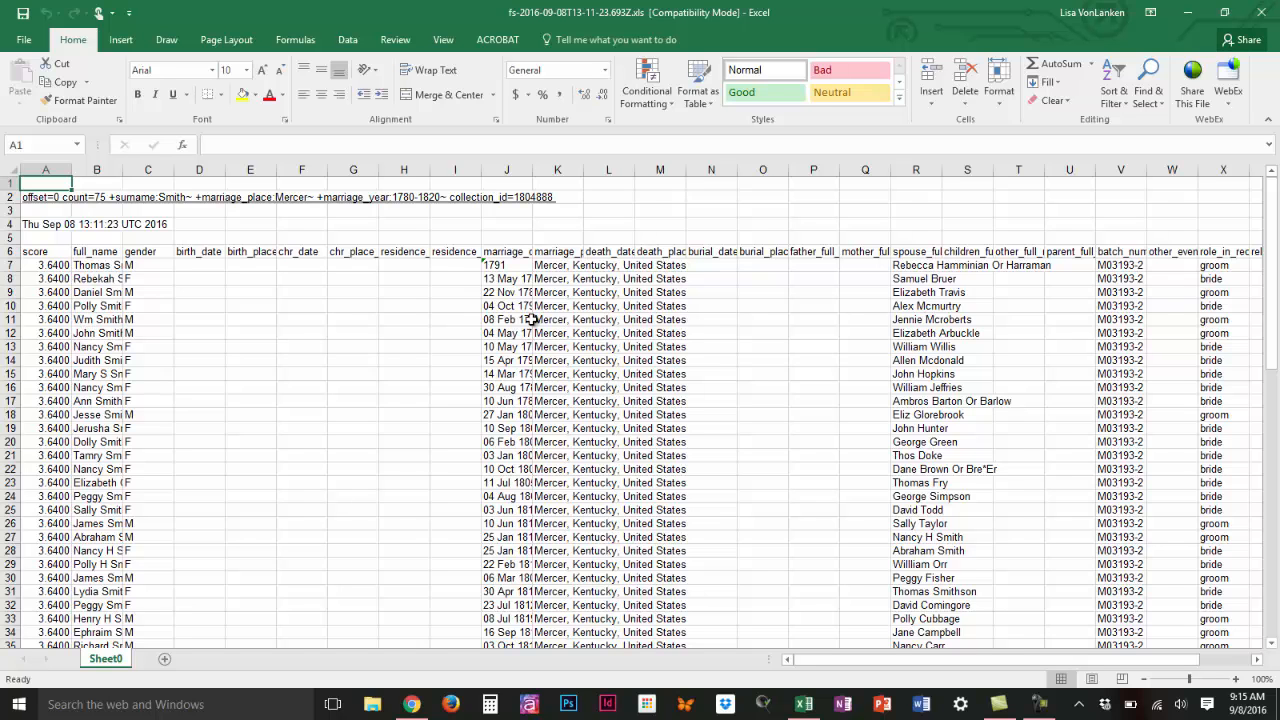
{"action": "mouse_move", "coordinate": [1043, 360]}
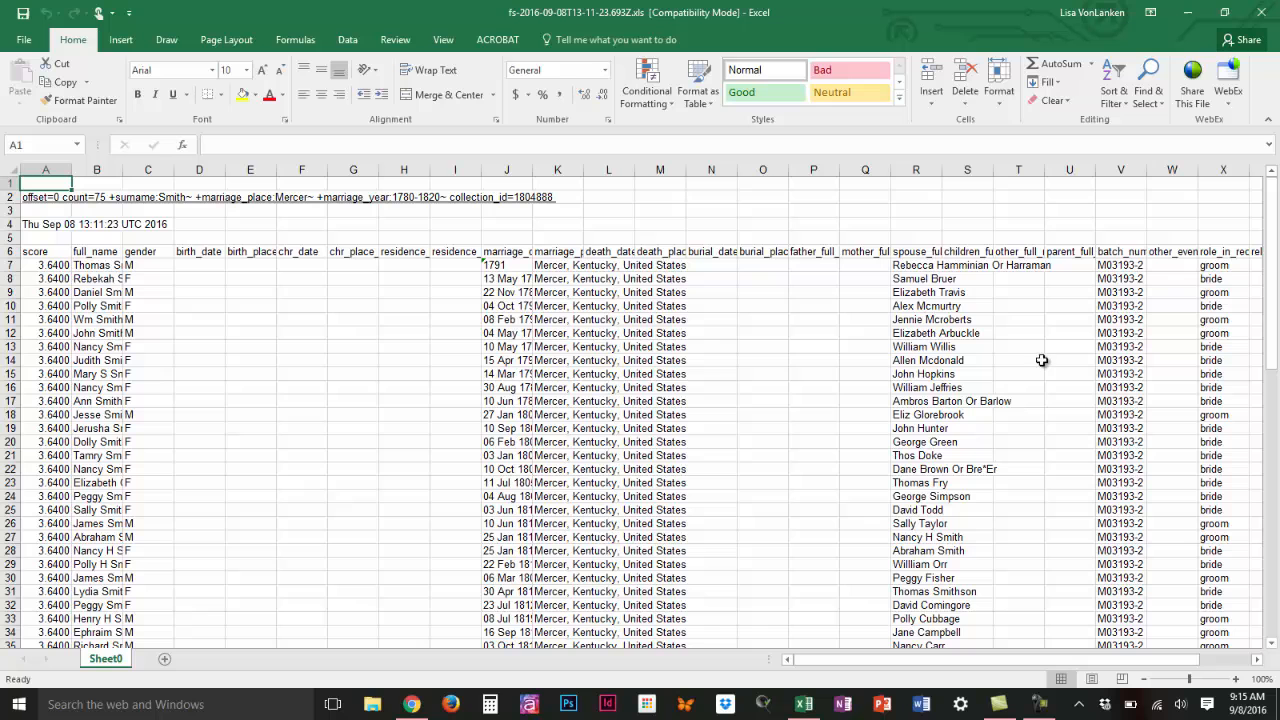
{"action": "mouse_move", "coordinate": [528, 328]}
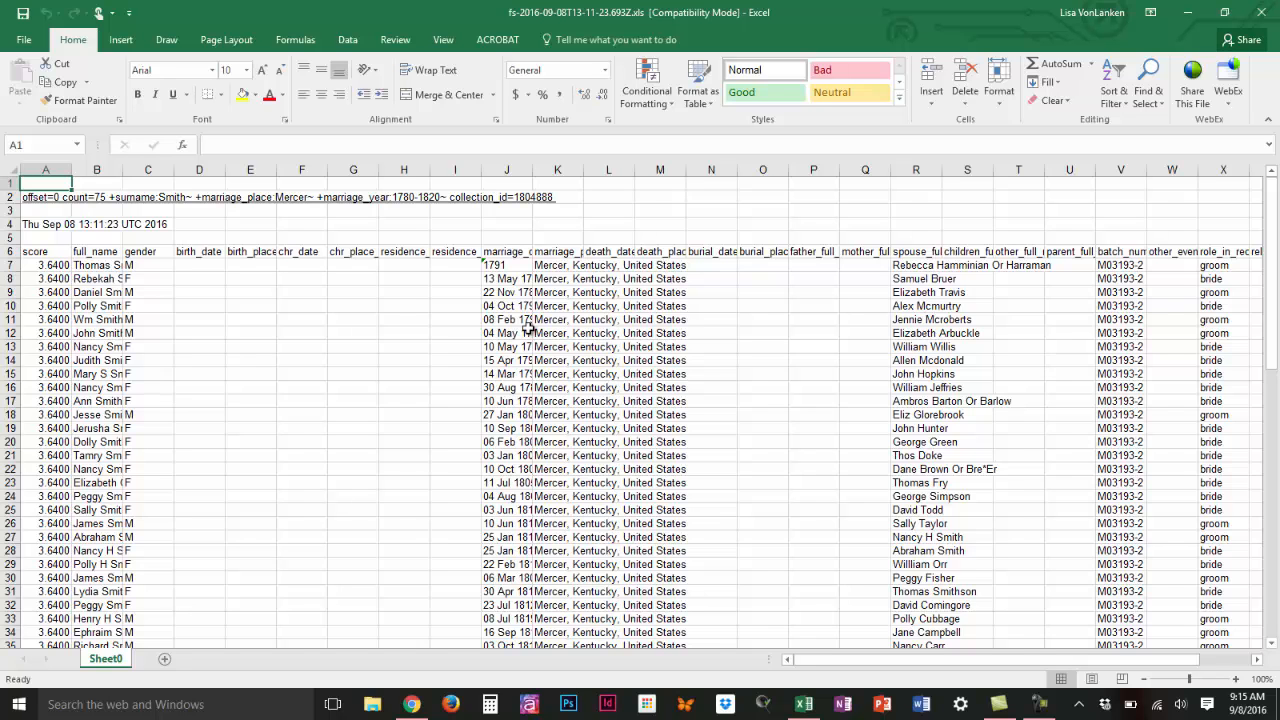
{"action": "mouse_move", "coordinate": [8, 218]}
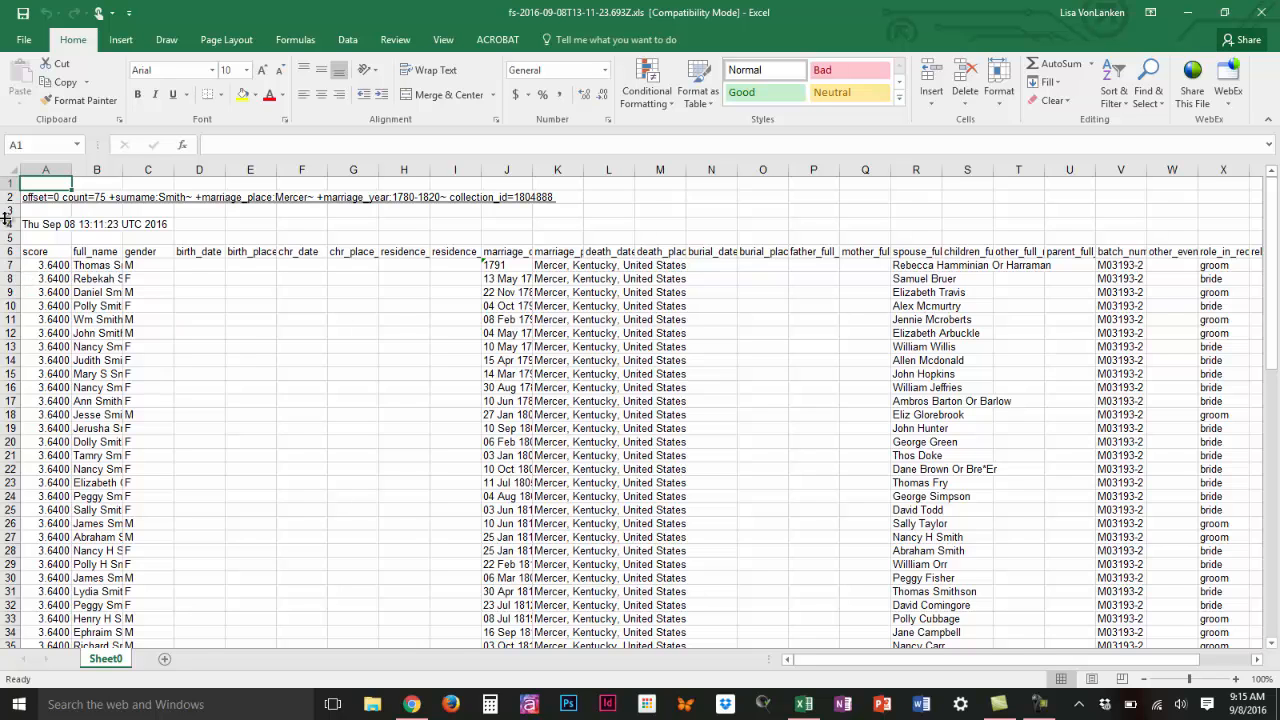
Select the metadata rows above the column headings so headers start in row 1
{"action": "left_click", "coordinate": [9, 183]}
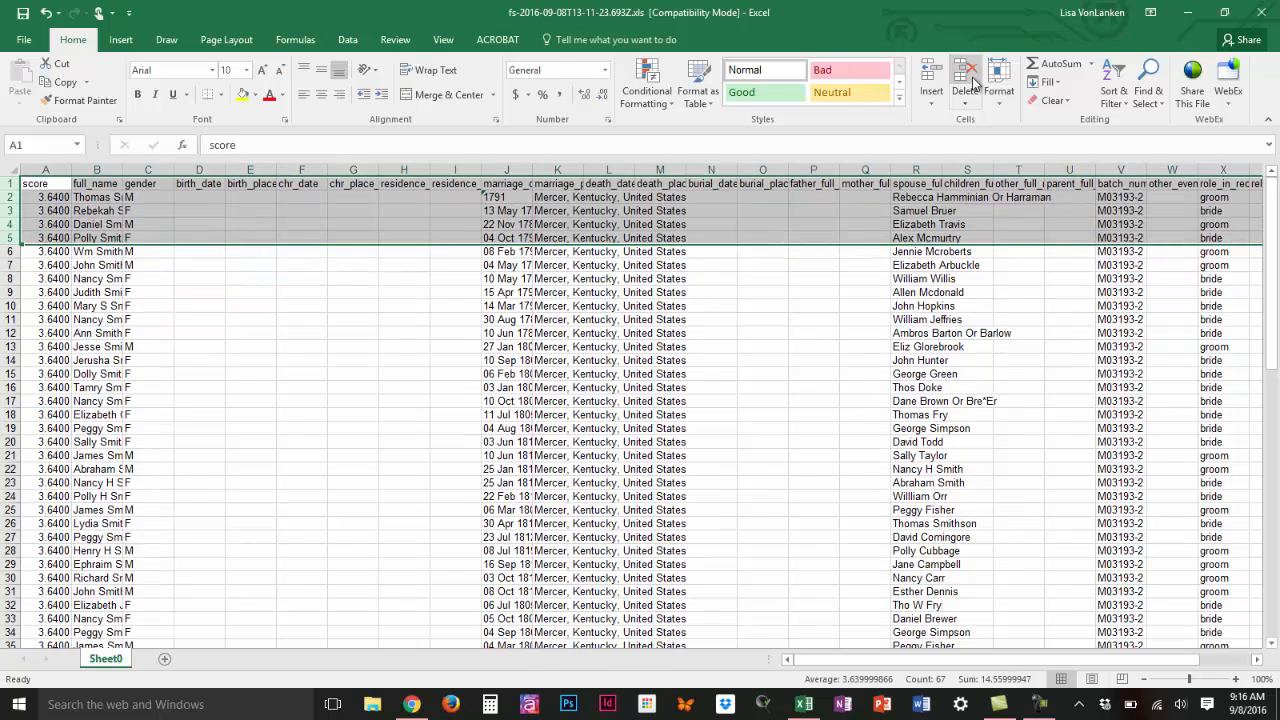
{"action": "mouse_move", "coordinate": [833, 377]}
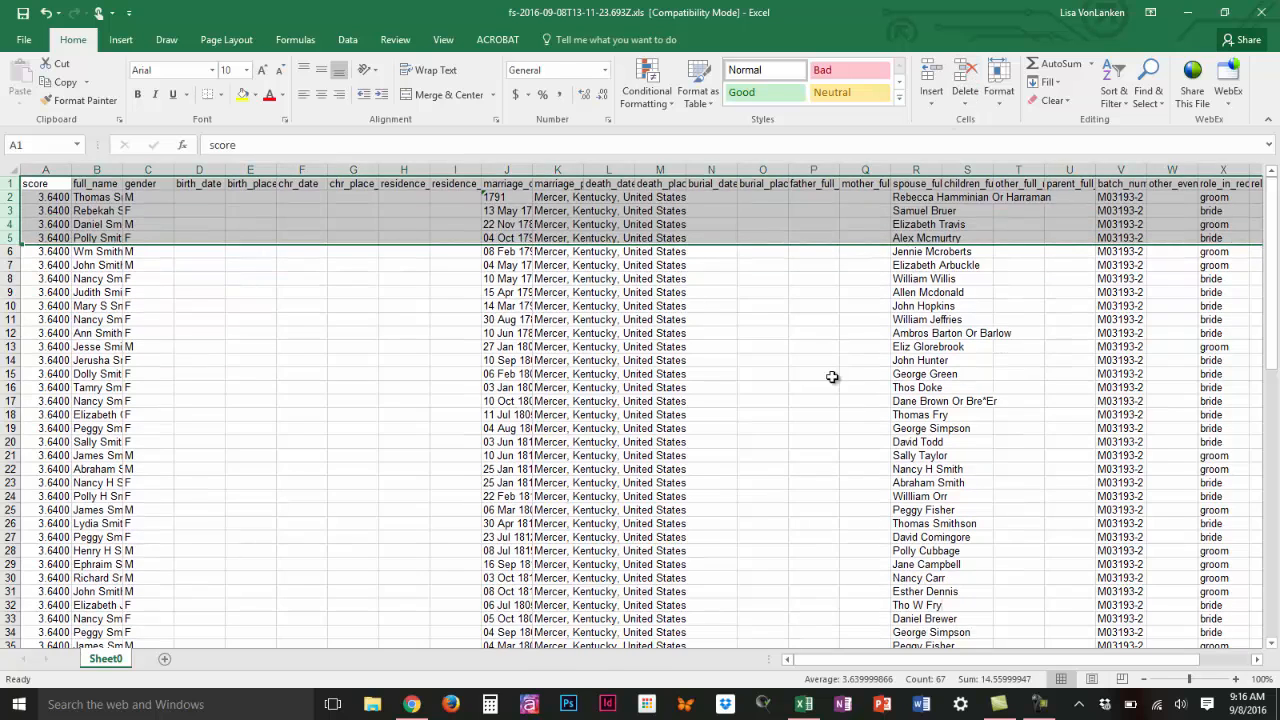
{"action": "scroll", "scroll_direction": "down", "scroll_amount": 3}
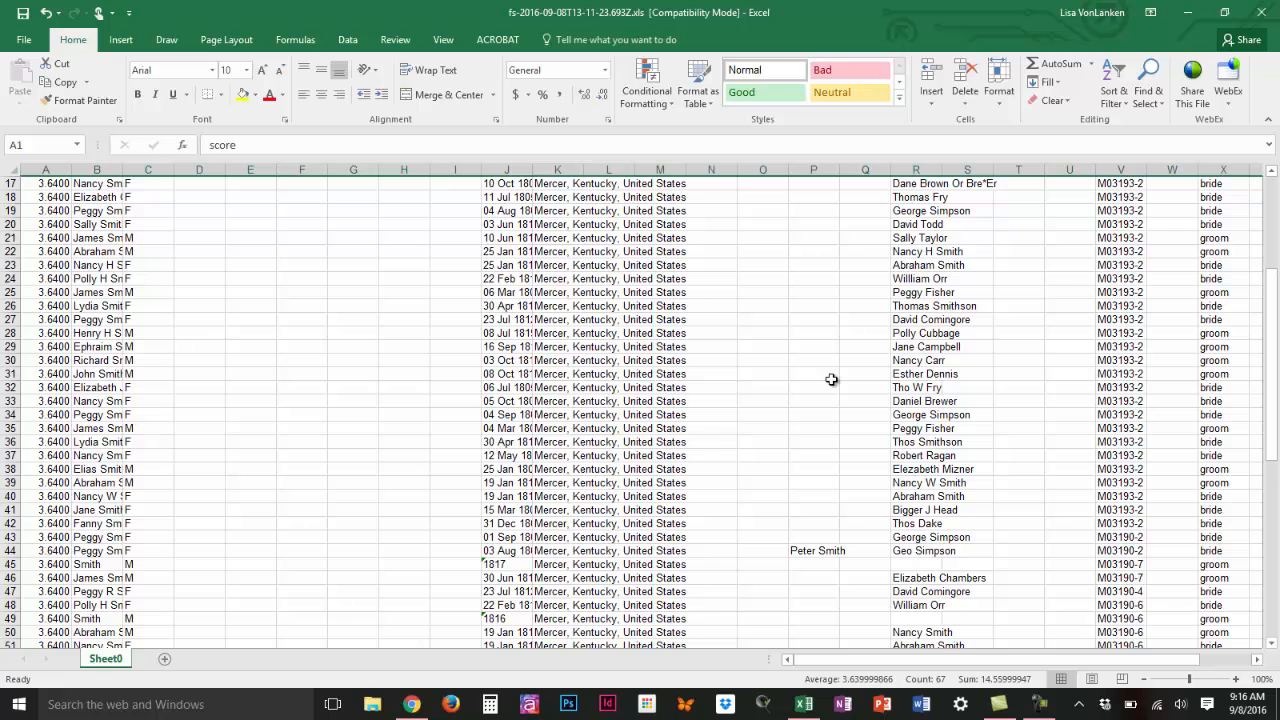
{"action": "scroll", "scroll_direction": "down", "scroll_amount": 3}
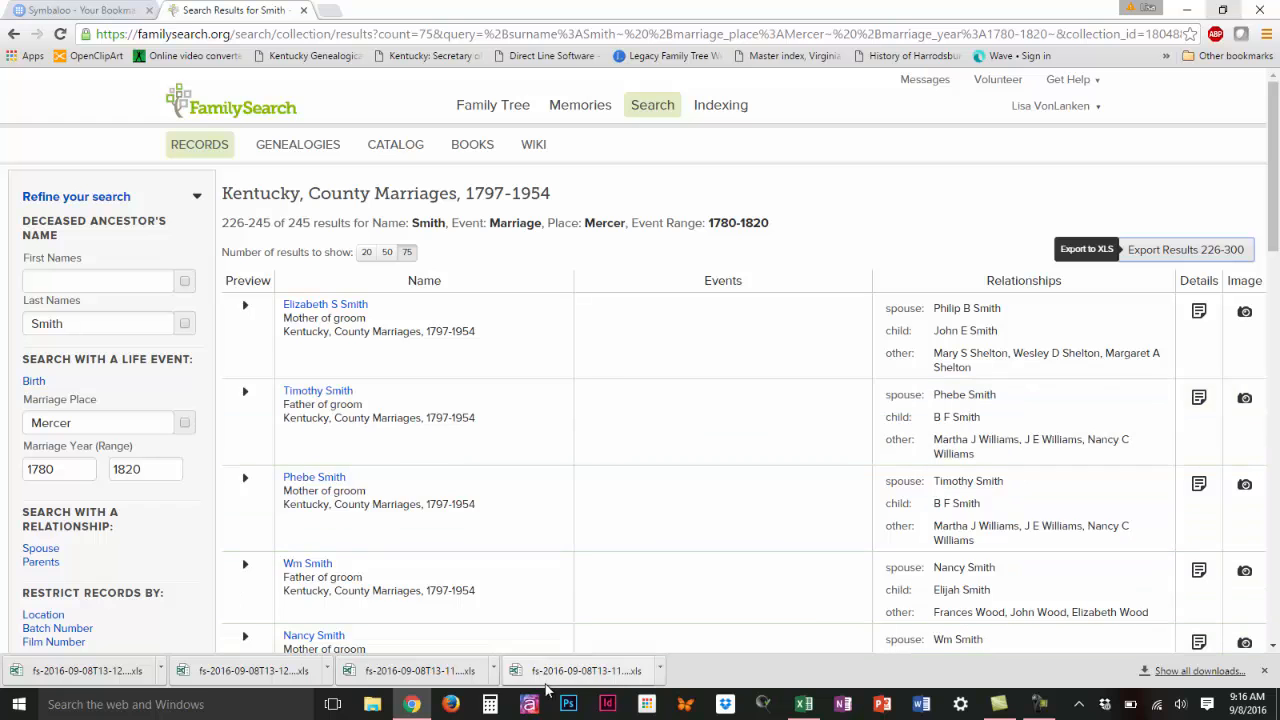
Open another downloaded export, enable editing, and copy its marriage record rows
{"action": "left_click", "coordinate": [413, 670]}
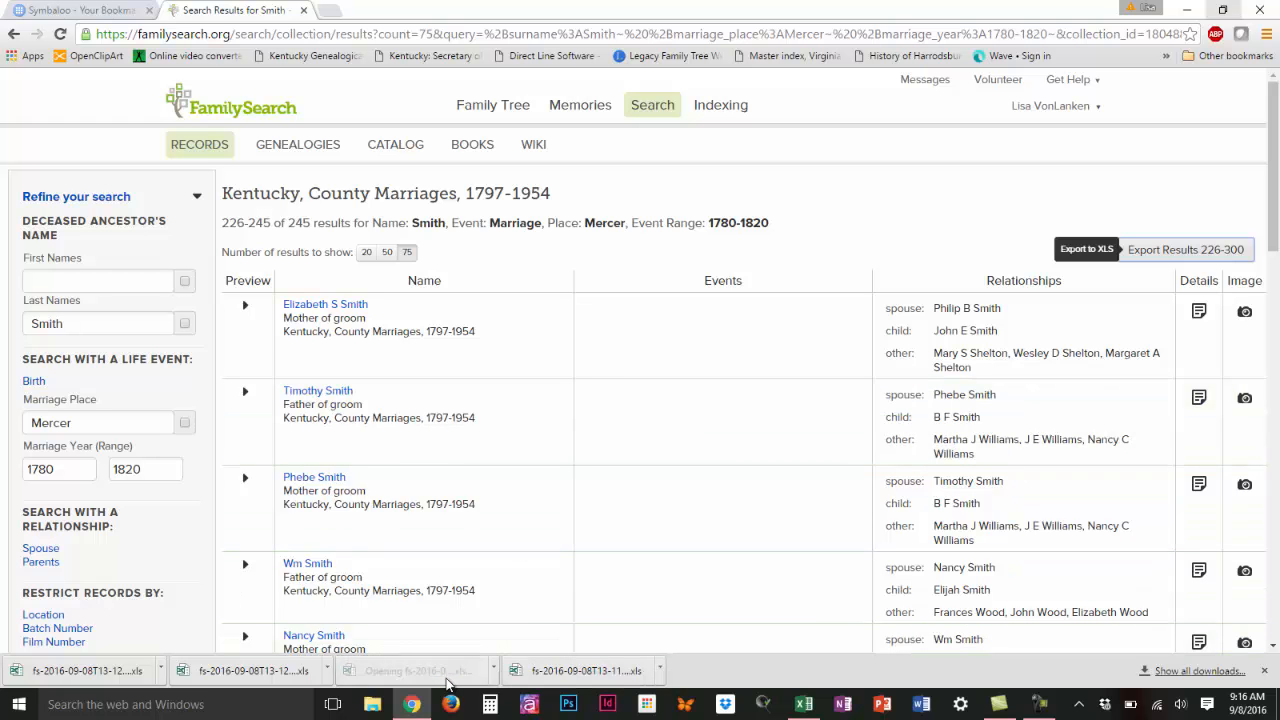
{"action": "left_click", "coordinate": [1186, 249]}
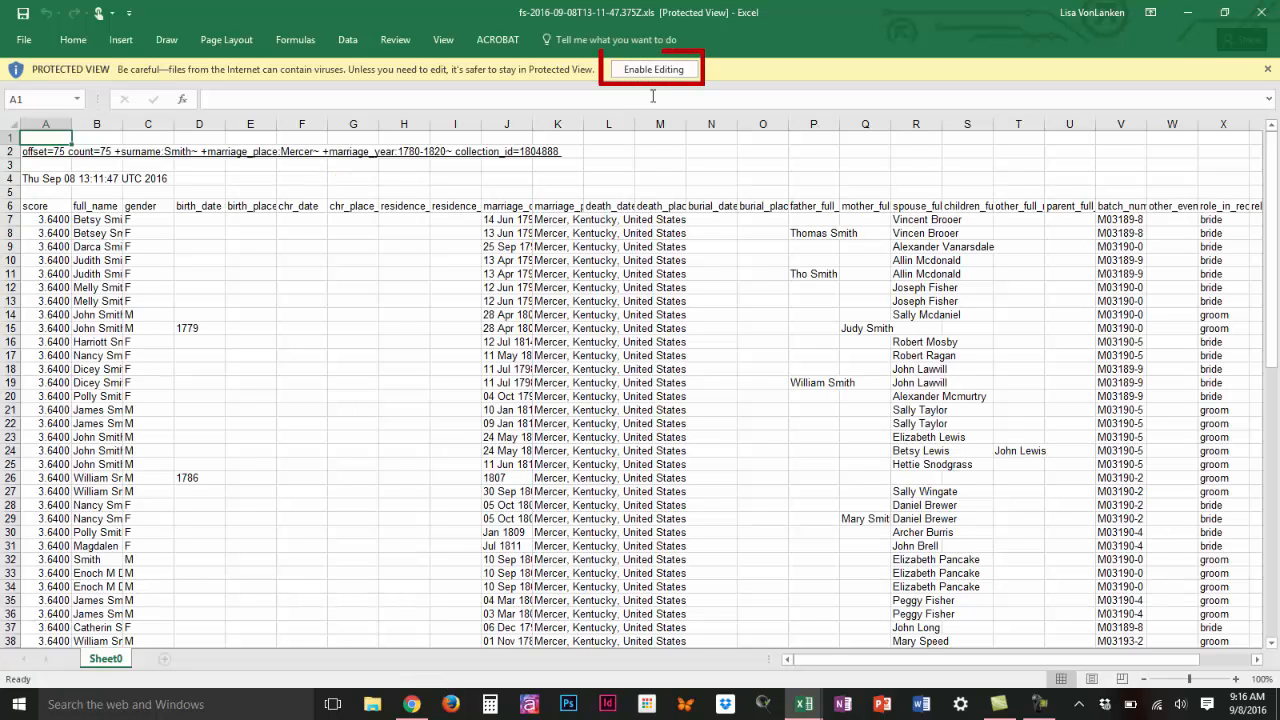
{"action": "left_click", "coordinate": [653, 69]}
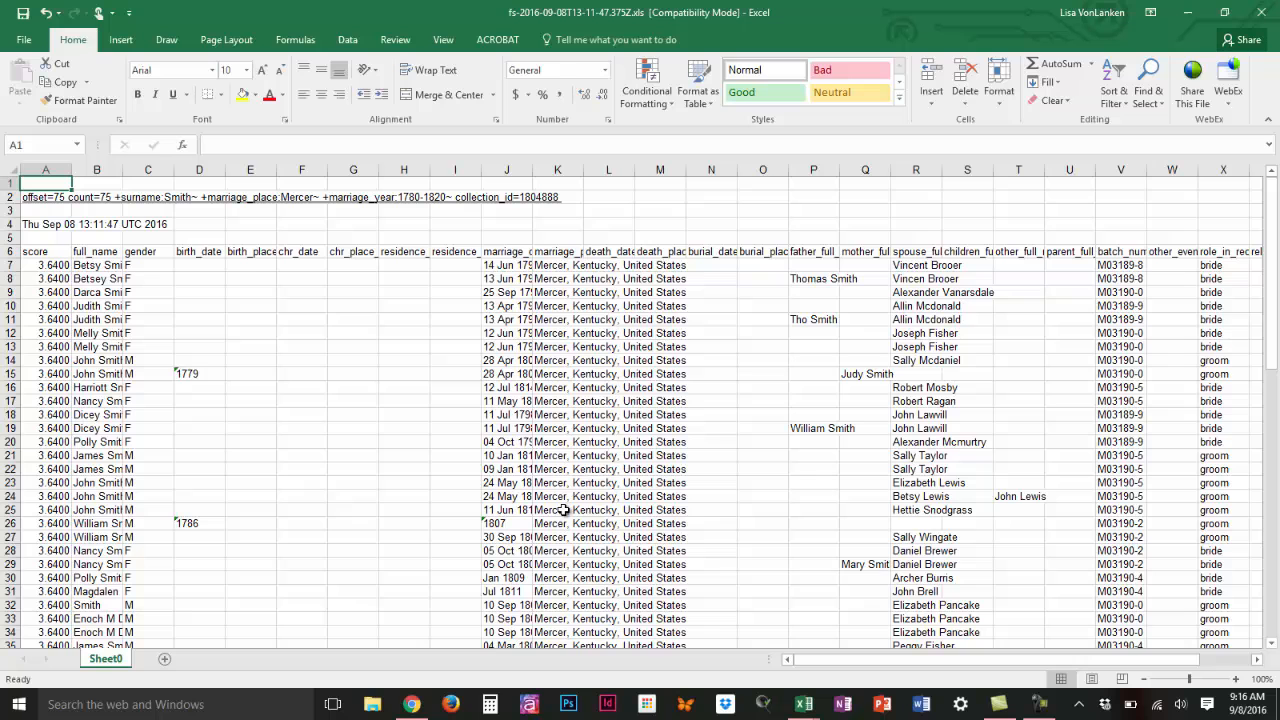
{"action": "mouse_move", "coordinate": [460, 333]}
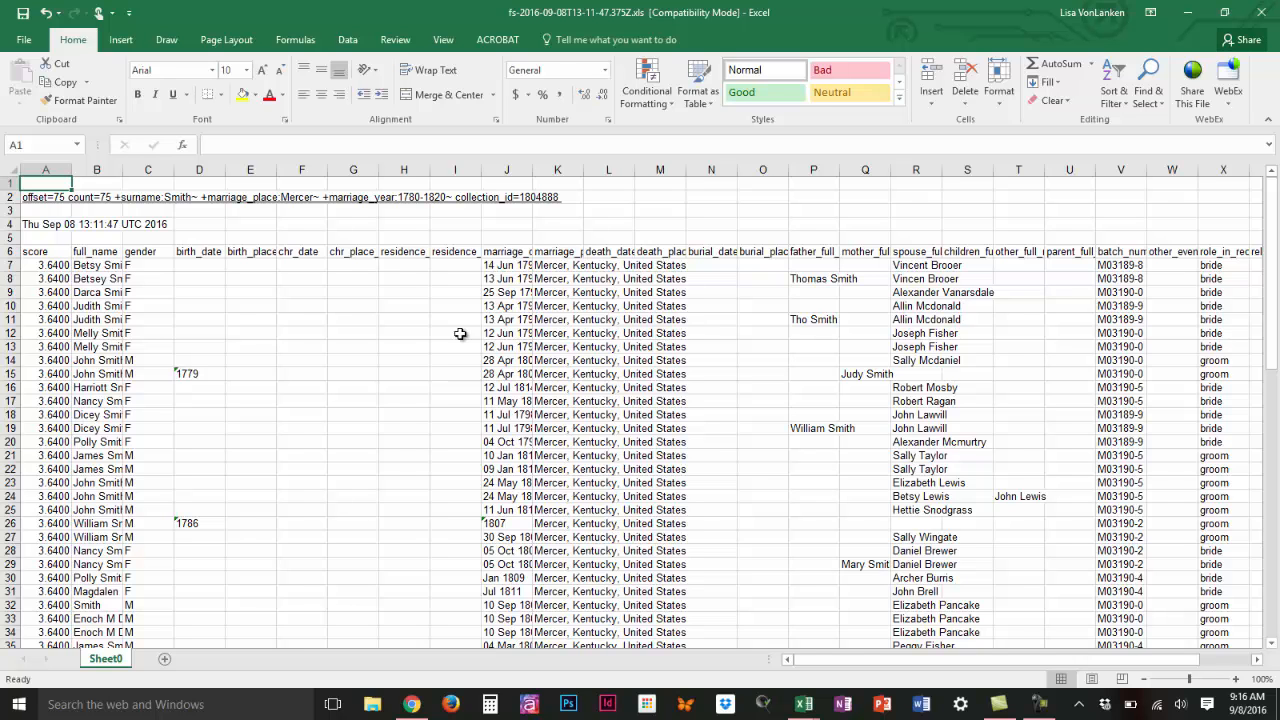
{"action": "mouse_move", "coordinate": [420, 261]}
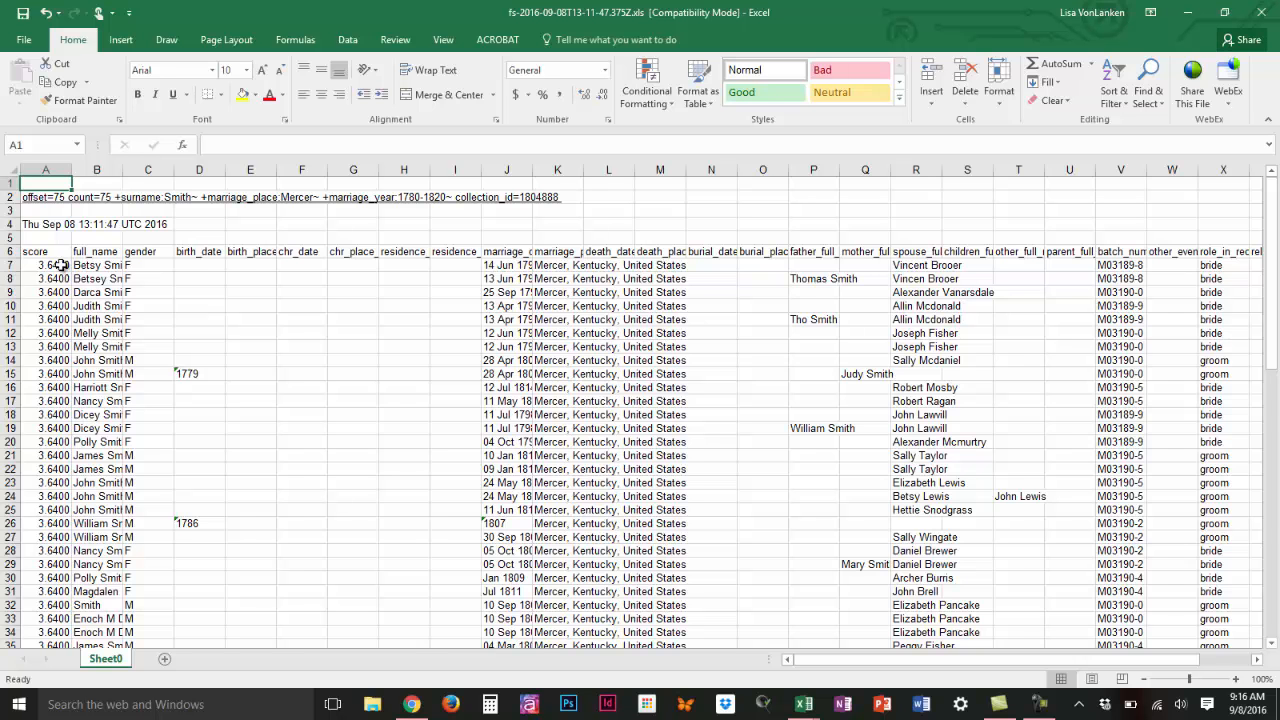
{"action": "scroll", "scroll_direction": "down", "scroll_amount": 3}
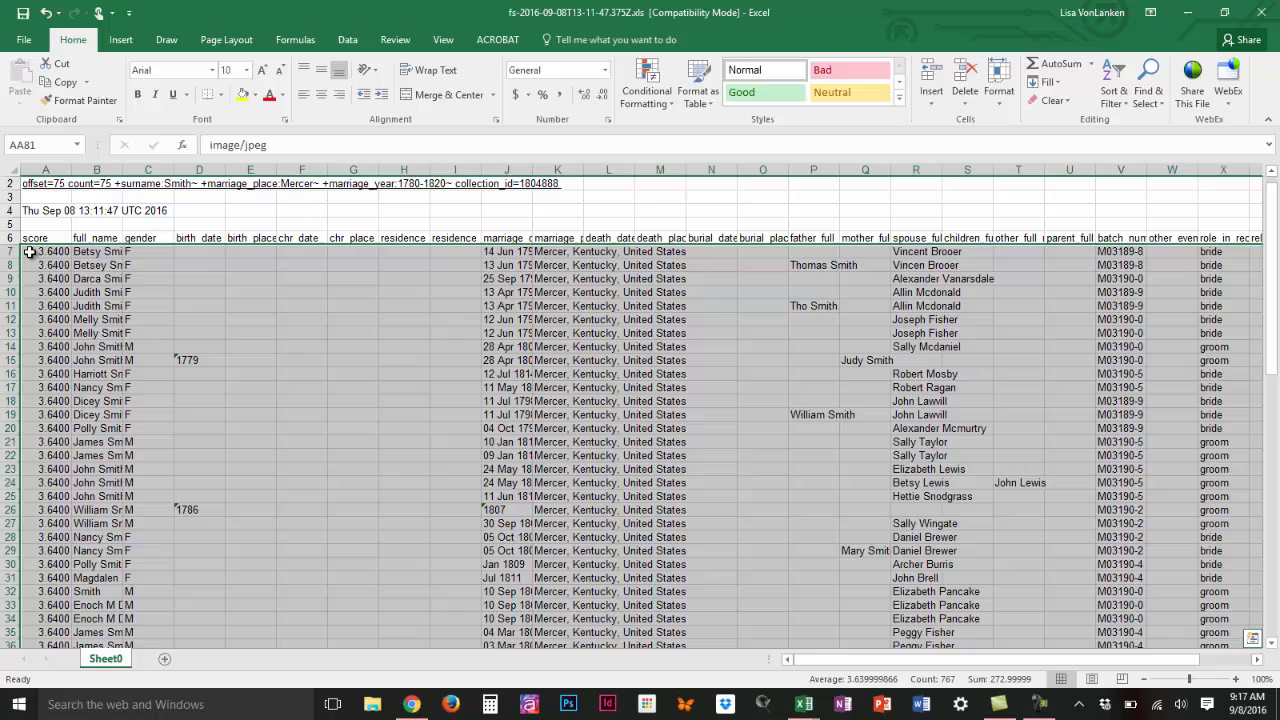
{"action": "key", "text": "ctrl+c"}
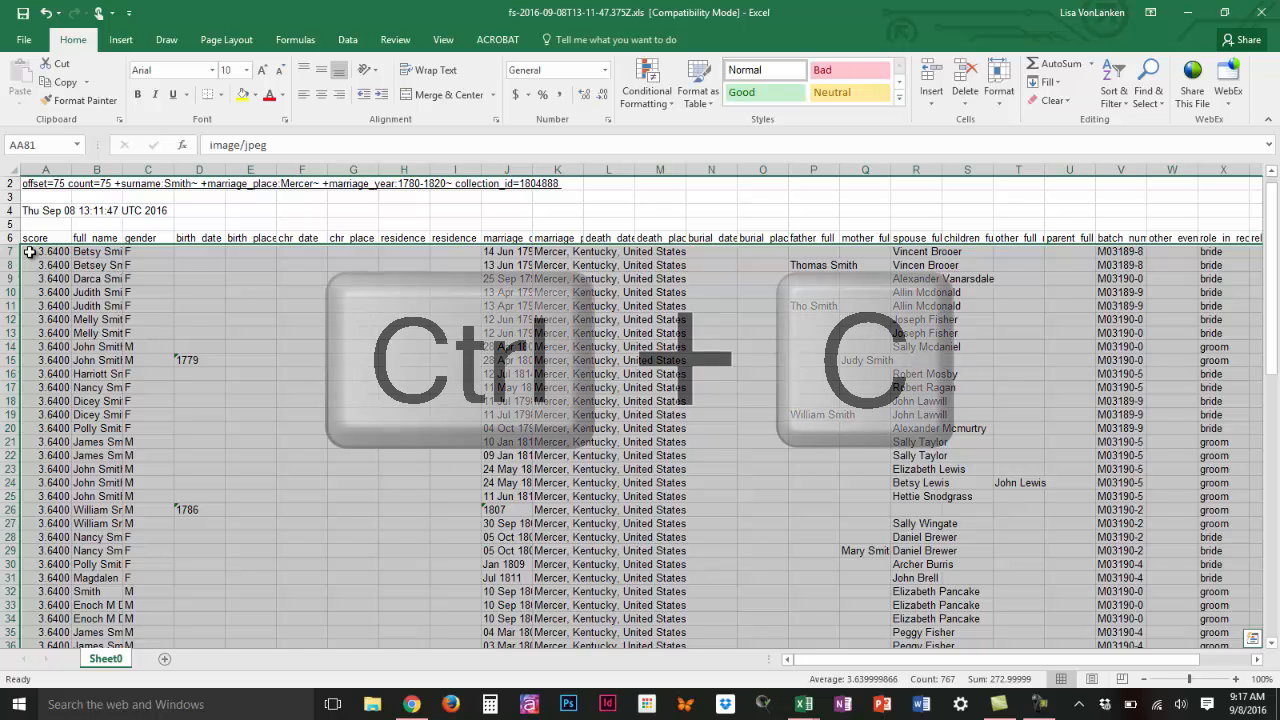
{"action": "key", "text": "ctrl+c"}
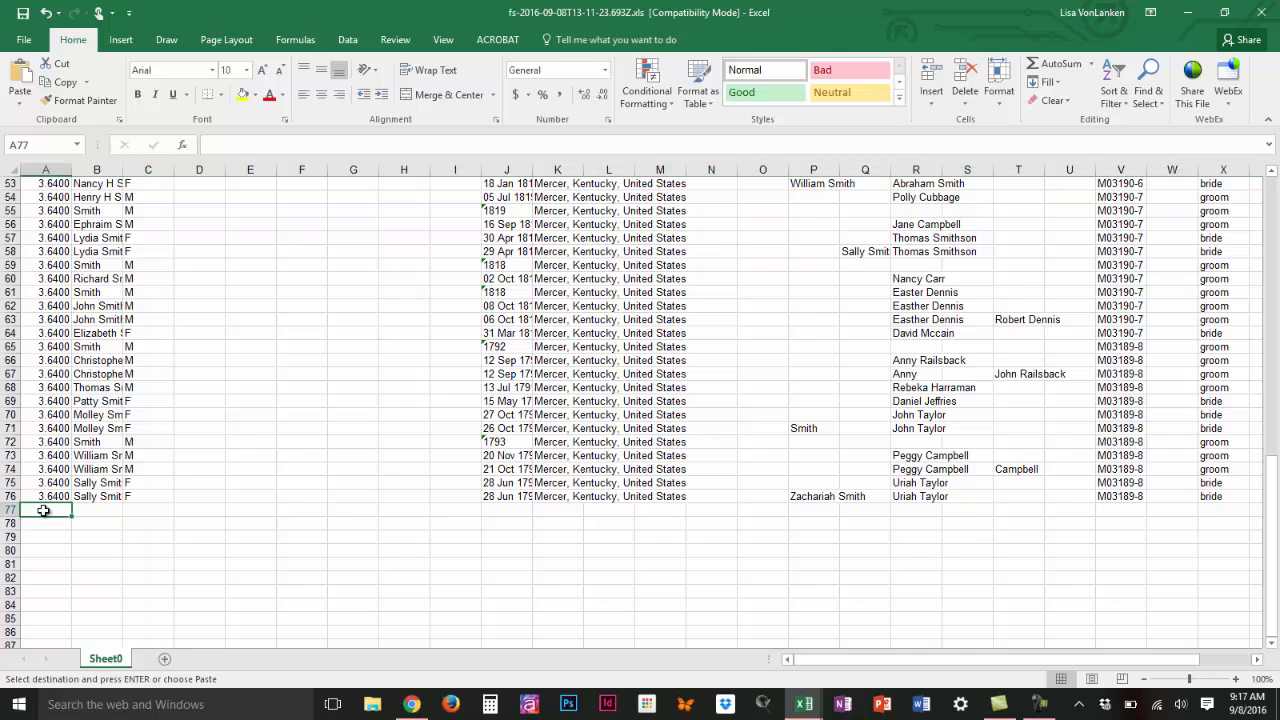
Paste the copied records at A77, beneath the first file's rows
{"action": "key", "text": "ctrl+v"}
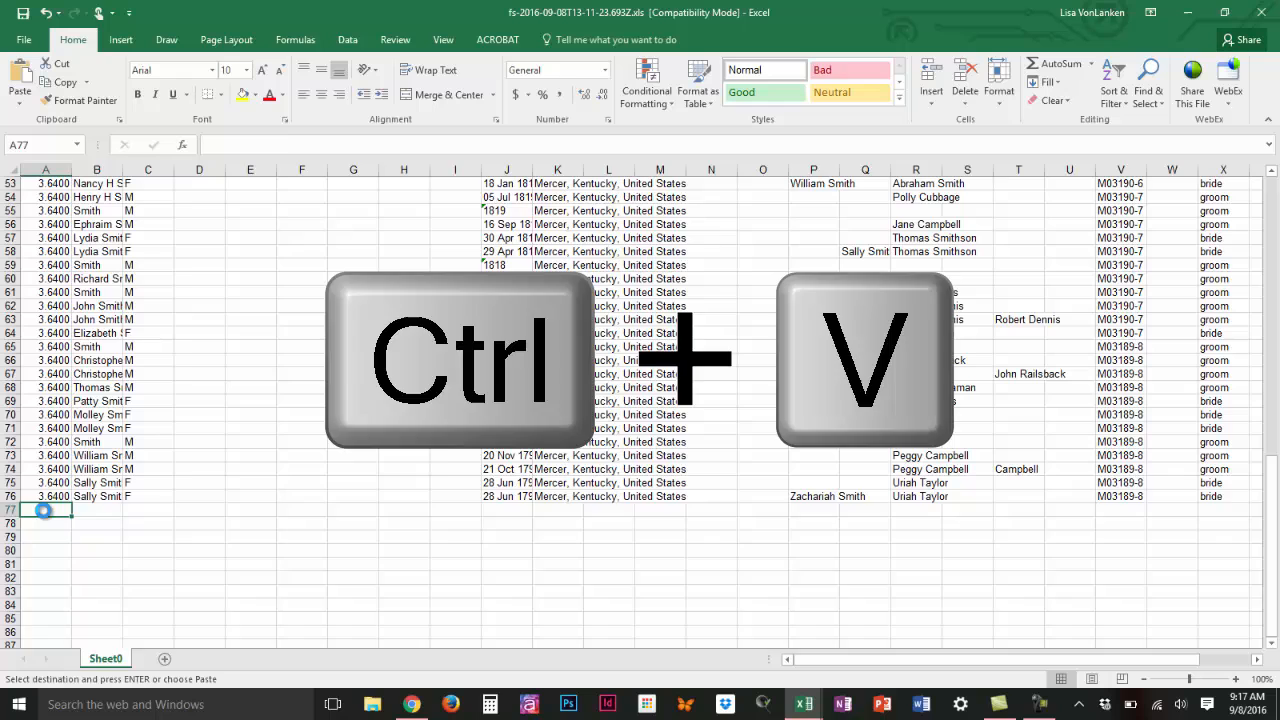
{"action": "key", "text": "ctrl+v"}
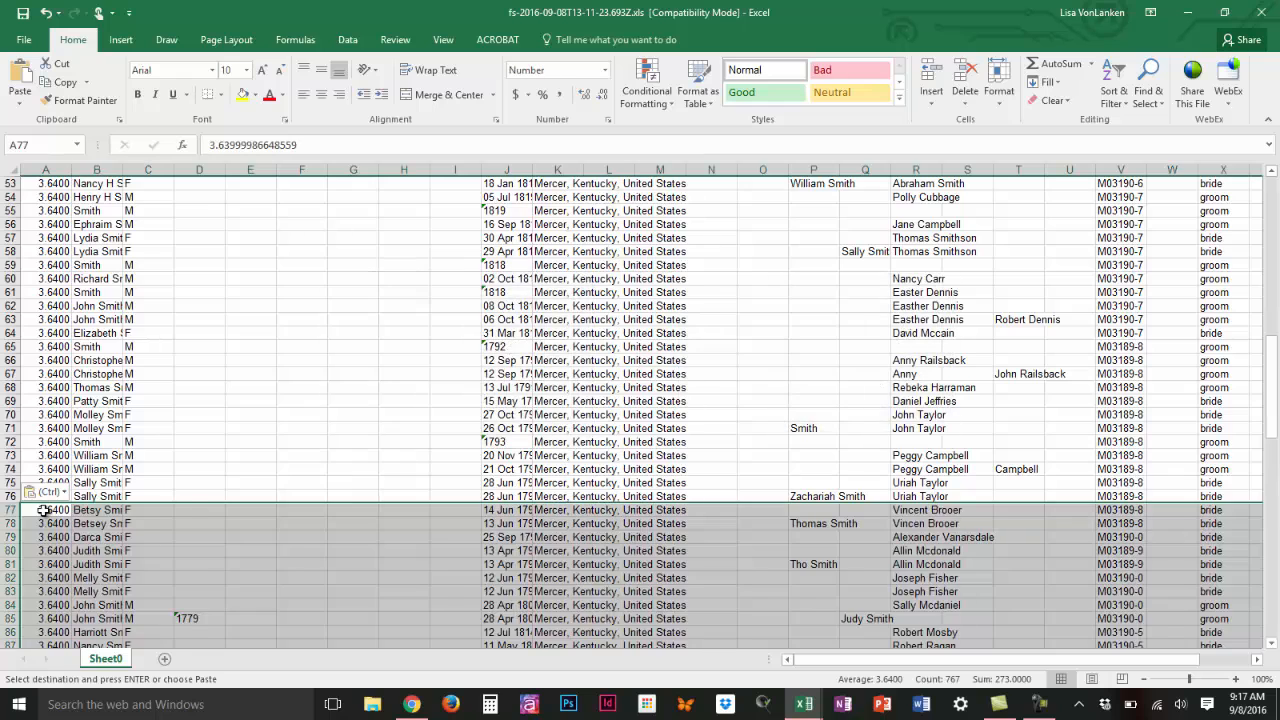
{"action": "scroll", "scroll_direction": "down", "scroll_amount": 3}
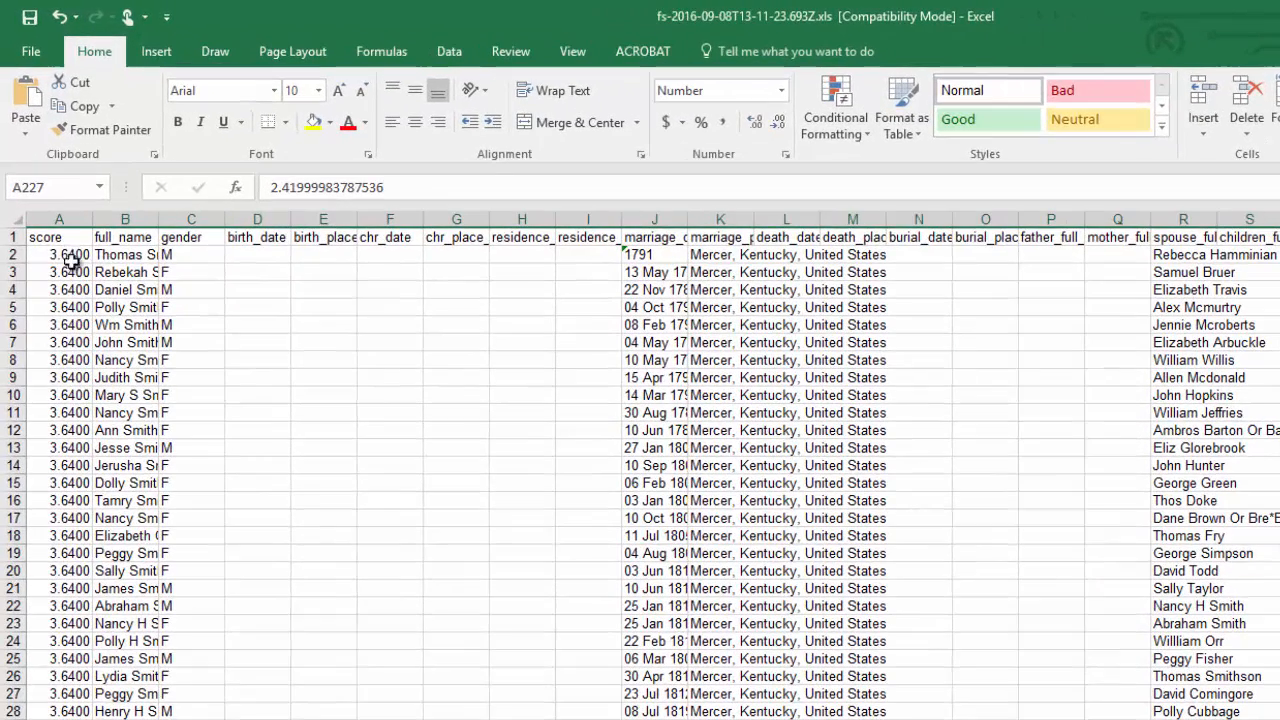
Delete the score, gender, birth_place, chr_date, chr_place and residence columns
{"action": "left_click", "coordinate": [45, 237]}
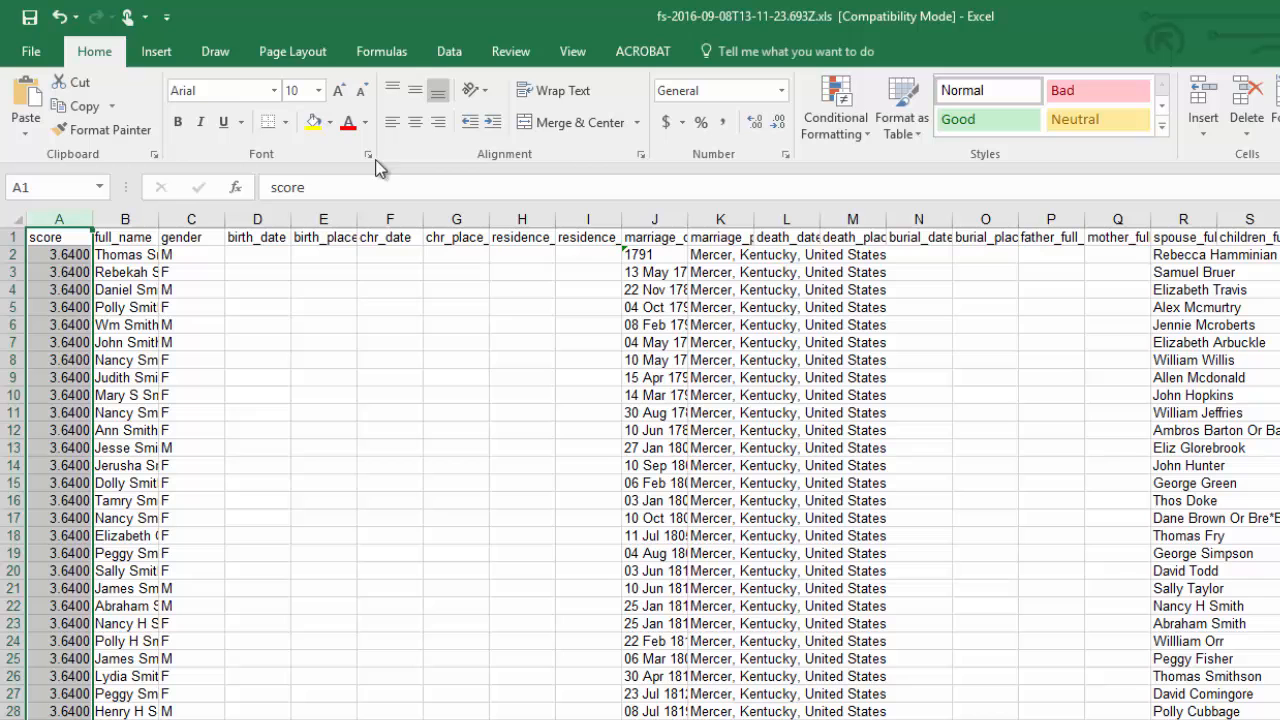
{"action": "mouse_move", "coordinate": [1213, 150]}
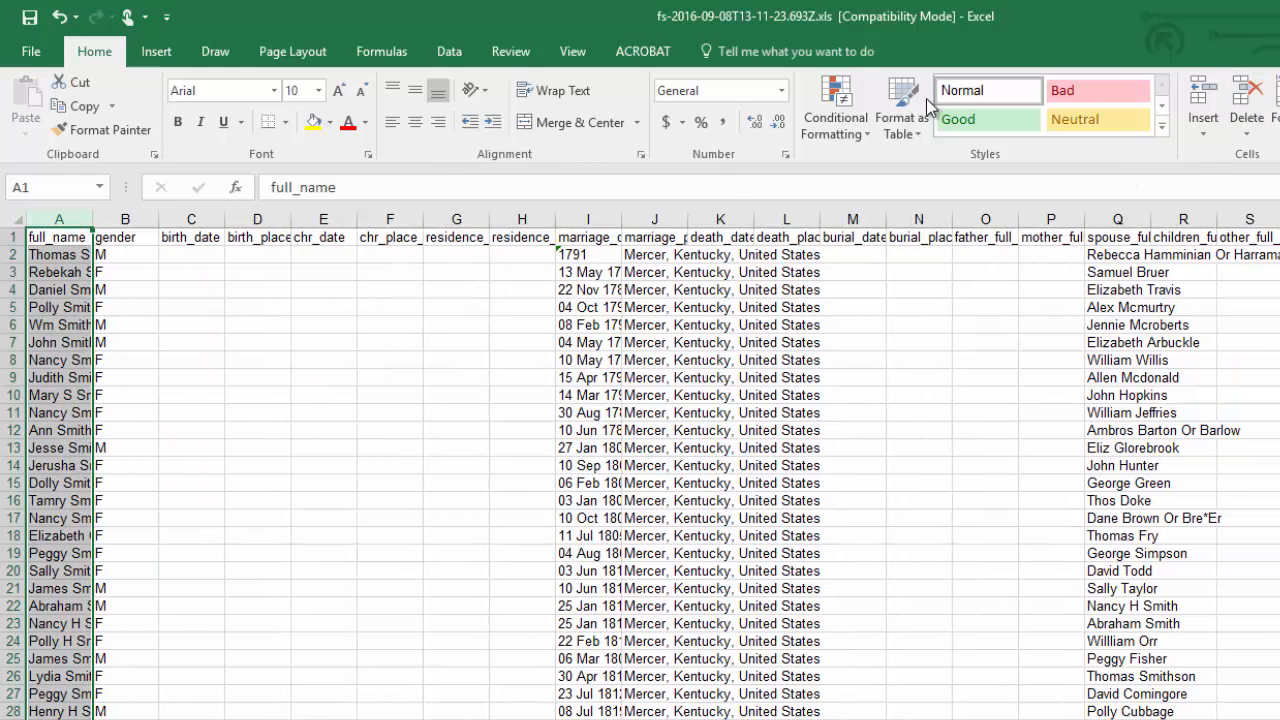
{"action": "left_click", "coordinate": [125, 219]}
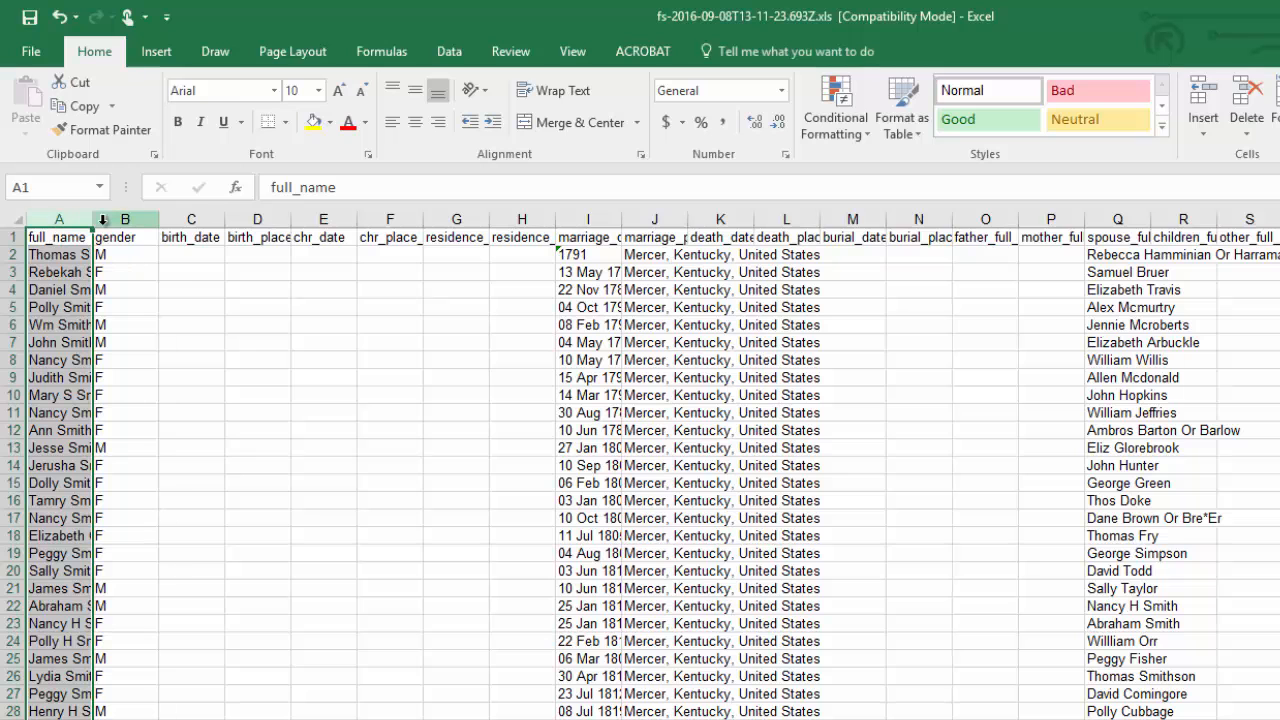
{"action": "left_click", "coordinate": [125, 219]}
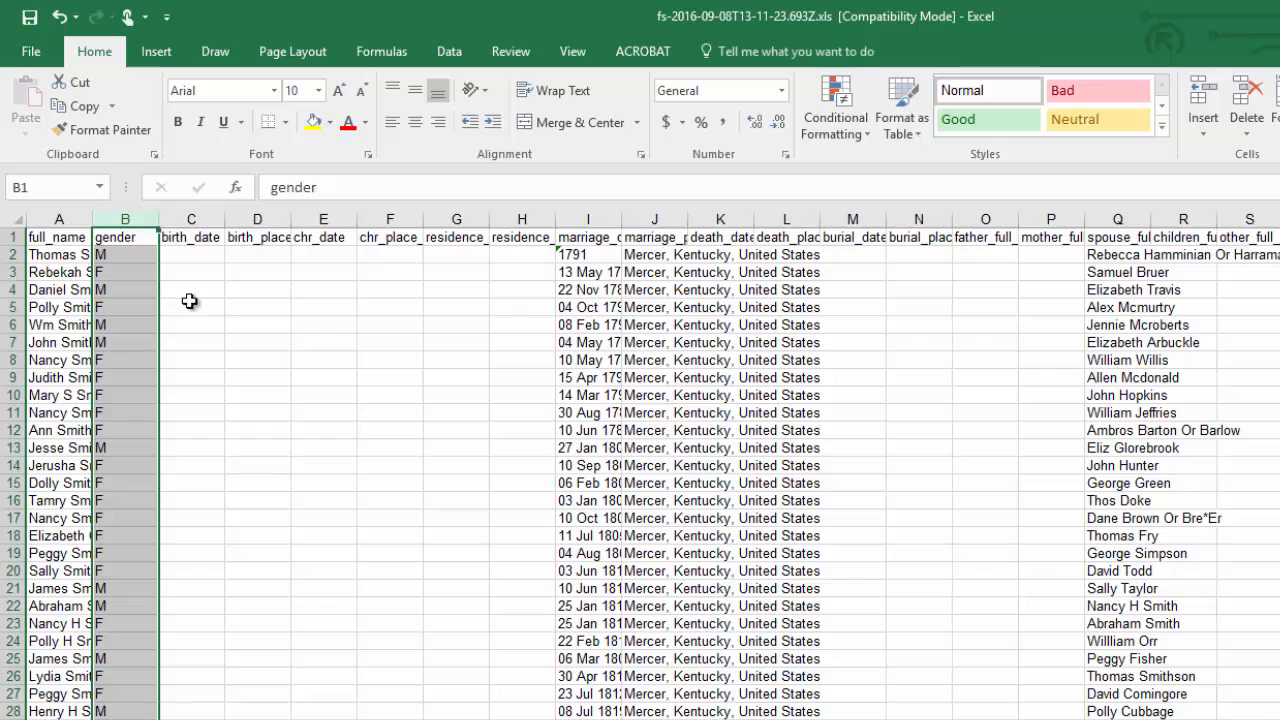
{"action": "mouse_move", "coordinate": [193, 262]}
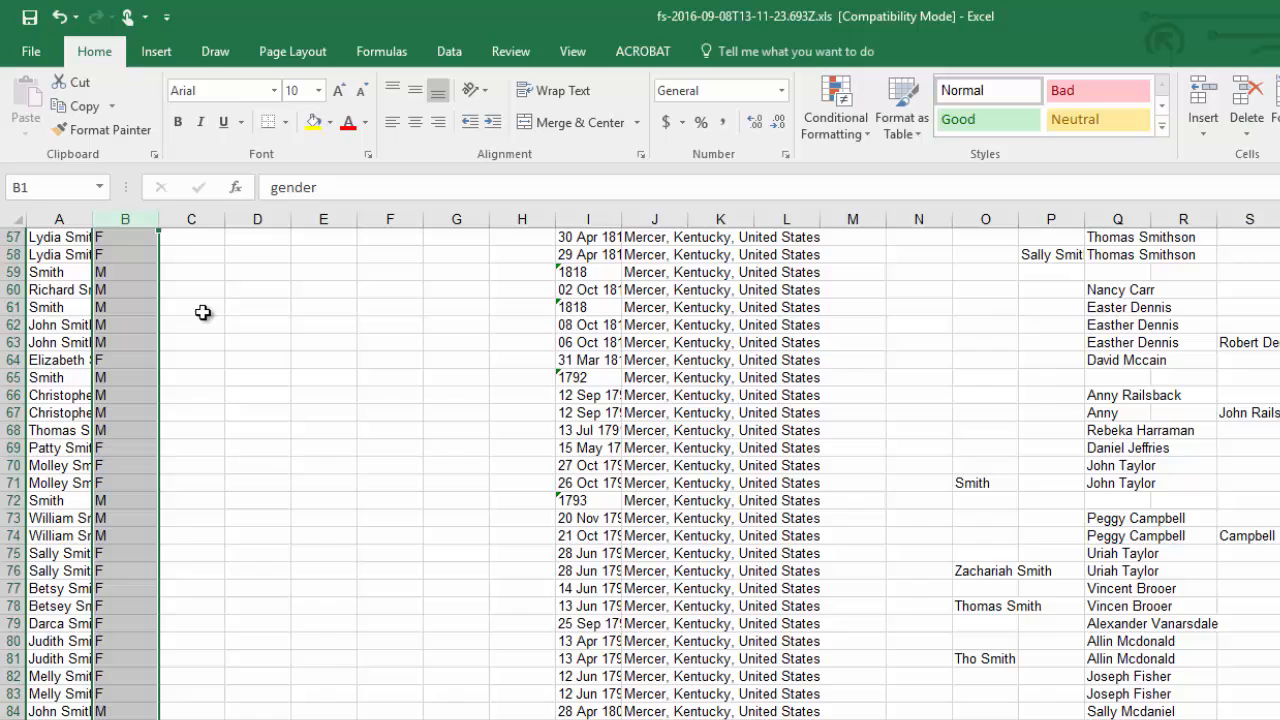
{"action": "scroll", "scroll_direction": "down", "scroll_amount": 3}
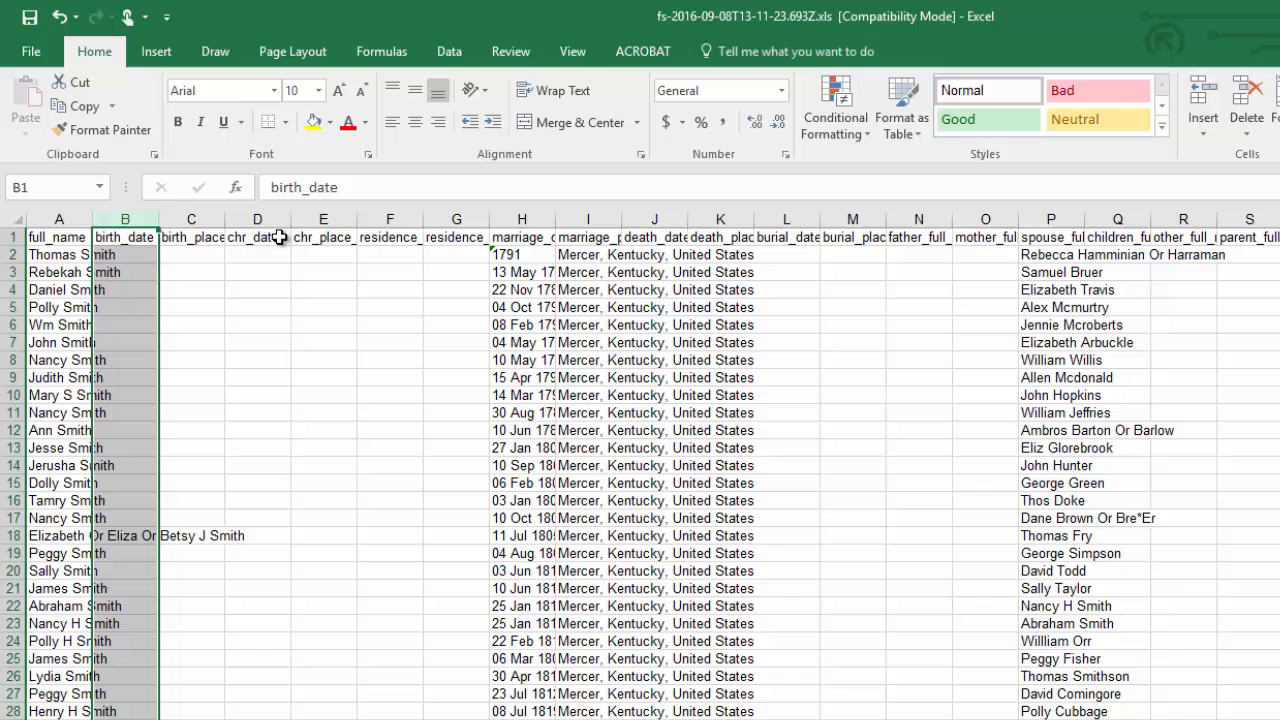
{"action": "mouse_move", "coordinate": [271, 325]}
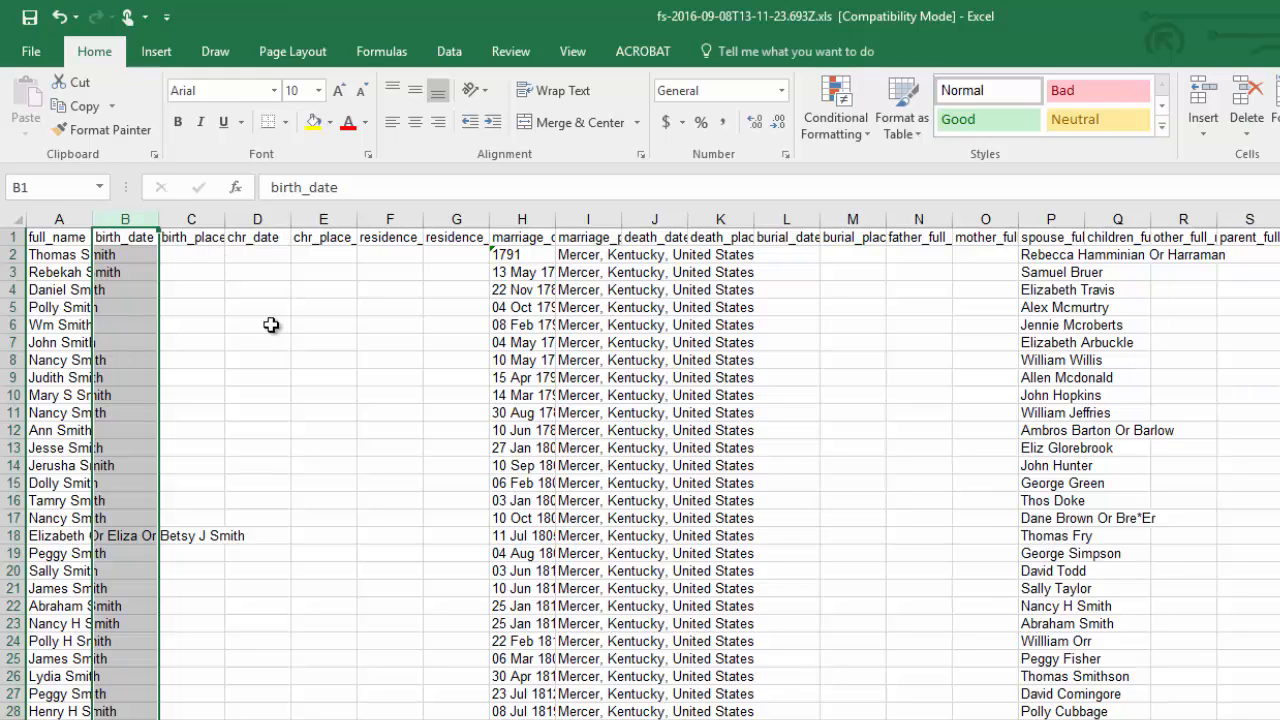
{"action": "mouse_move", "coordinate": [200, 333]}
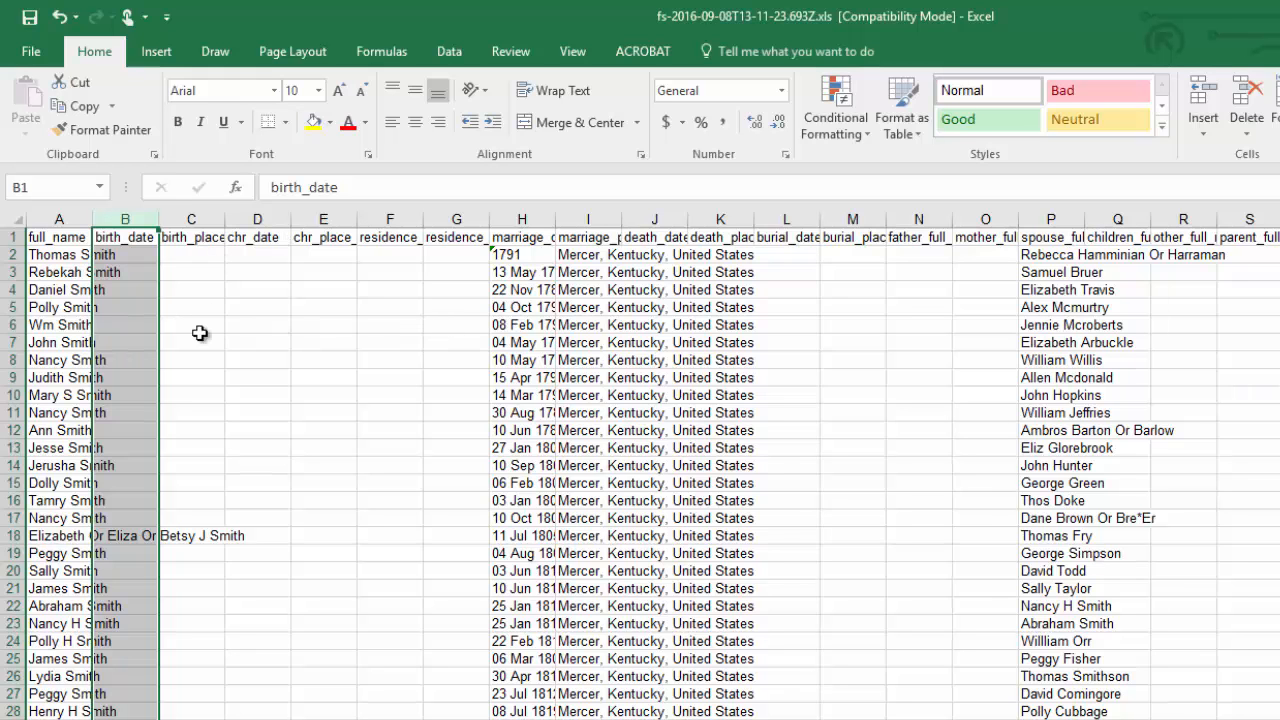
{"action": "scroll", "scroll_direction": "down", "scroll_amount": 3}
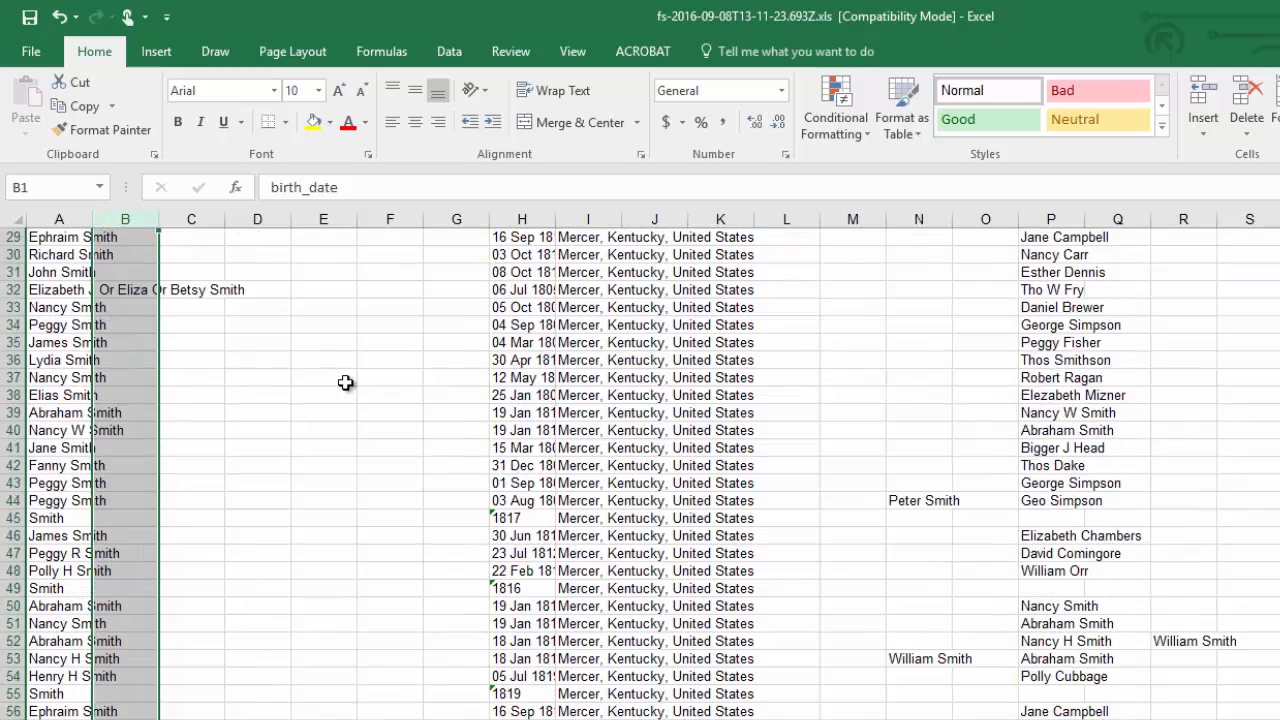
{"action": "scroll", "scroll_direction": "down", "scroll_amount": 3}
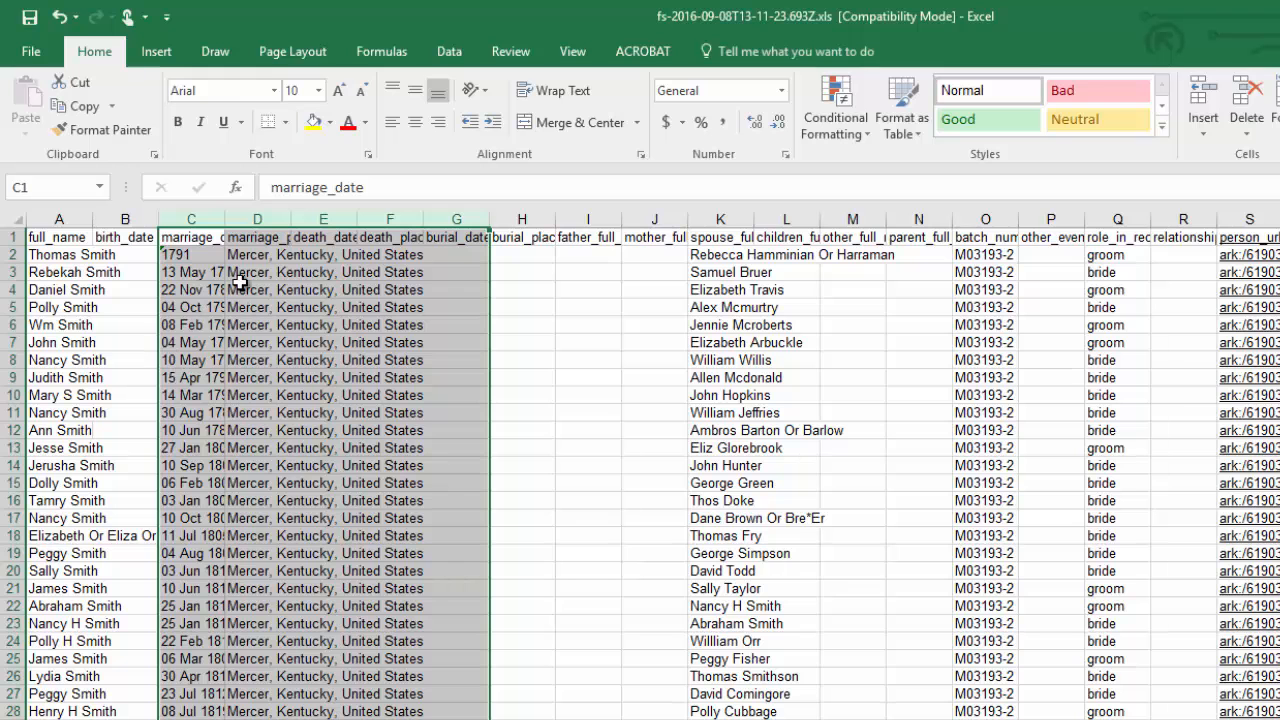
{"action": "left_click", "coordinate": [521, 272]}
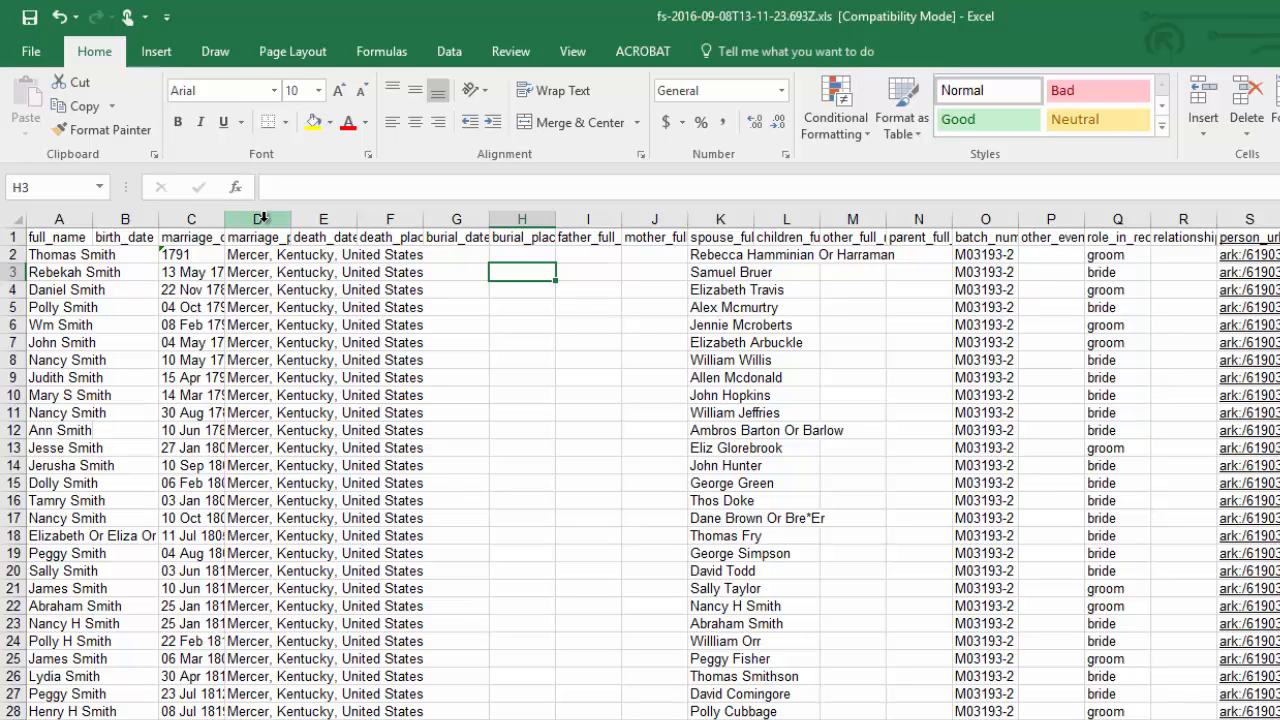
{"action": "mouse_move", "coordinate": [323, 218]}
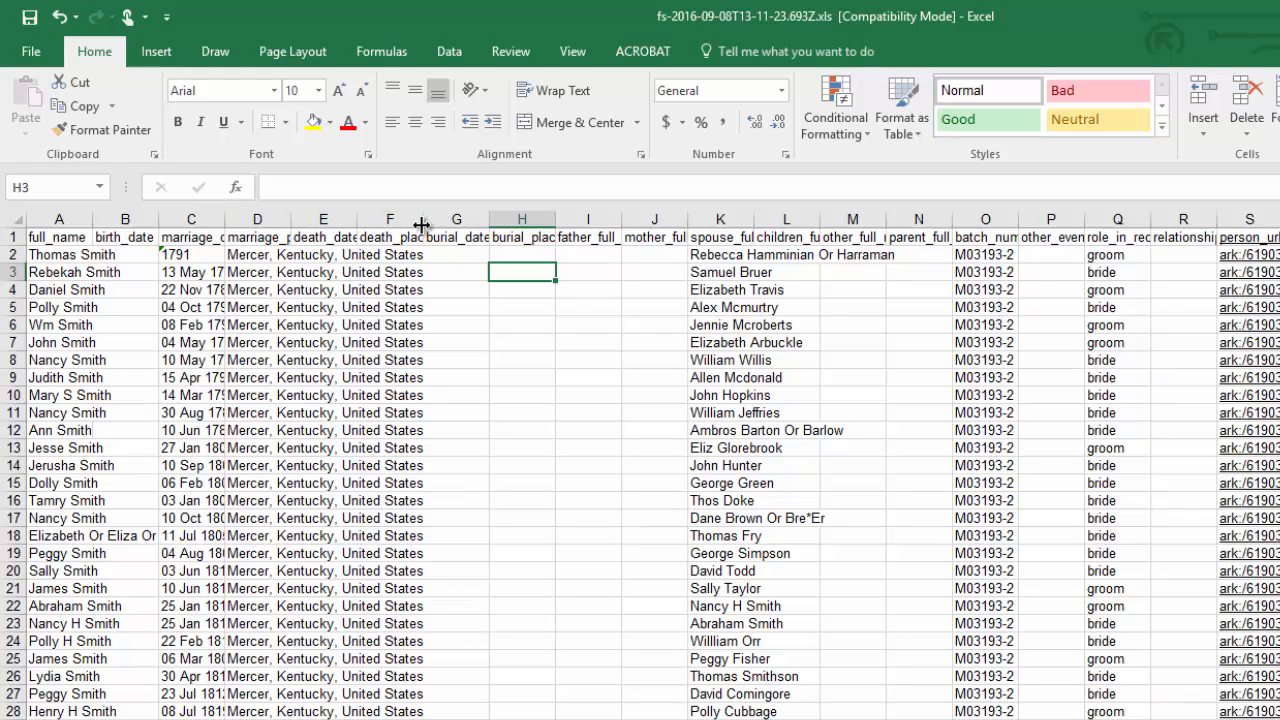
{"action": "mouse_move", "coordinate": [548, 220]}
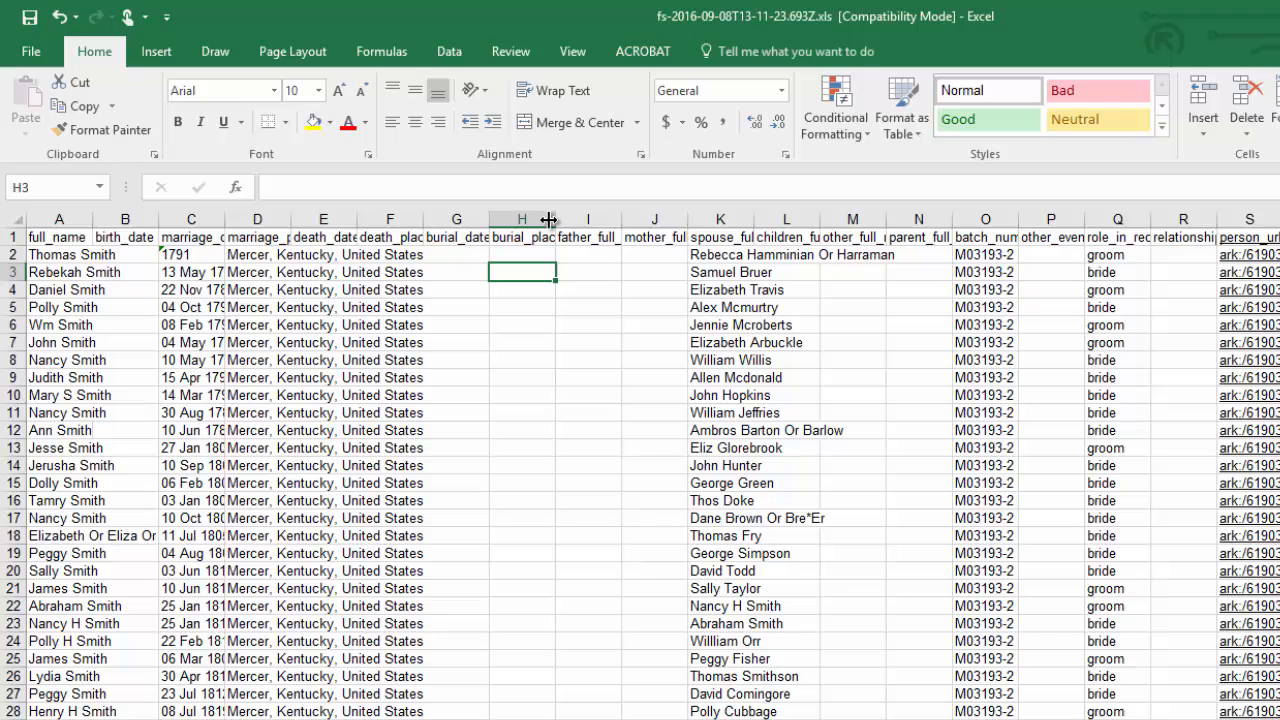
{"action": "left_click", "coordinate": [257, 219]}
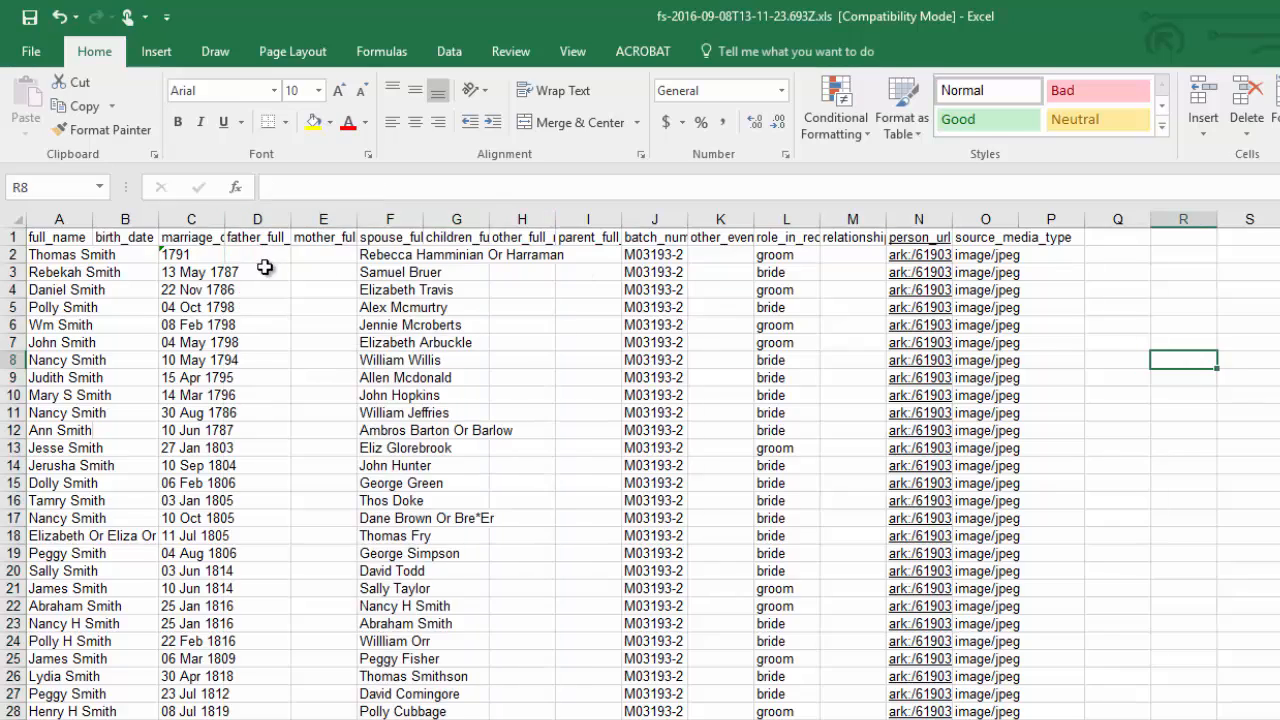
Delete the children_full_names column
{"action": "scroll", "scroll_direction": "down", "scroll_amount": 3}
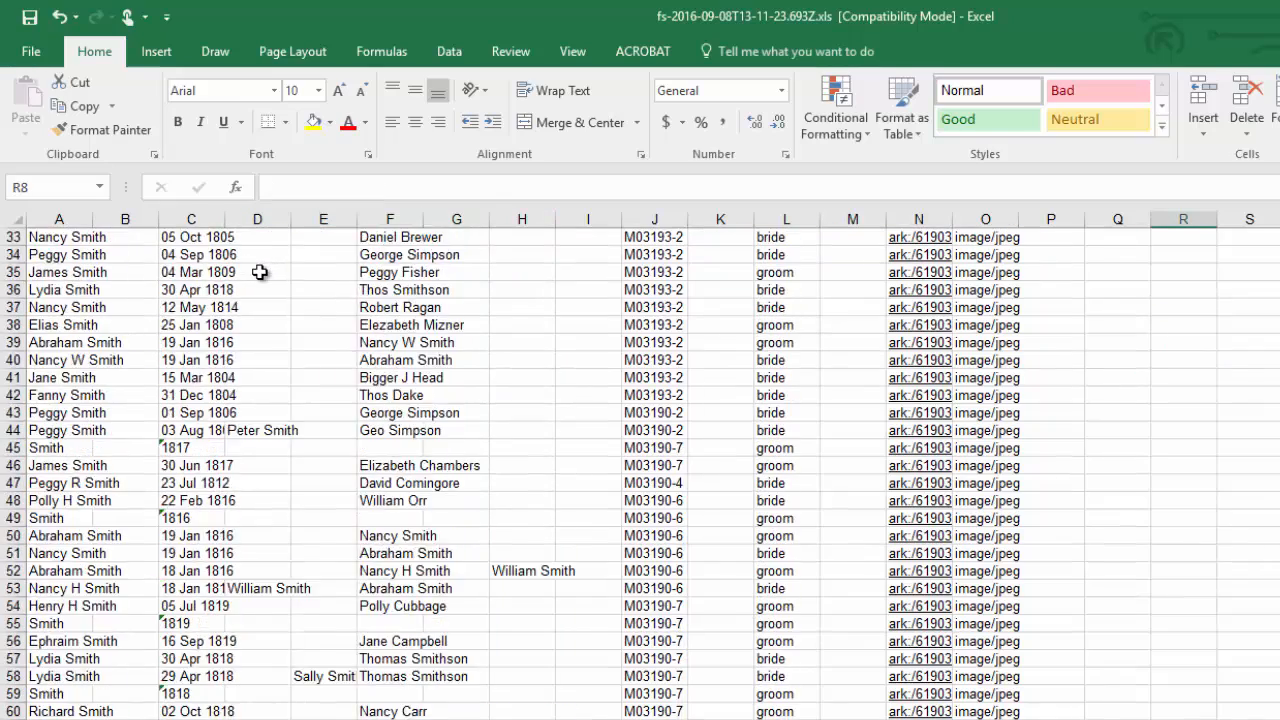
{"action": "scroll", "scroll_direction": "up", "scroll_amount": 3}
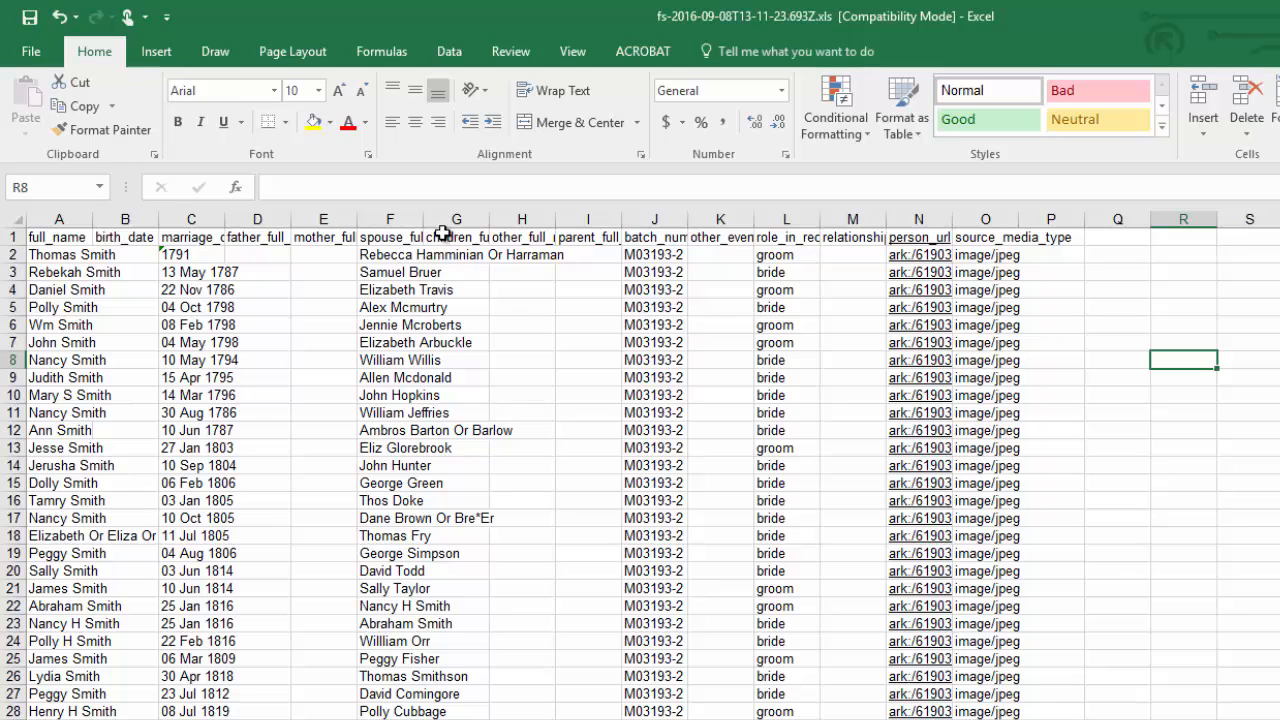
{"action": "left_click", "coordinate": [456, 237]}
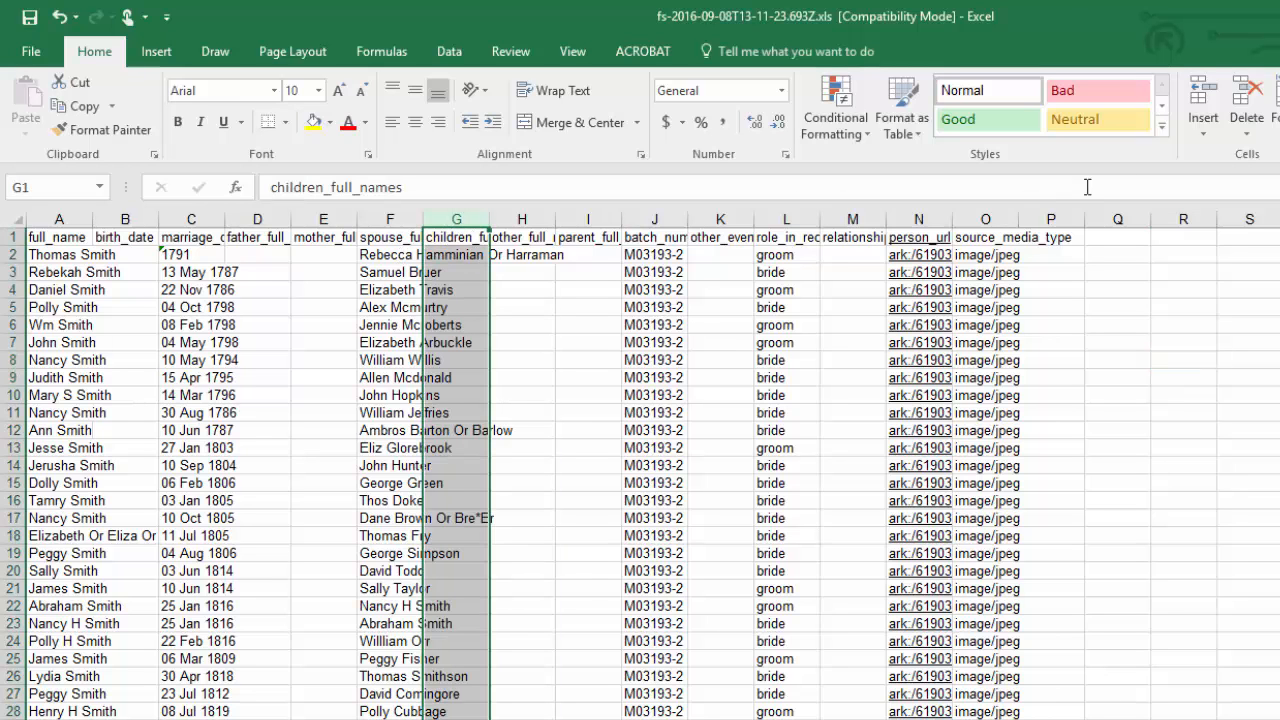
{"action": "mouse_move", "coordinate": [1245, 105]}
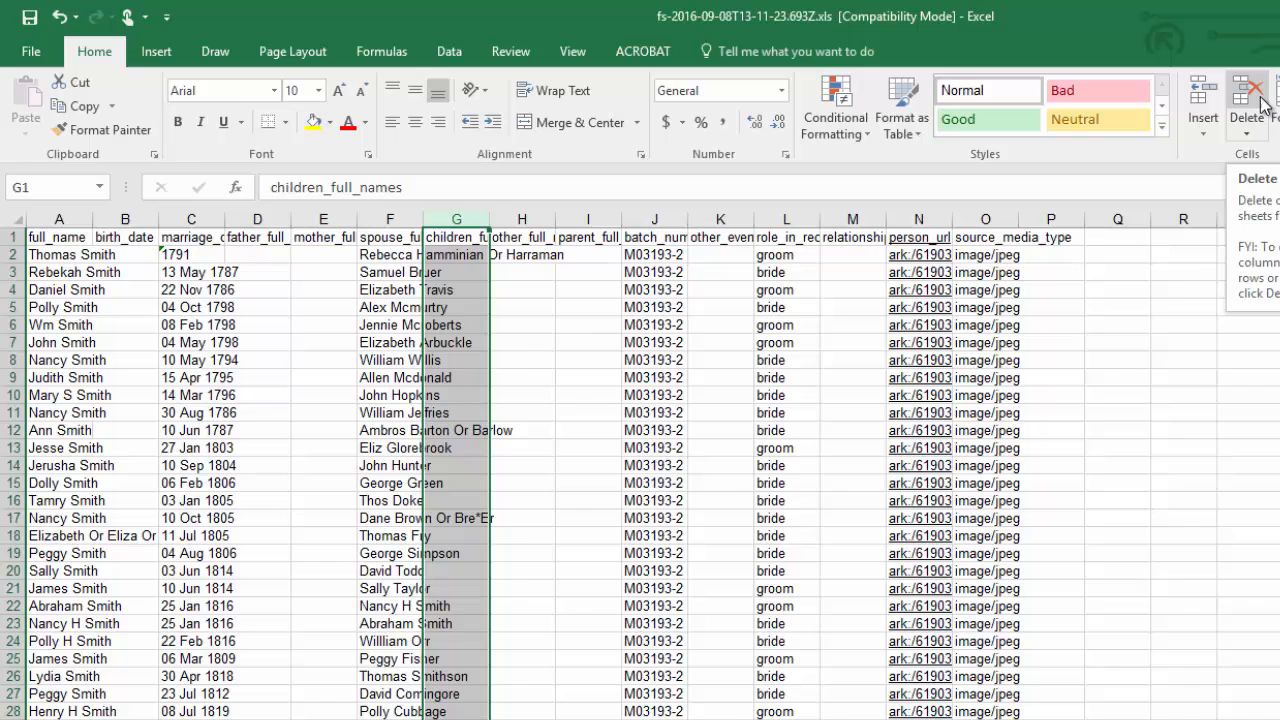
{"action": "left_click", "coordinate": [1246, 104]}
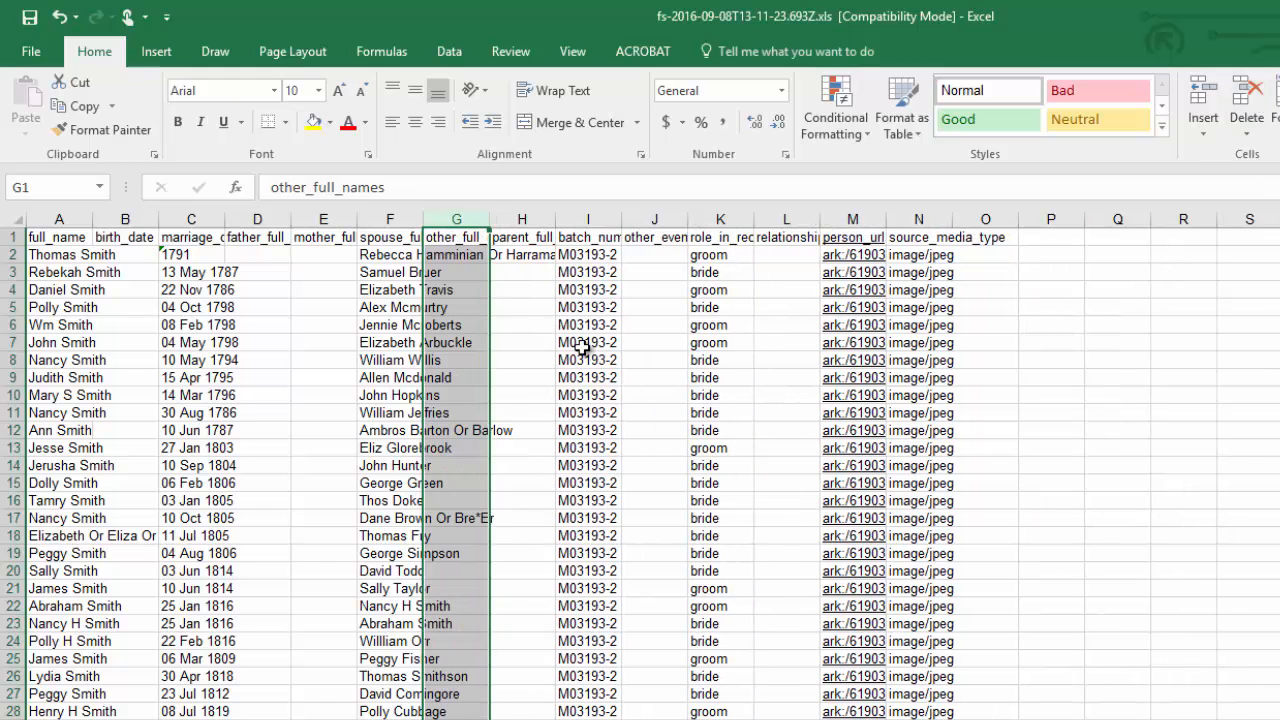
{"action": "mouse_move", "coordinate": [652, 303]}
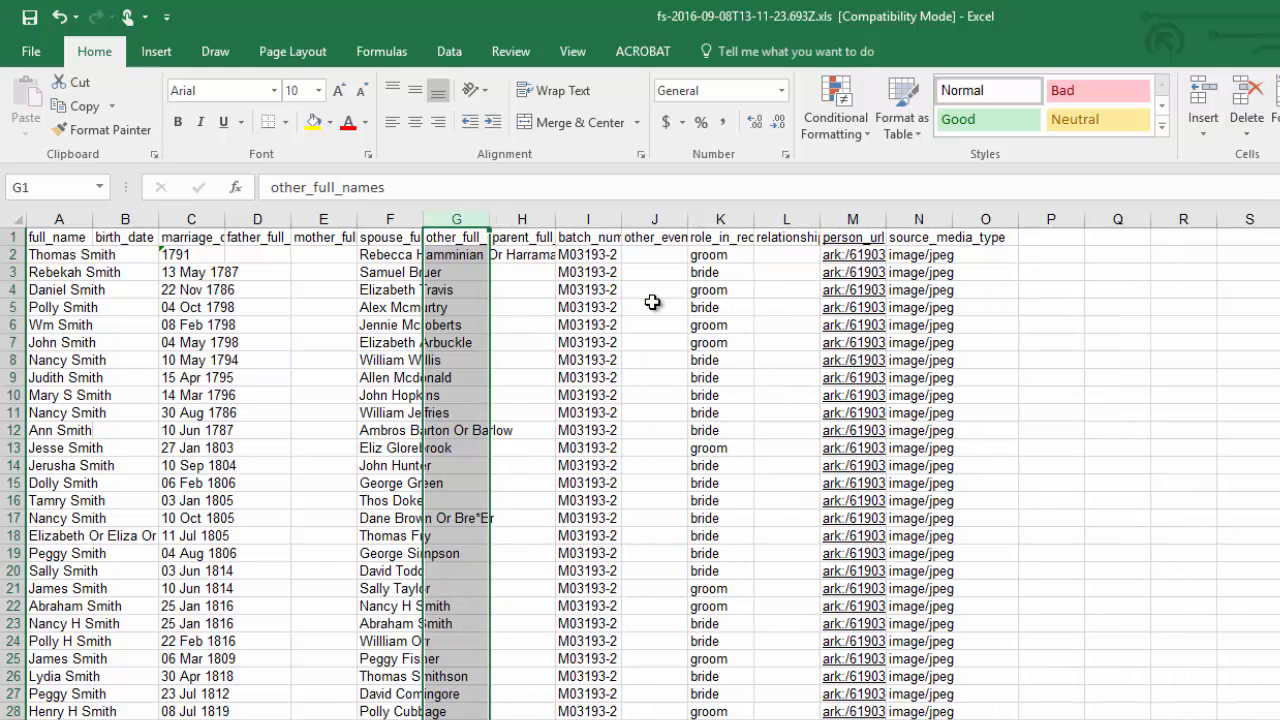
Delete the six columns from other_full_names through source_media_type
{"action": "scroll", "scroll_direction": "down", "scroll_amount": 3}
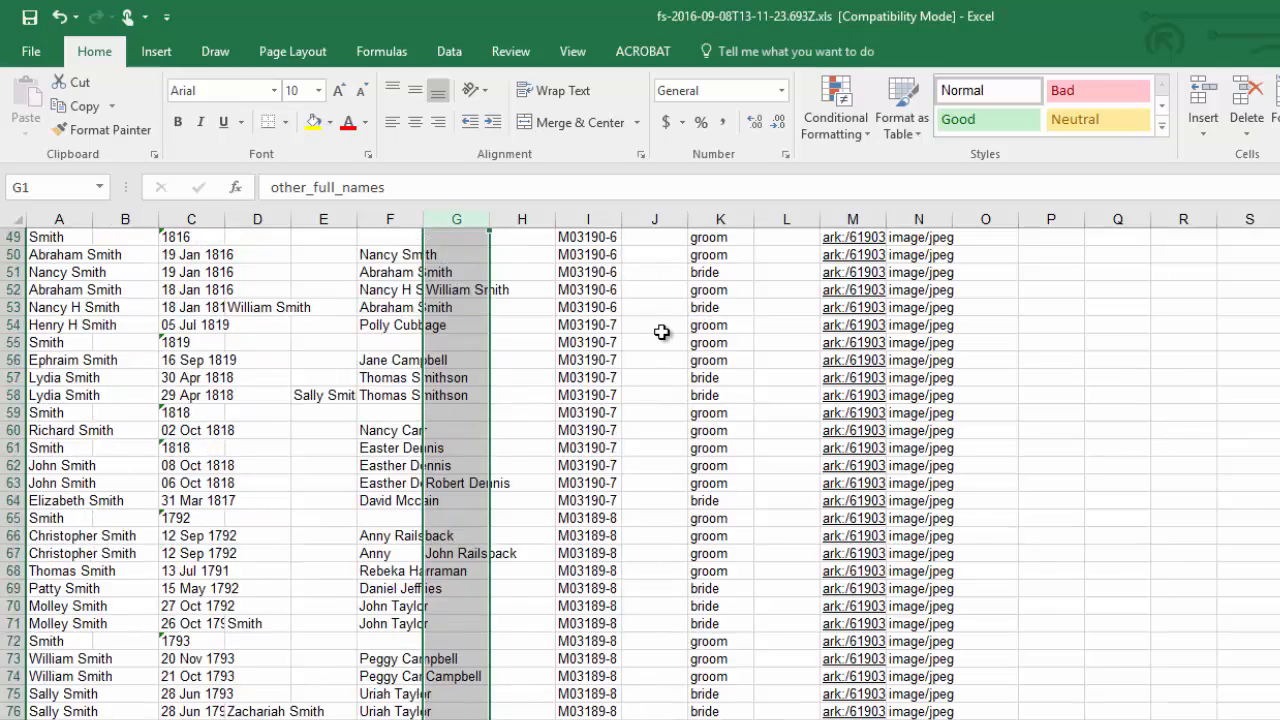
{"action": "scroll", "scroll_direction": "down", "scroll_amount": 3}
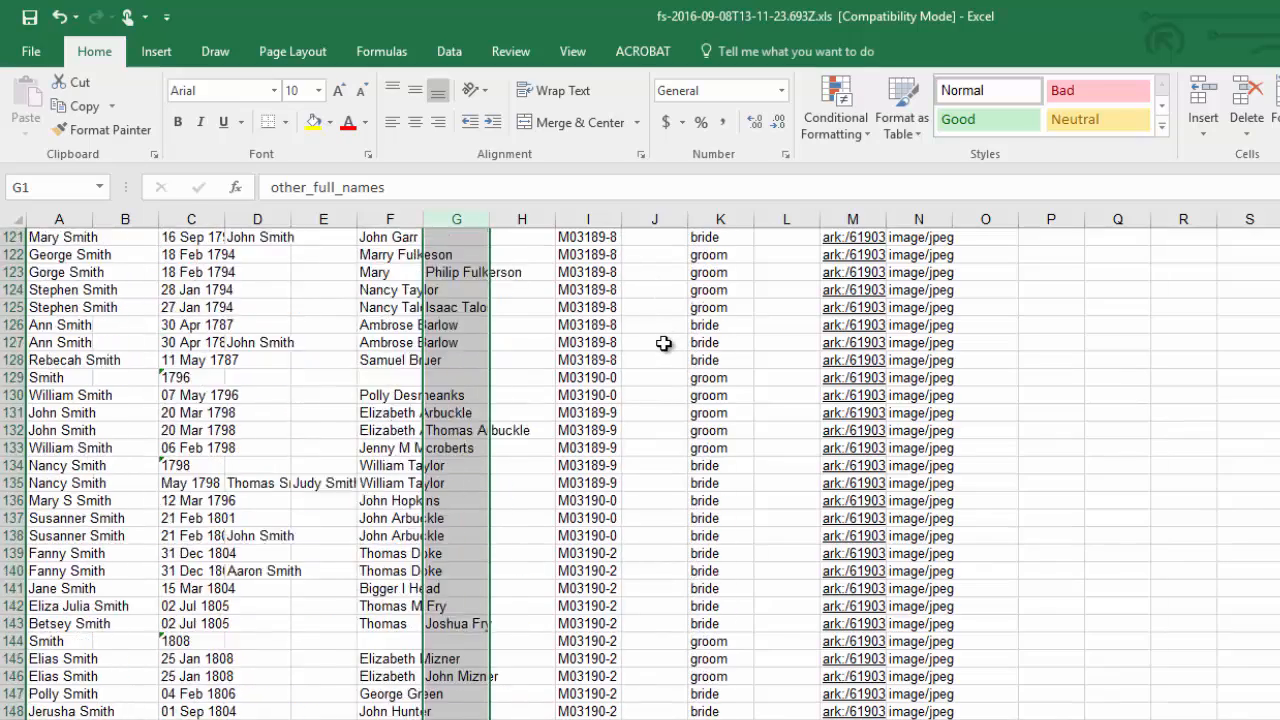
{"action": "scroll", "scroll_direction": "up", "scroll_amount": 3}
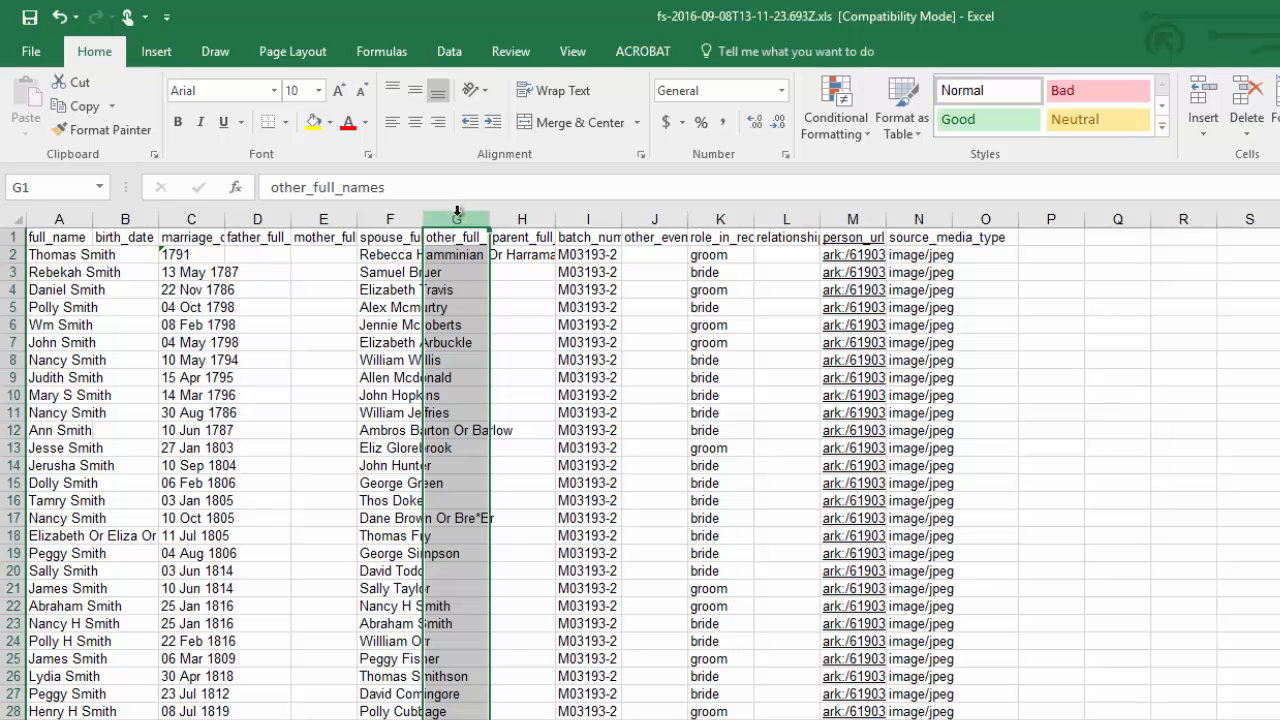
{"action": "left_click_drag", "start_coordinate": [456, 218], "coordinate": [521, 218]}
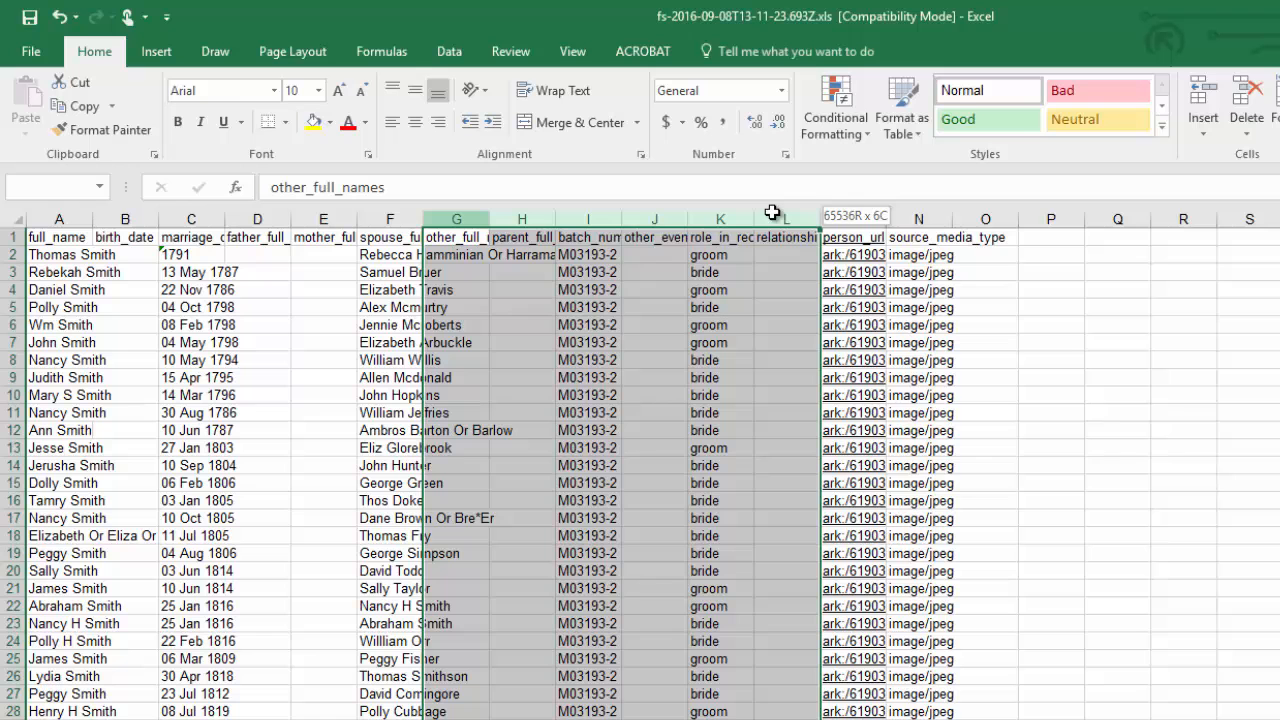
{"action": "left_click", "coordinate": [456, 218]}
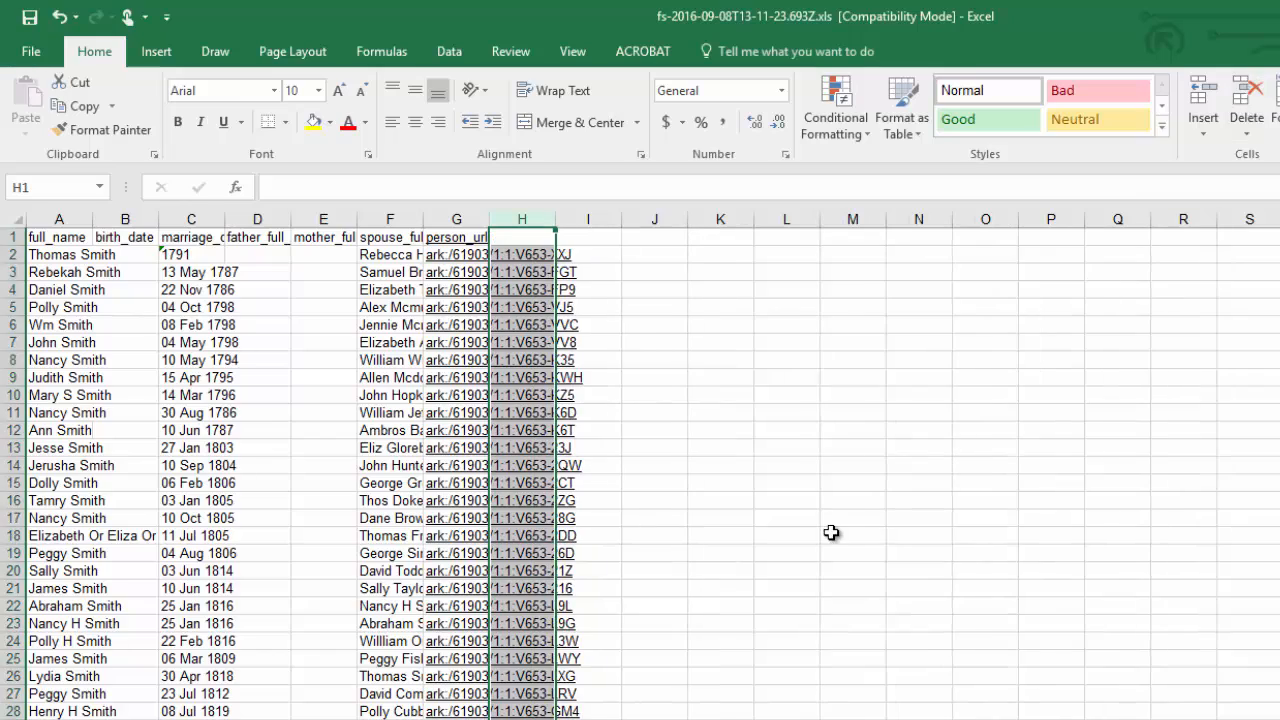
Widen column G (person_url) so the full record links are readable
{"action": "scroll", "scroll_direction": "down", "scroll_amount": 3}
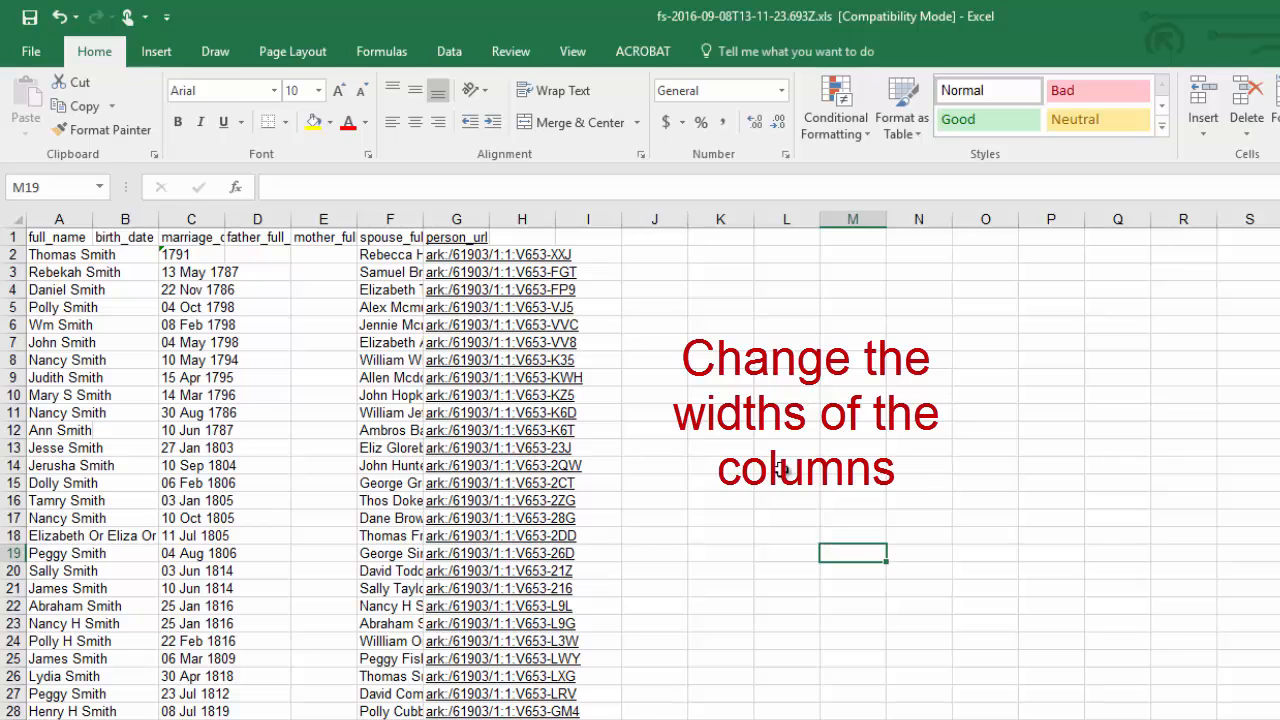
{"action": "mouse_move", "coordinate": [496, 229]}
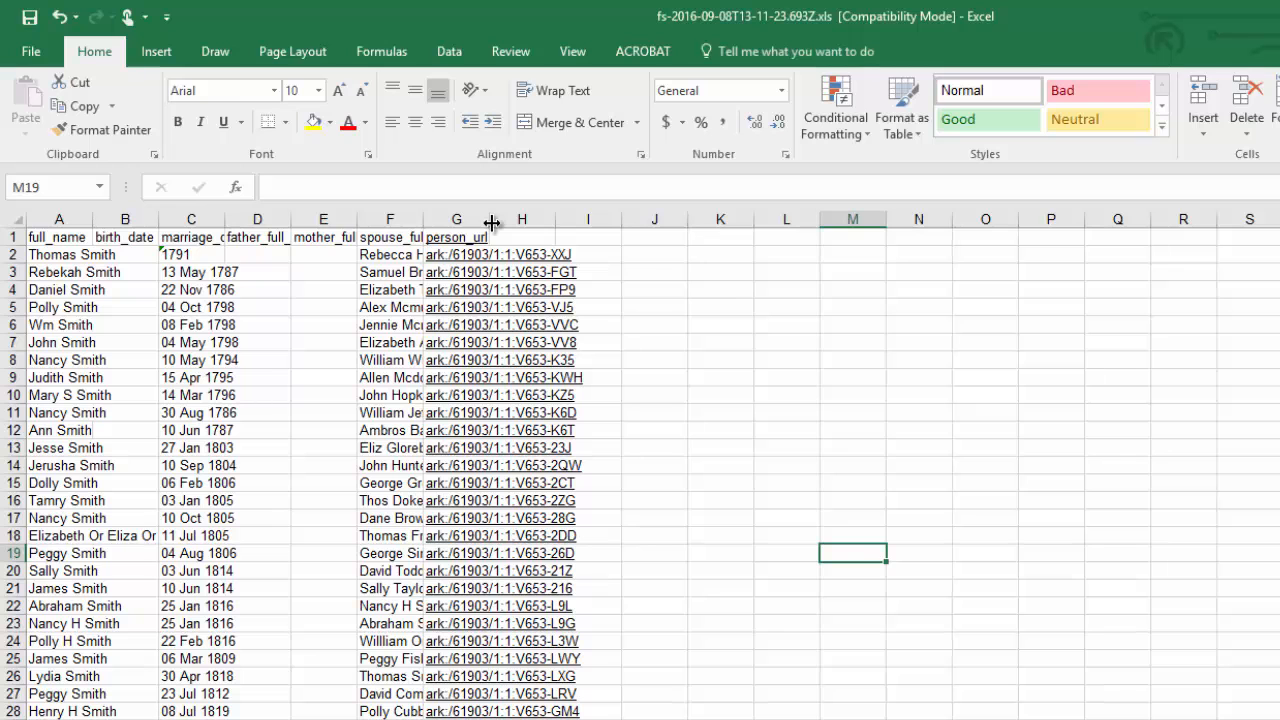
{"action": "left_click_drag", "start_coordinate": [491, 219], "coordinate": [491, 219]}
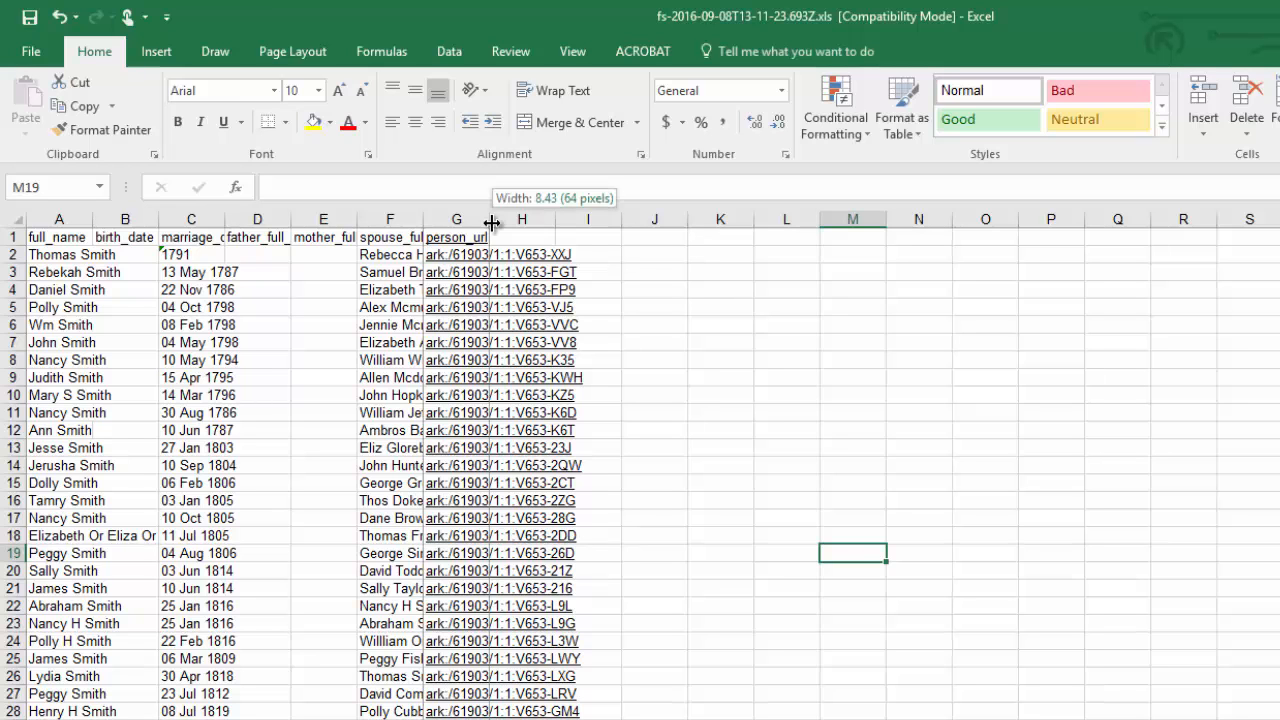
{"action": "left_click_drag", "start_coordinate": [491, 219], "coordinate": [626, 219]}
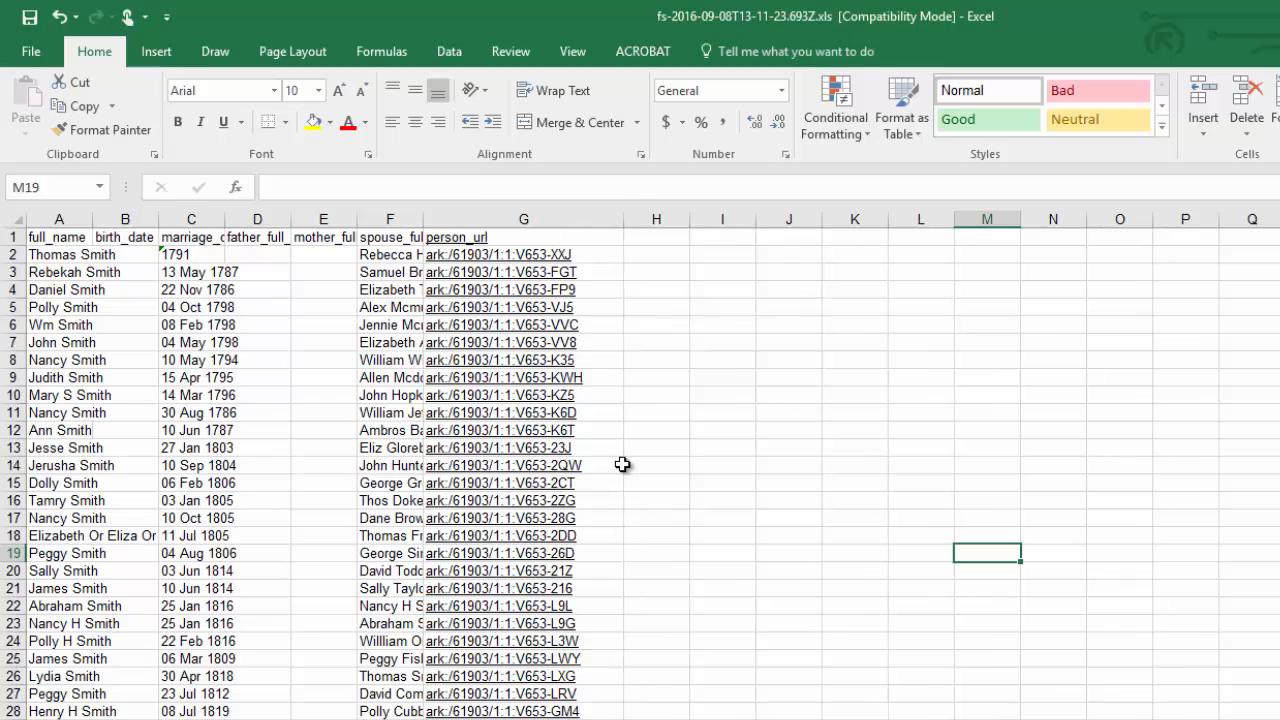
{"action": "scroll", "scroll_direction": "down", "scroll_amount": 3}
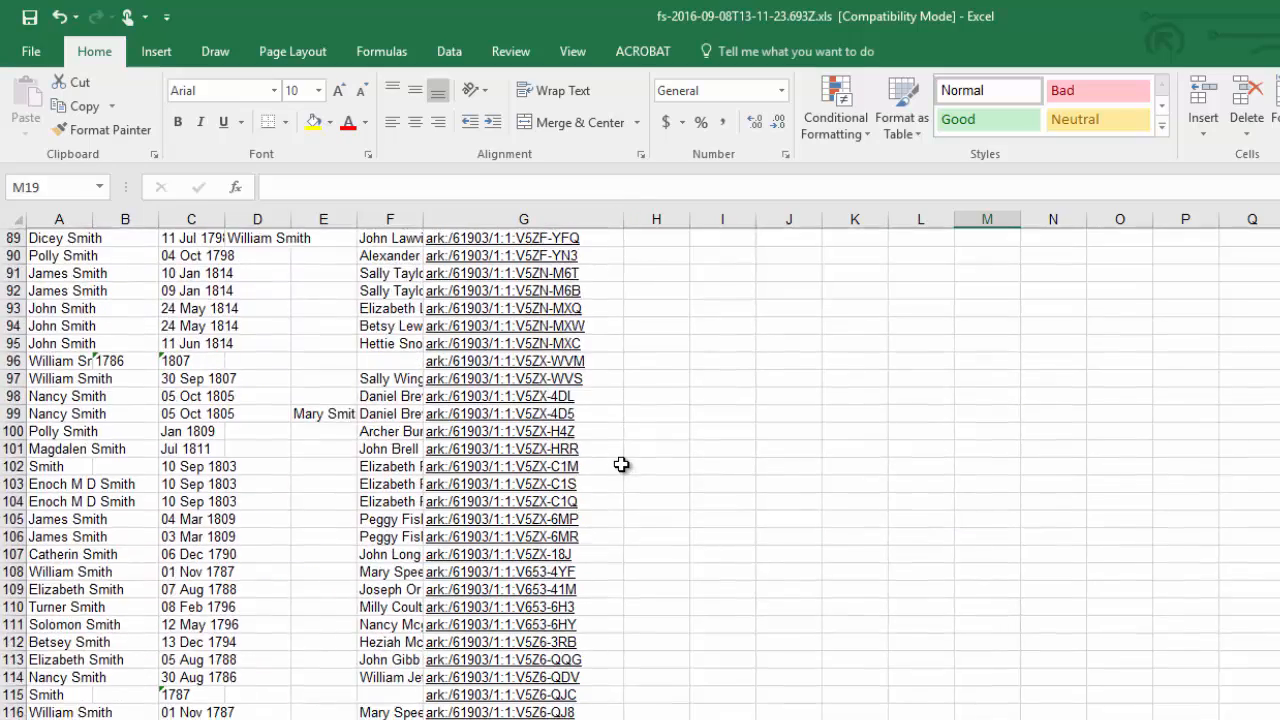
{"action": "scroll", "scroll_direction": "up", "scroll_amount": 3}
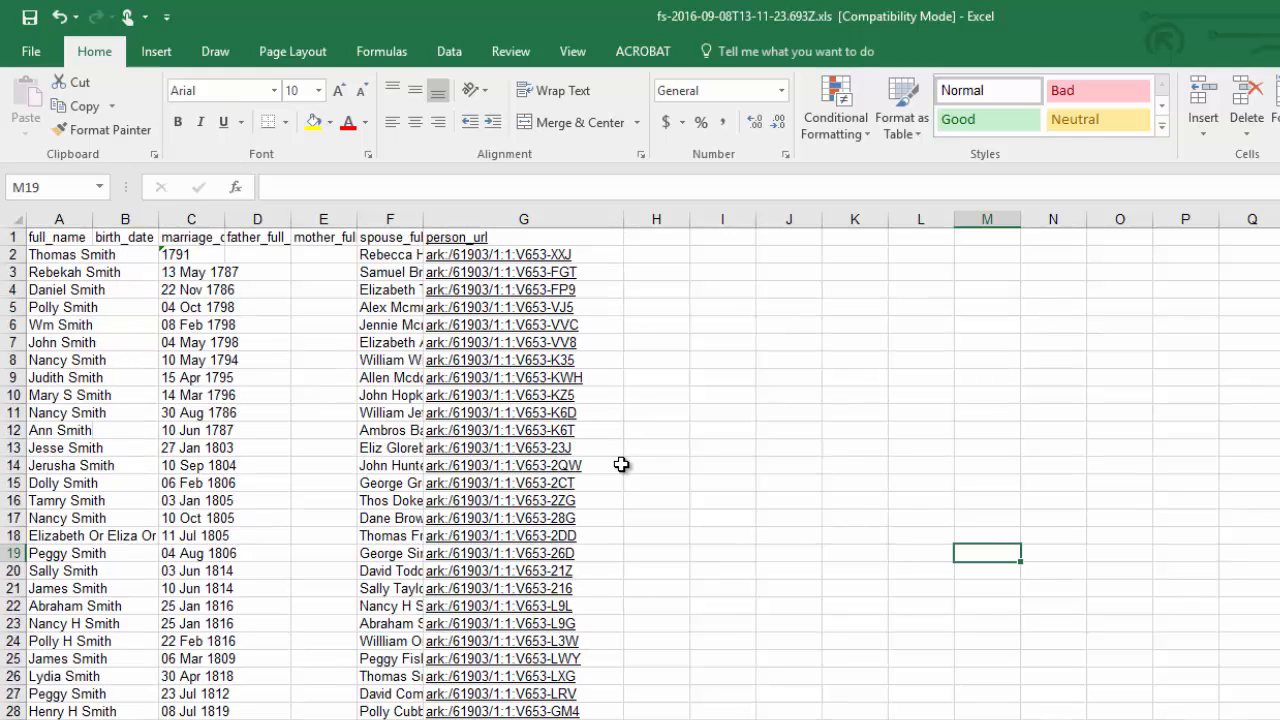
{"action": "mouse_move", "coordinate": [630, 395]}
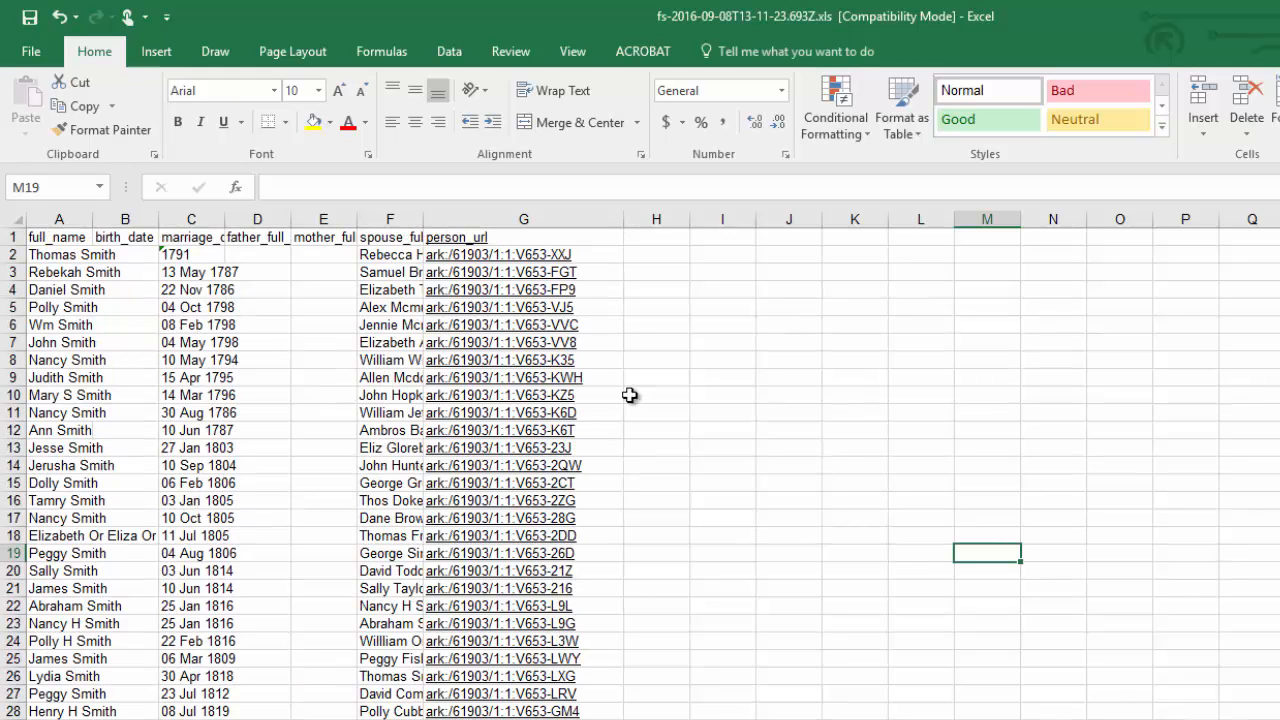
{"action": "mouse_move", "coordinate": [422, 219]}
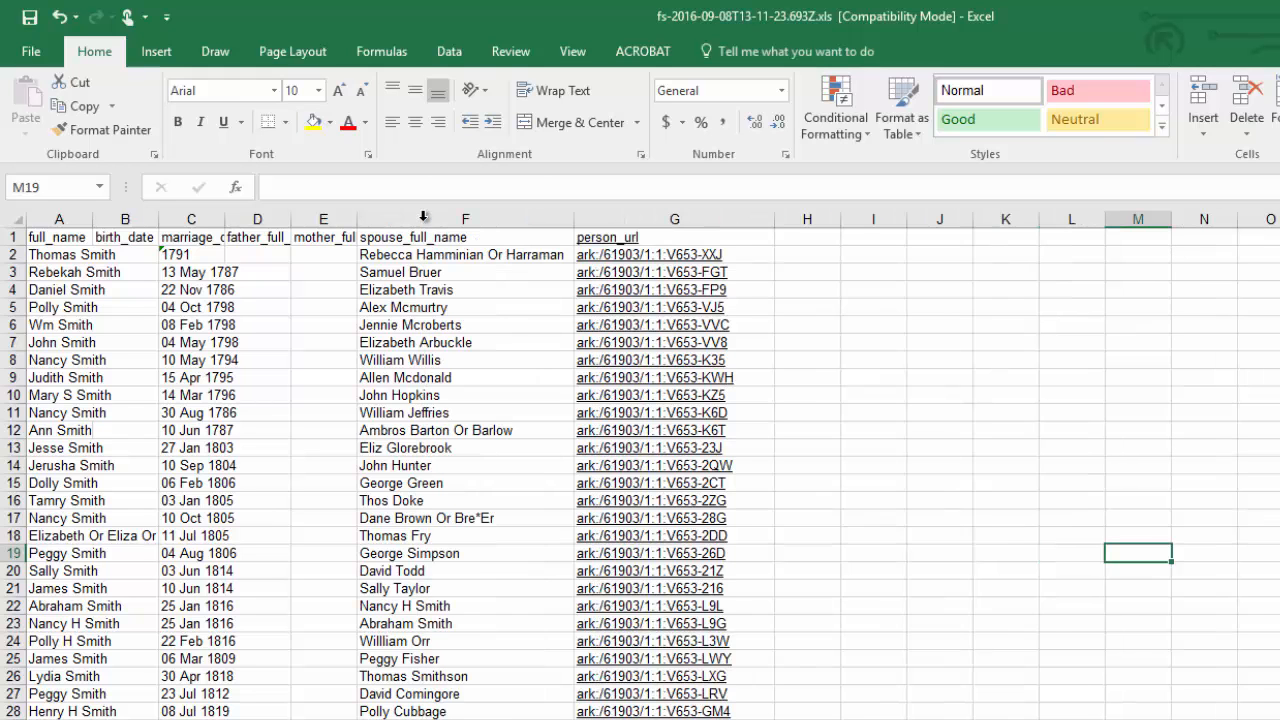
{"action": "mouse_move", "coordinate": [470, 232]}
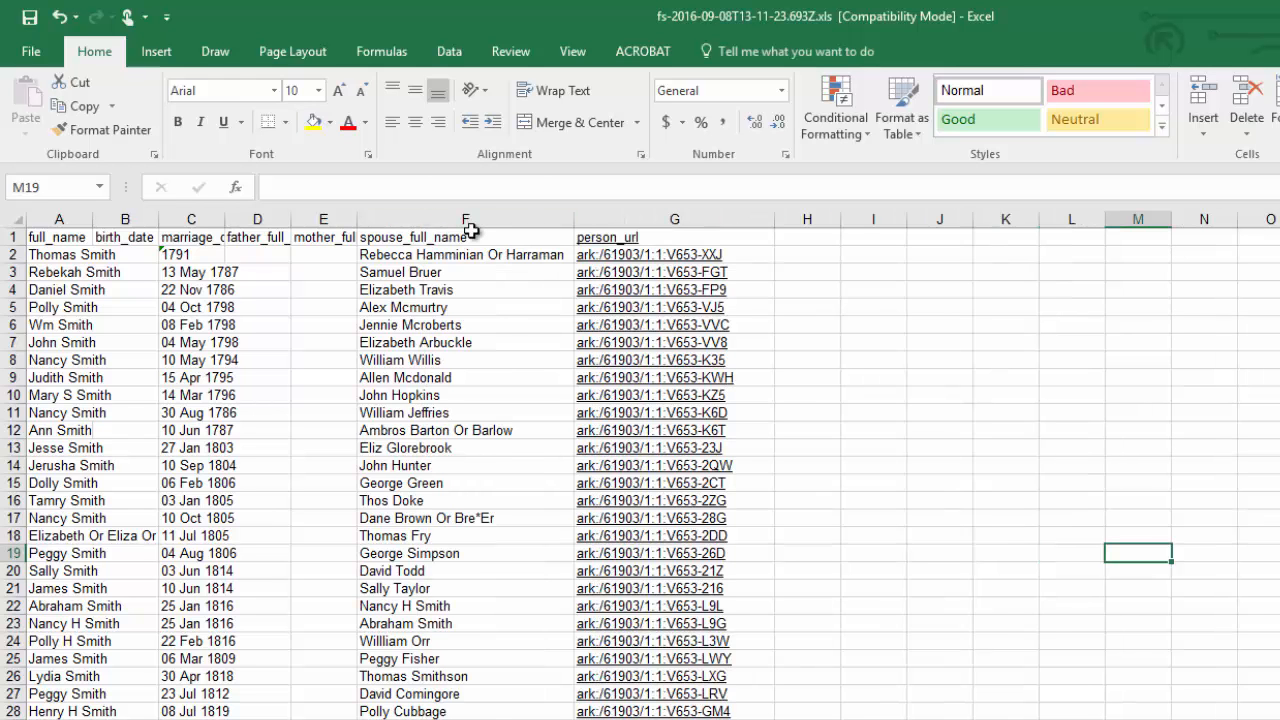
Drag column F's header border to widen spouse_full_name so spouse names show fully
{"action": "scroll", "scroll_direction": "down", "scroll_amount": 3}
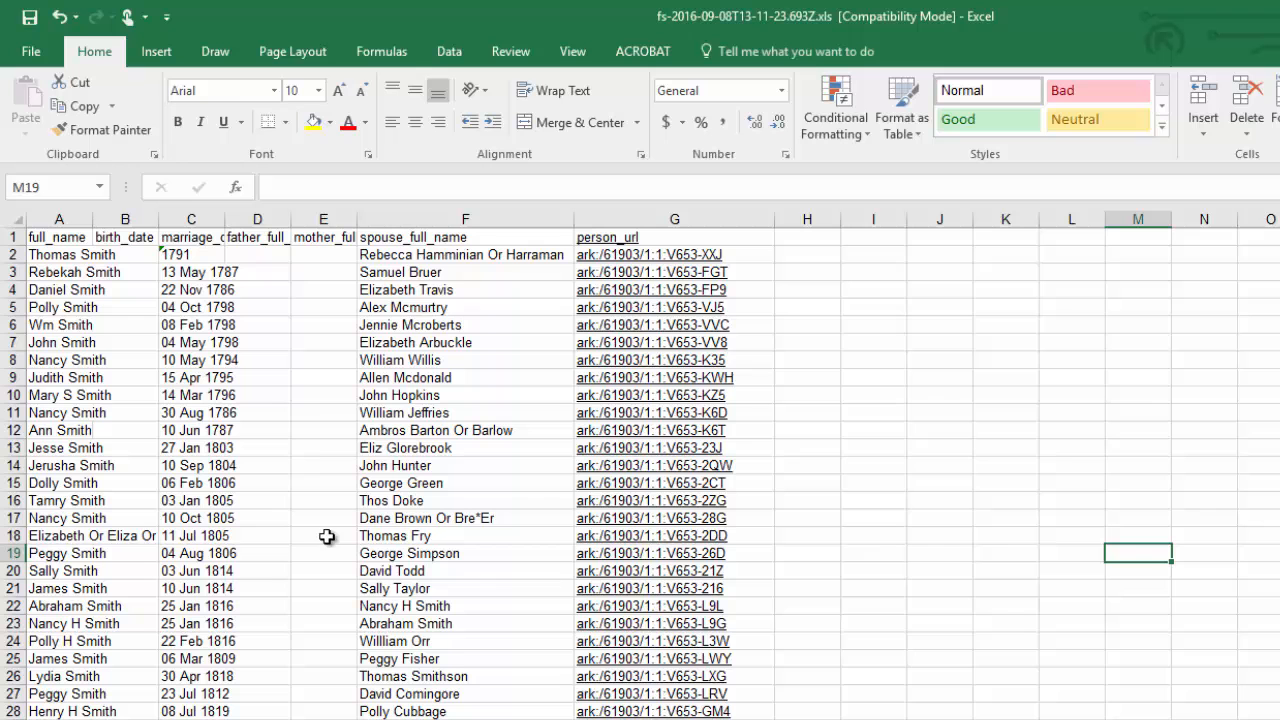
{"action": "left_click_drag", "start_coordinate": [359, 218], "coordinate": [359, 218]}
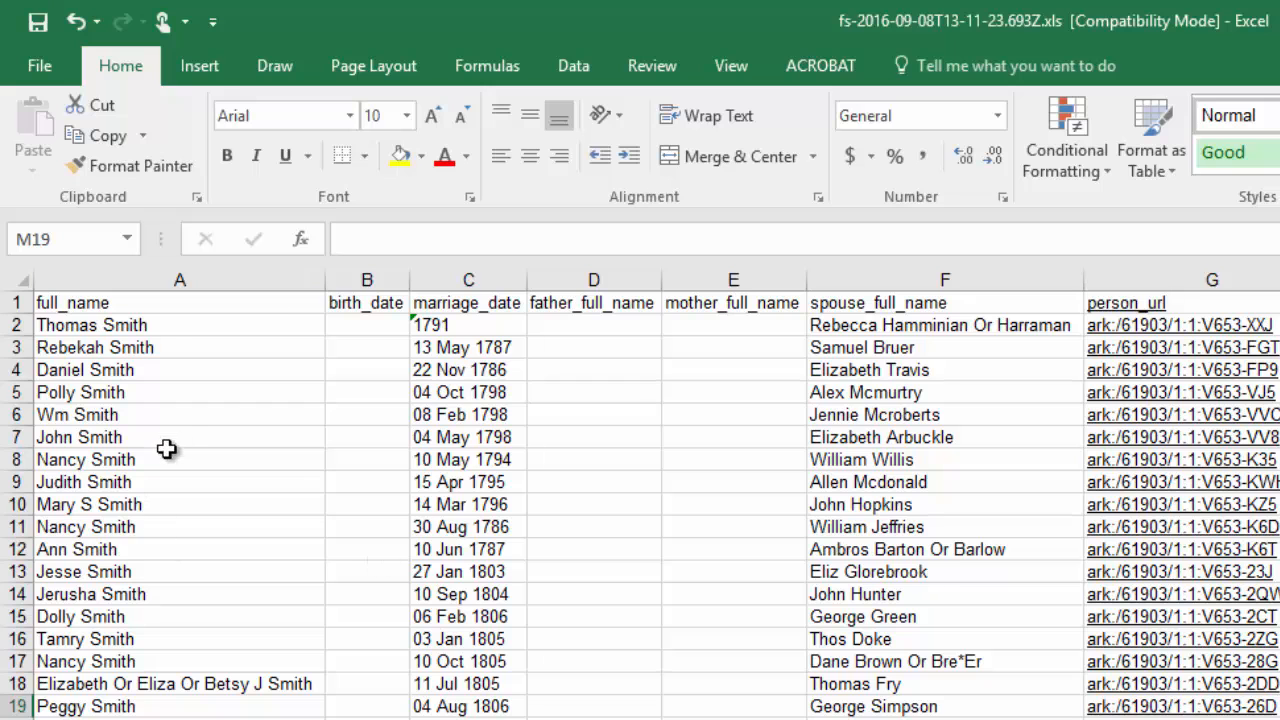
{"action": "mouse_move", "coordinate": [483, 414]}
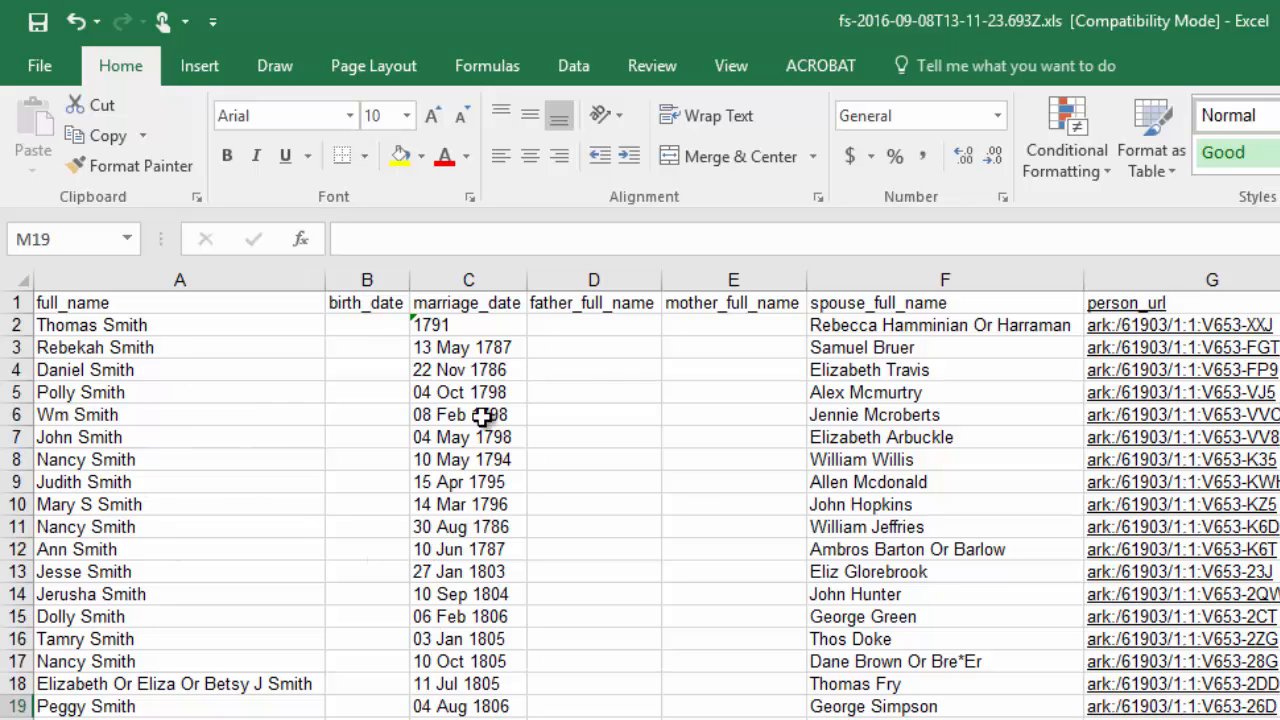
{"action": "mouse_move", "coordinate": [728, 359]}
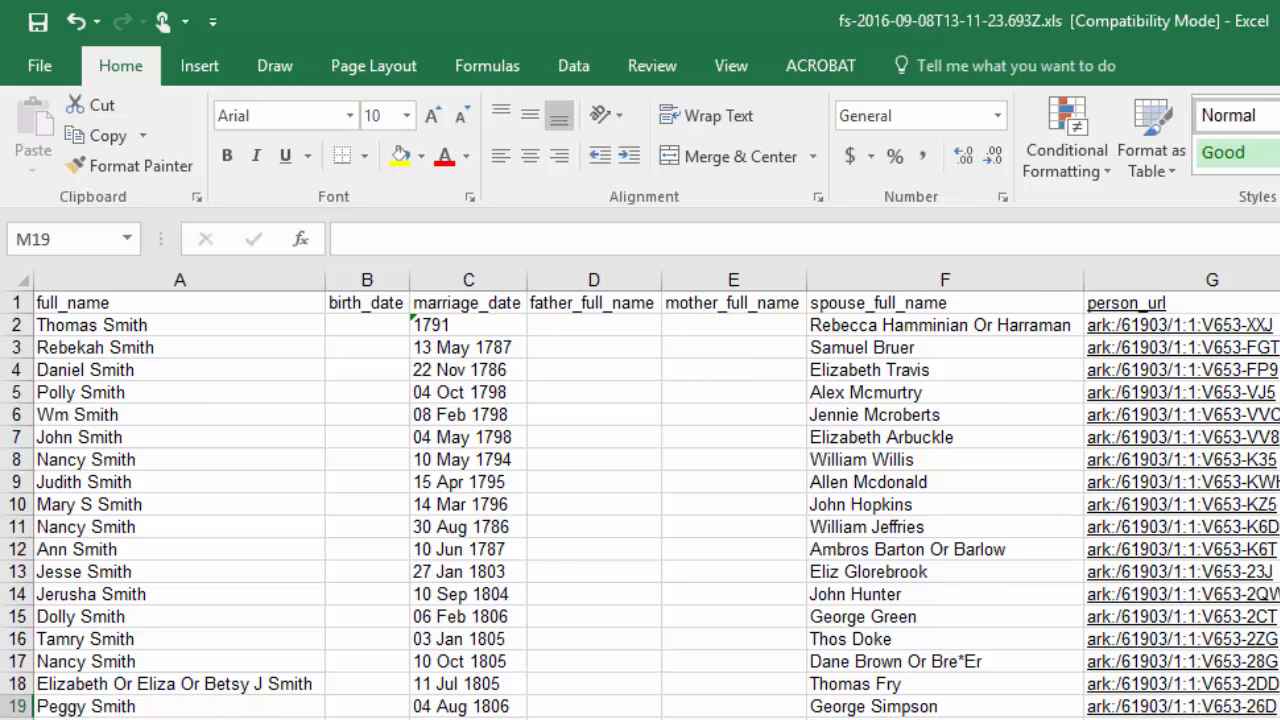
{"action": "mouse_move", "coordinate": [472, 504]}
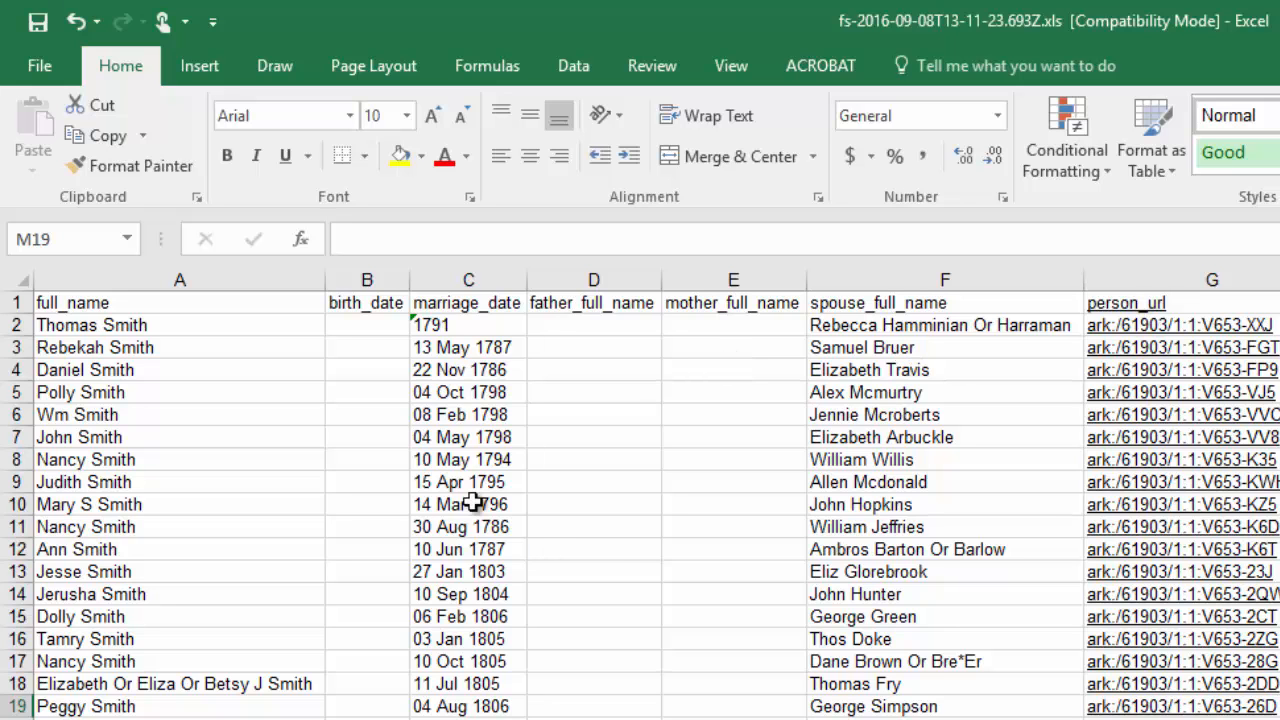
{"action": "mouse_move", "coordinate": [470, 497]}
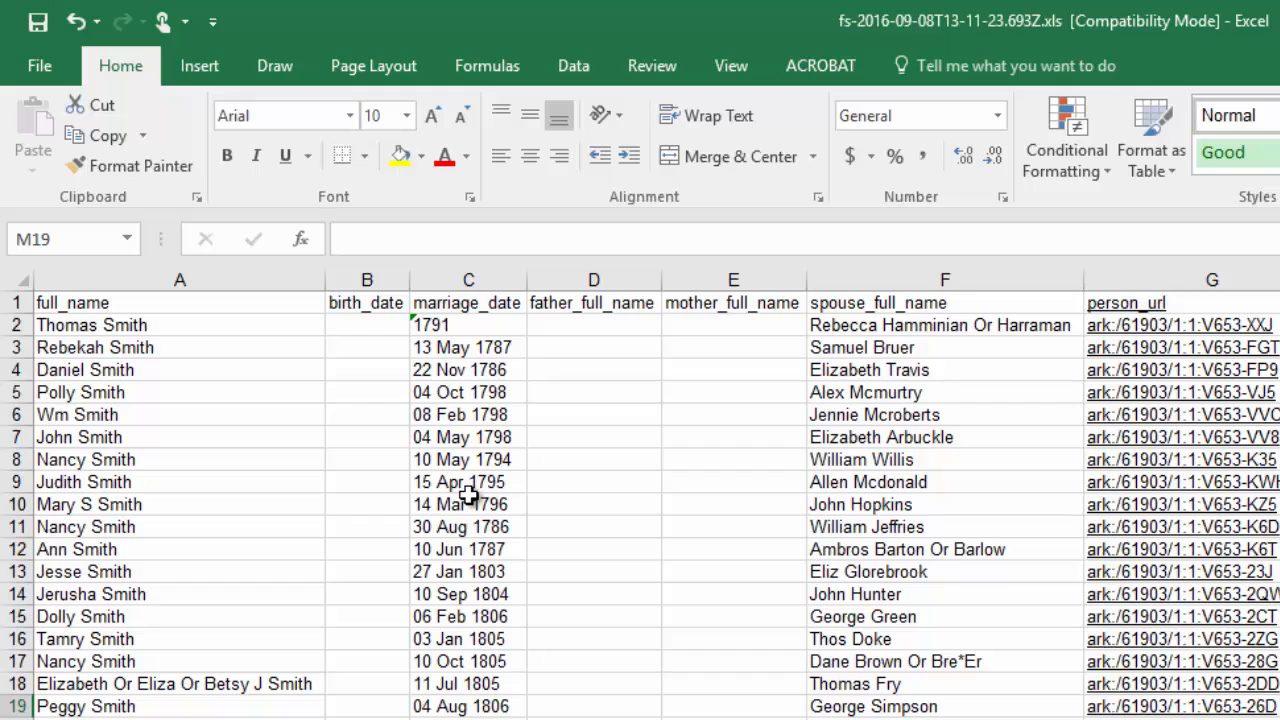